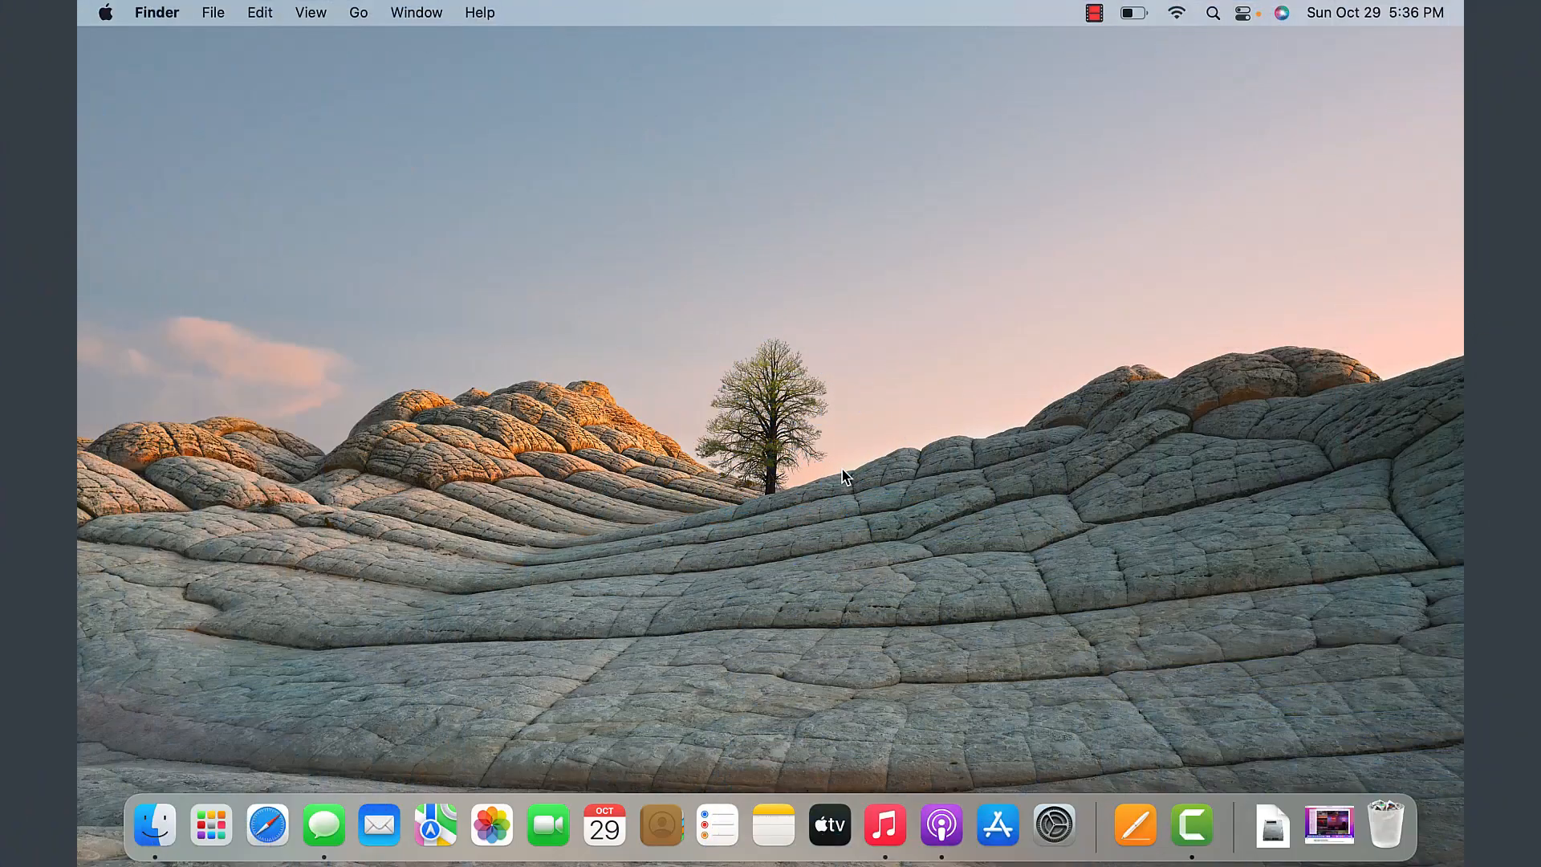
pyautogui.moveTo(668, 723)
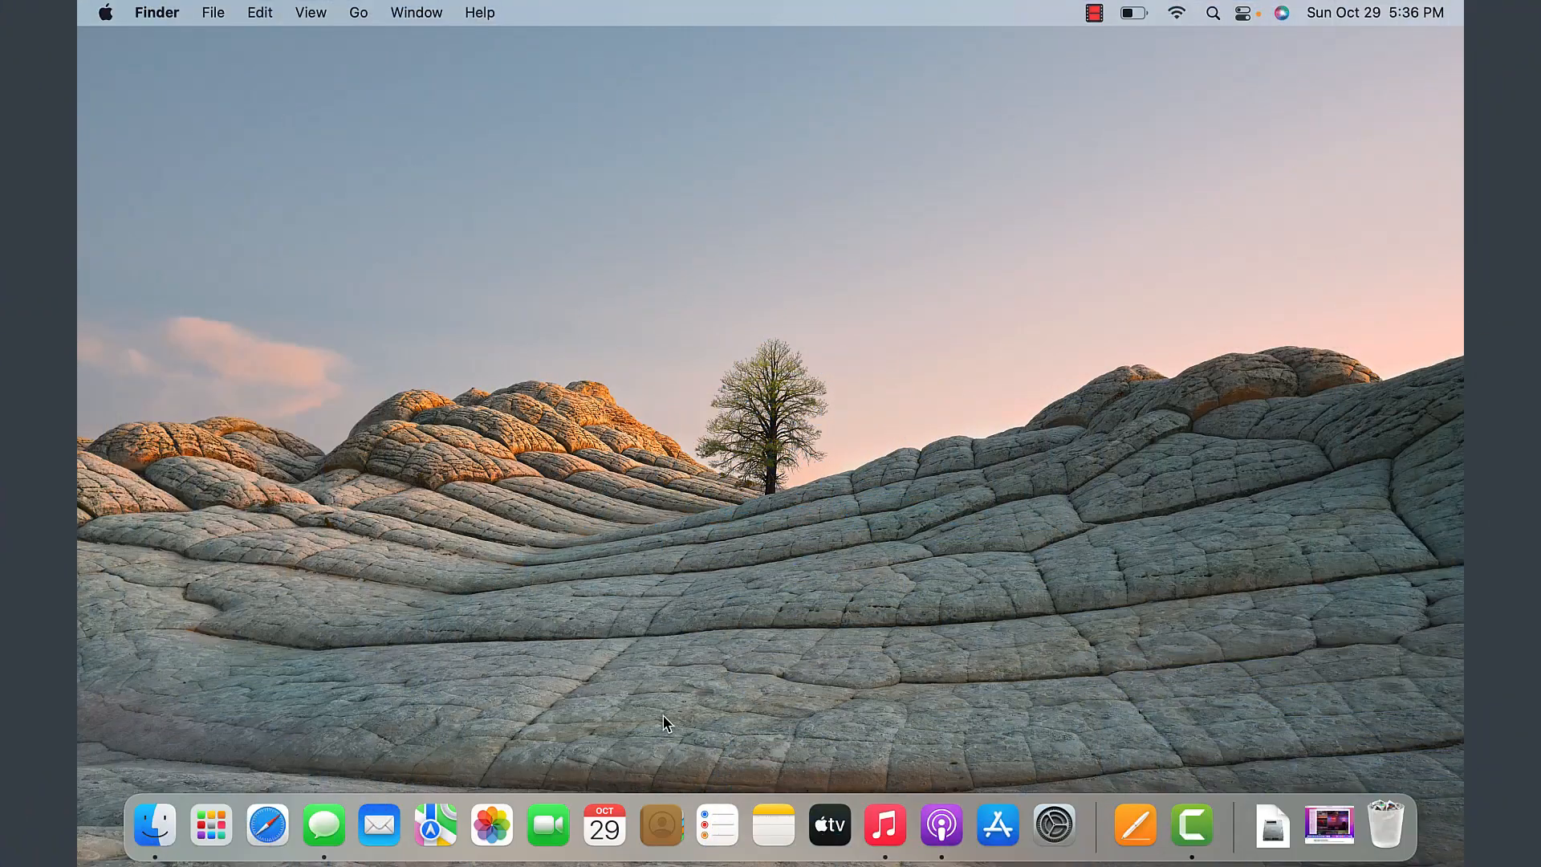
pyautogui.moveTo(298, 650)
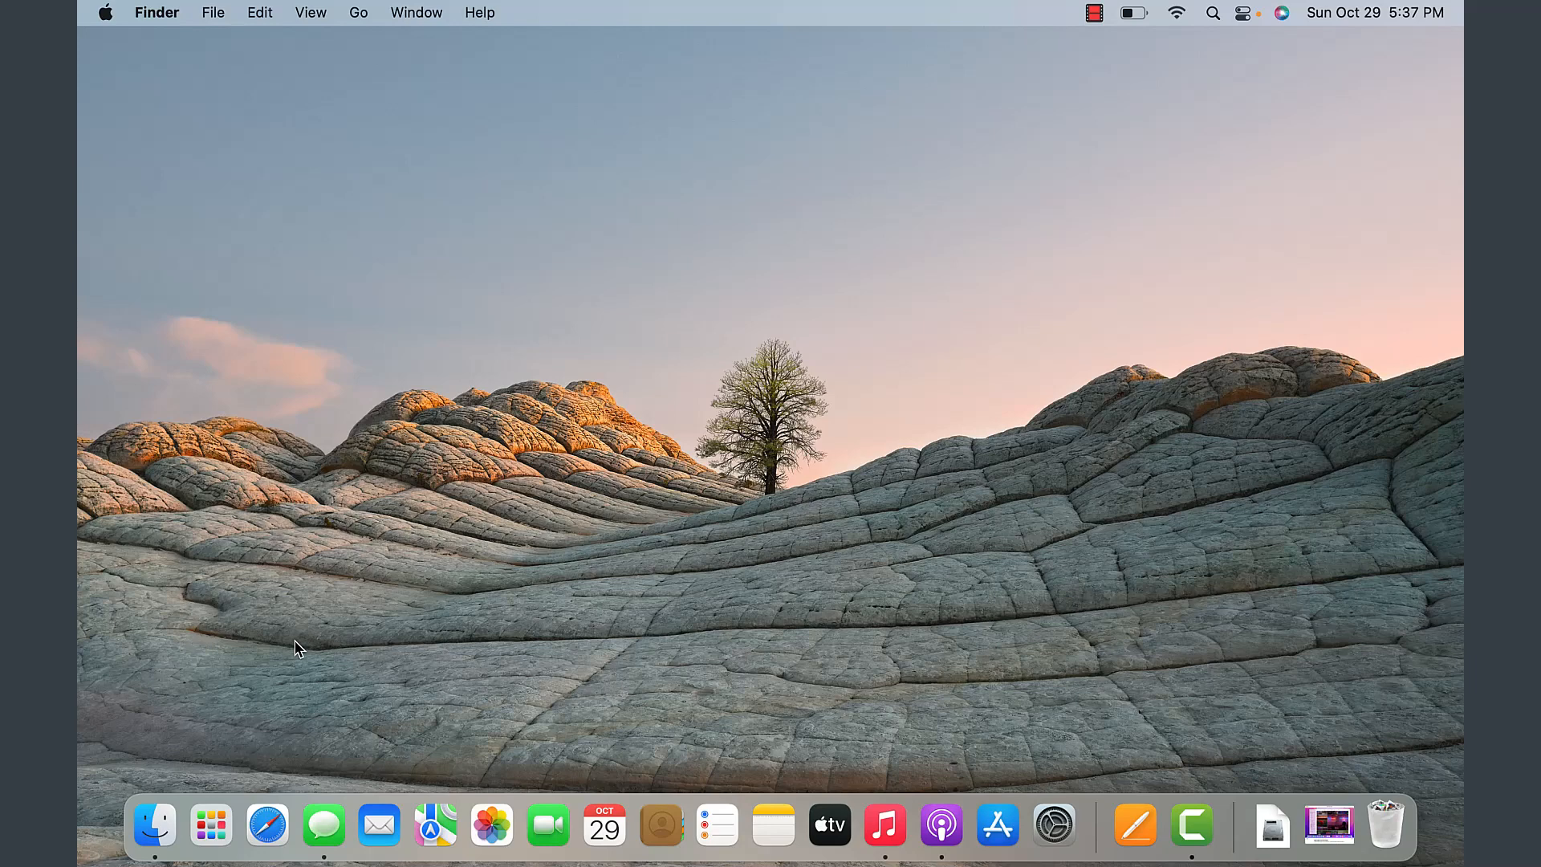
pyautogui.moveTo(158, 834)
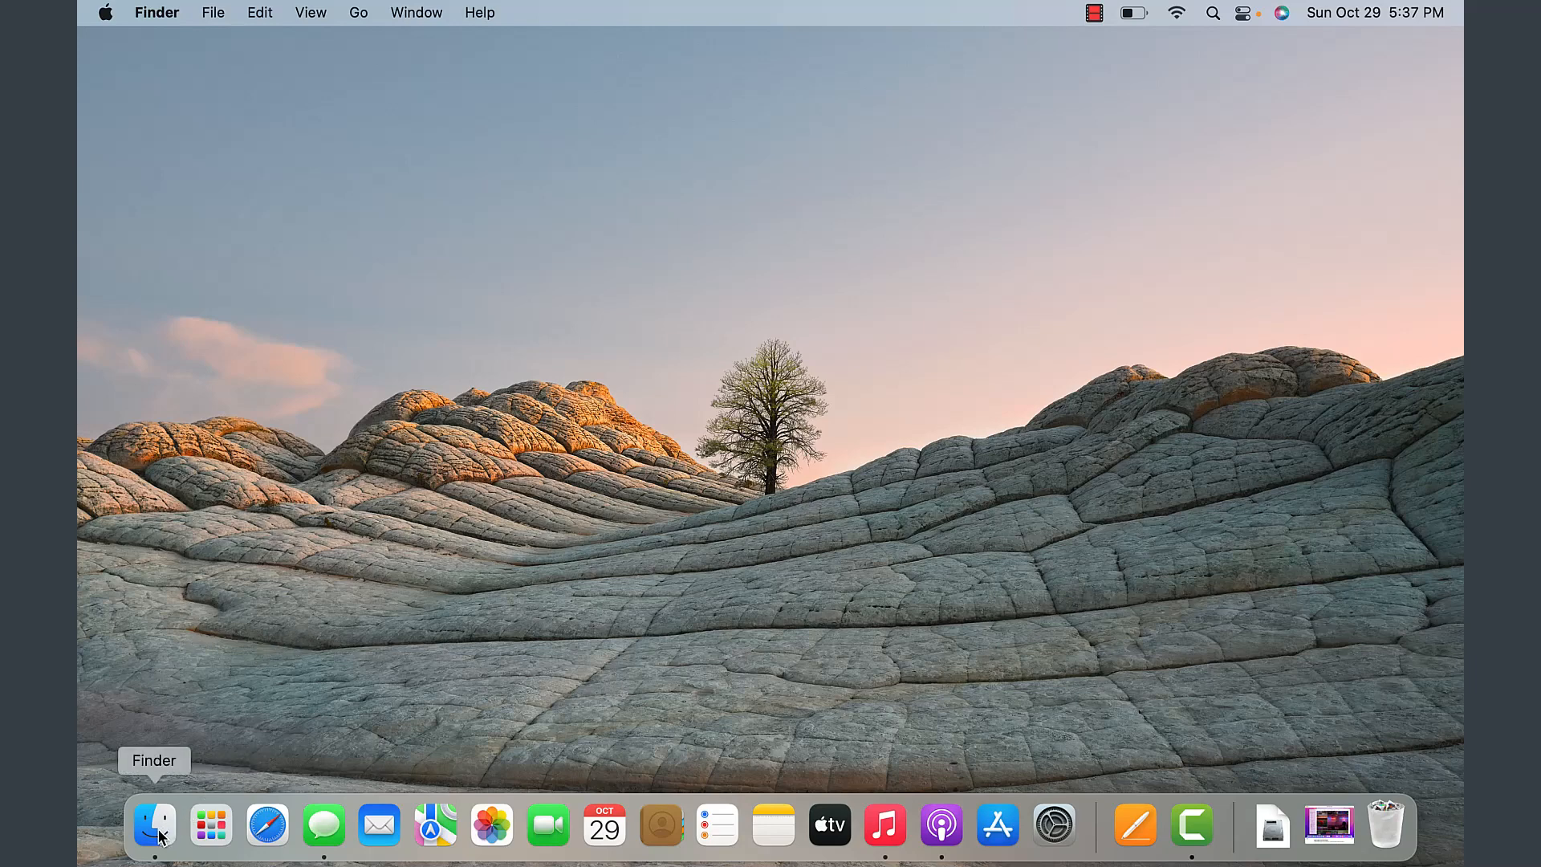
# Step: Show the Documents folder with My Files, Document 1 and Windows to Mac
pyautogui.click(154, 825)
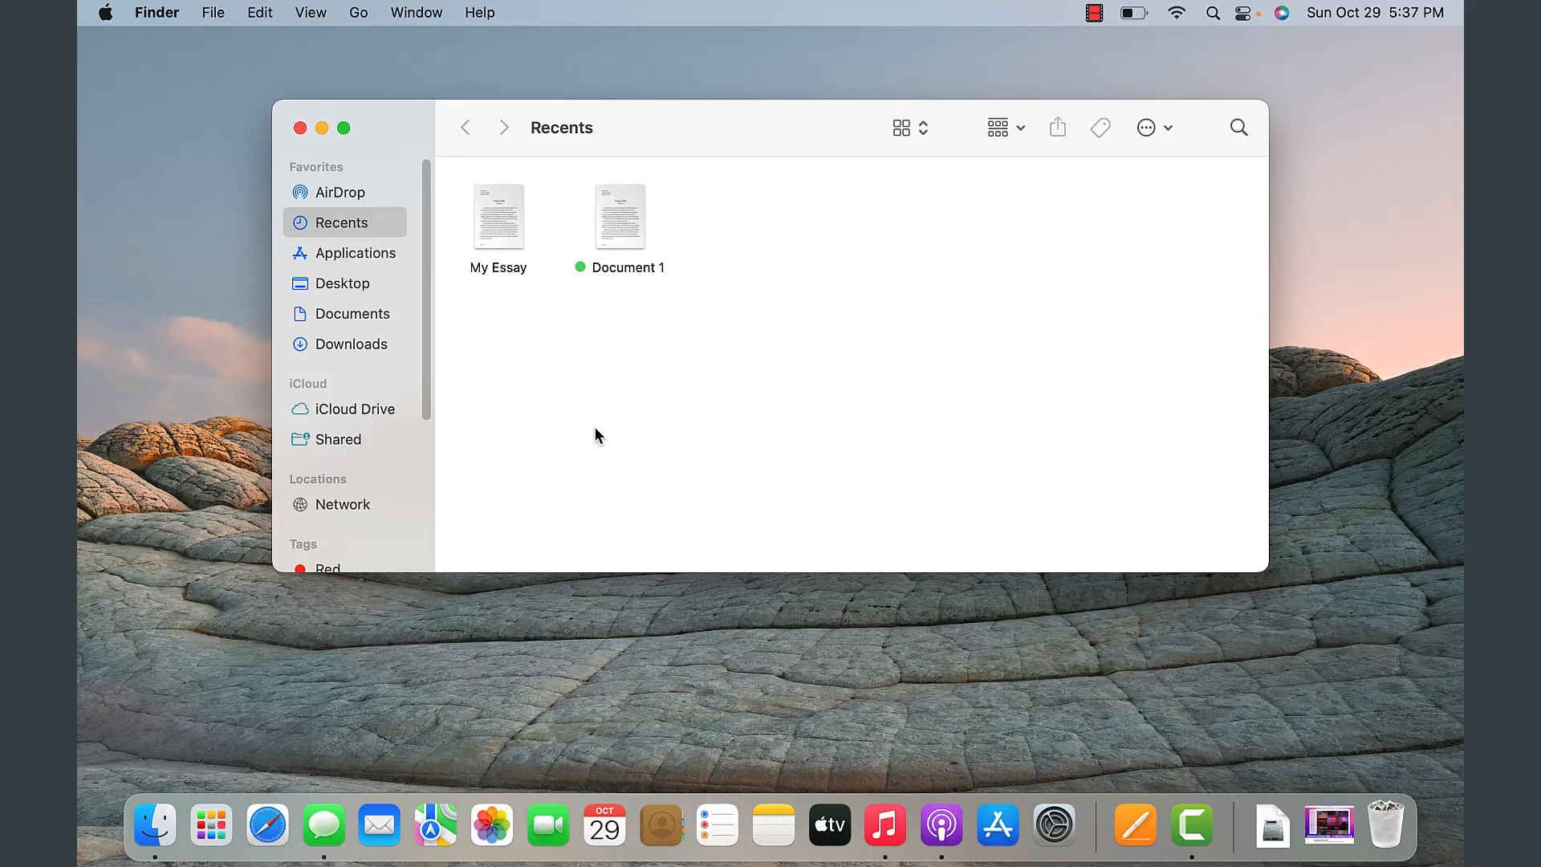
pyautogui.click(352, 314)
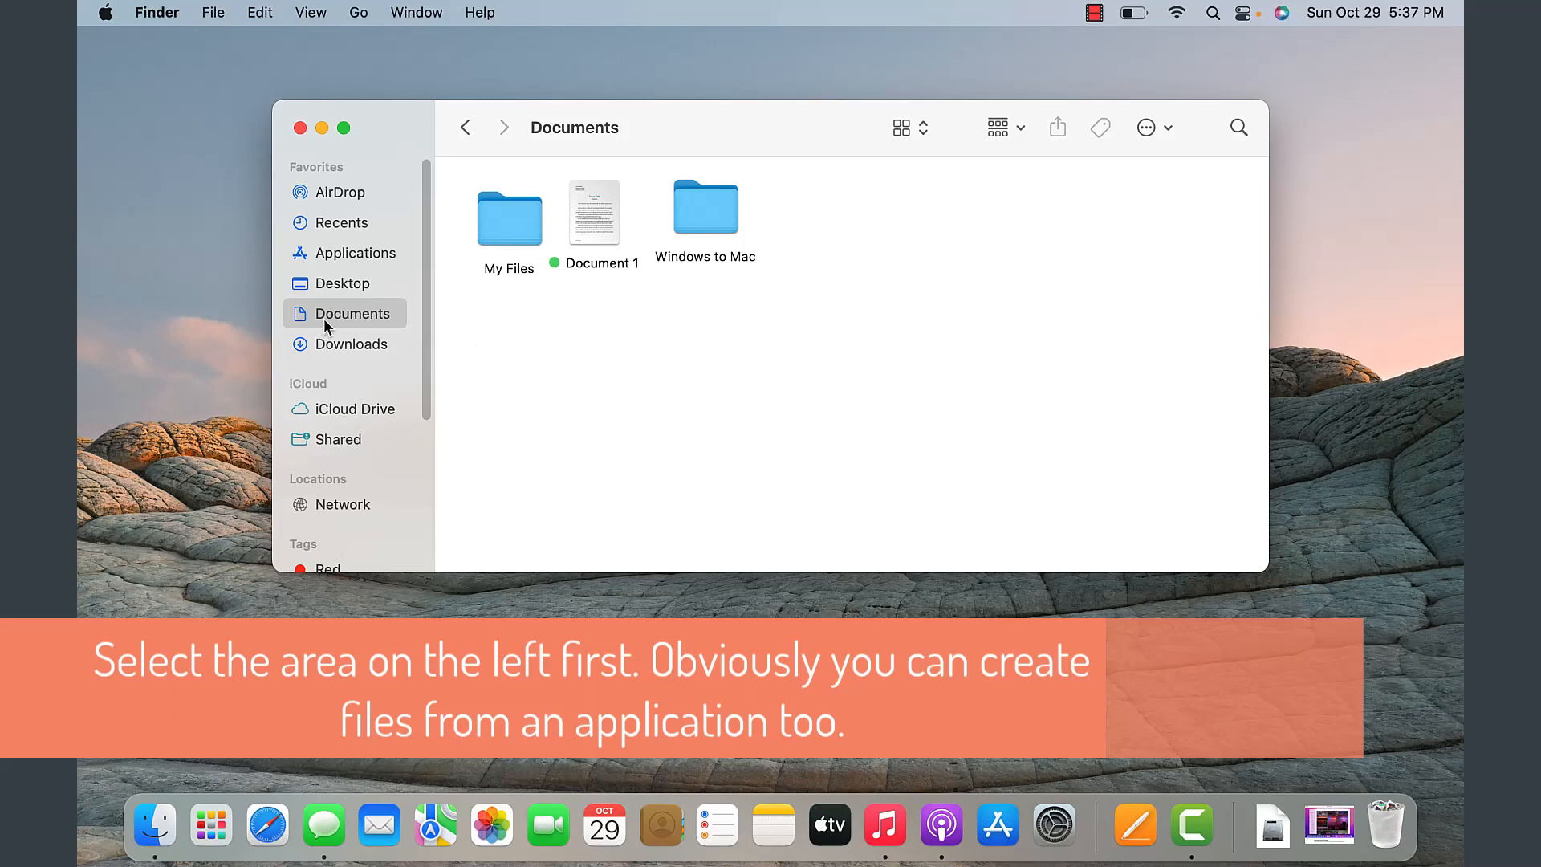
pyautogui.moveTo(350, 324)
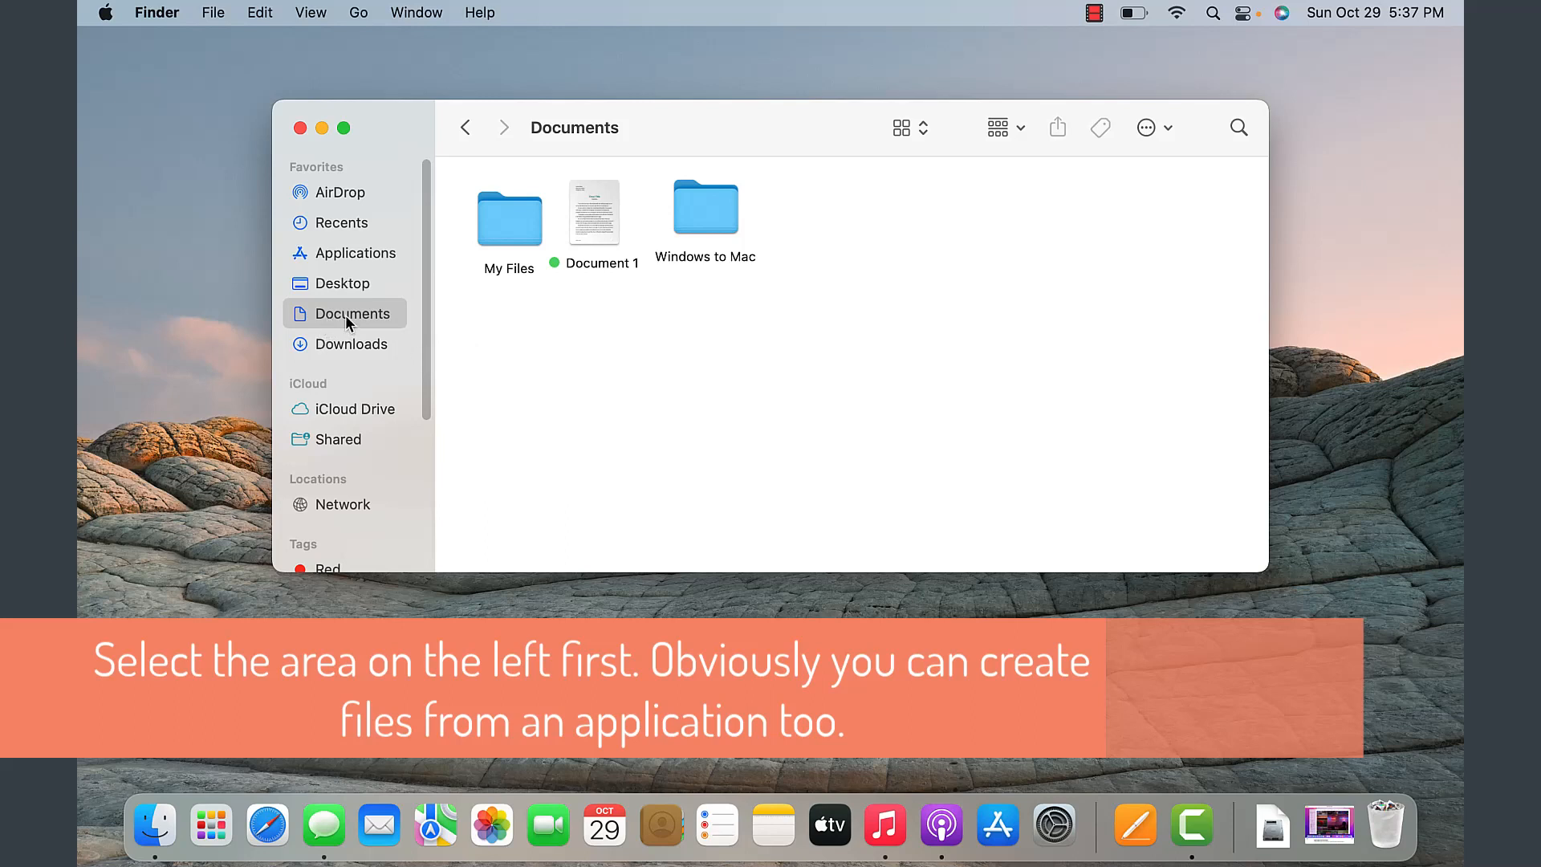
pyautogui.moveTo(298, 315)
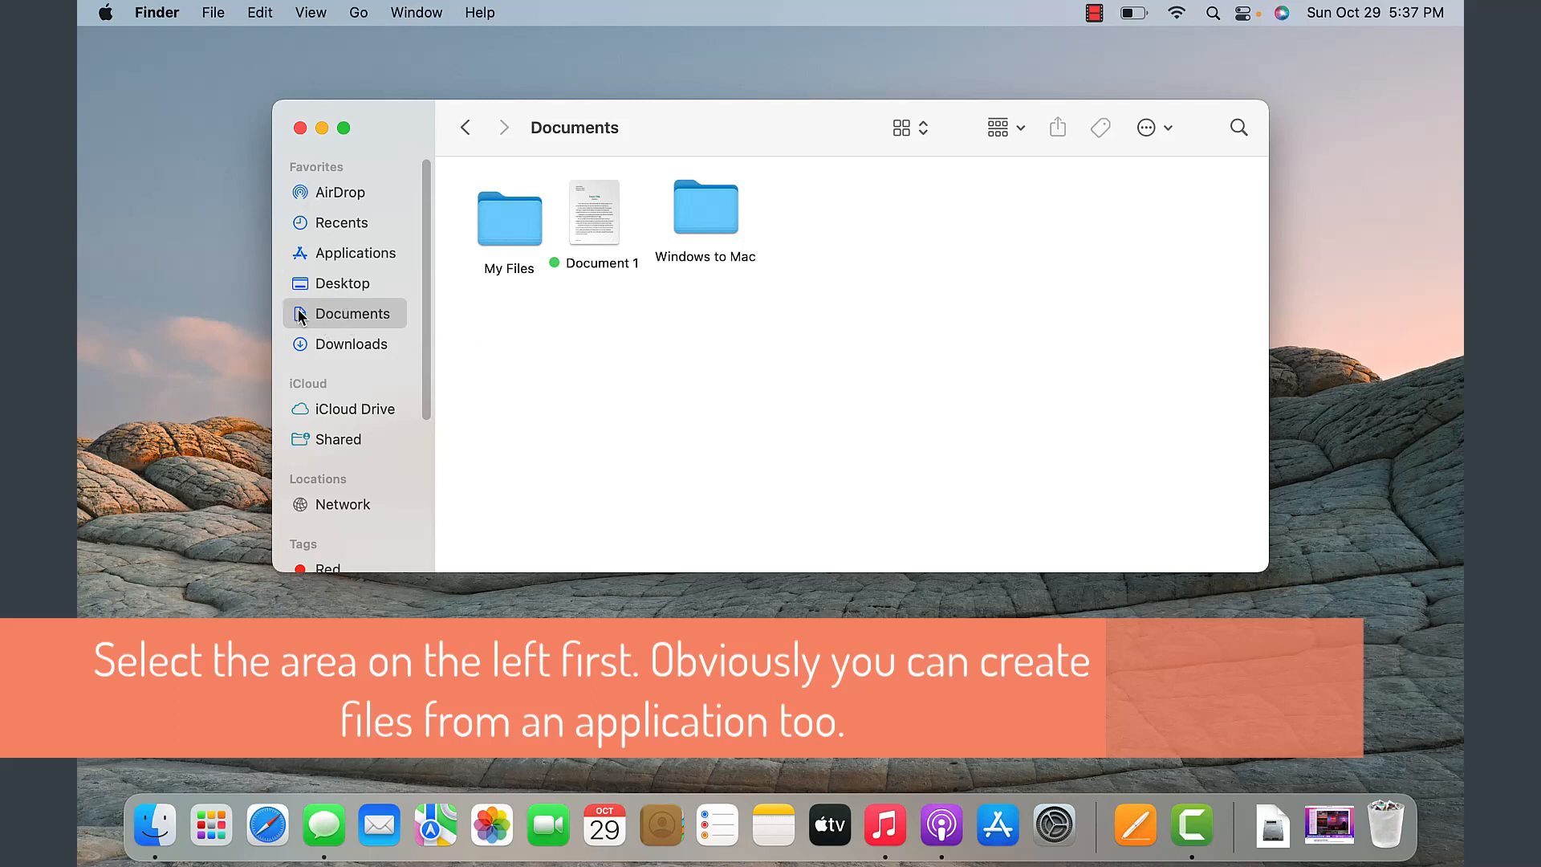
pyautogui.moveTo(370, 165)
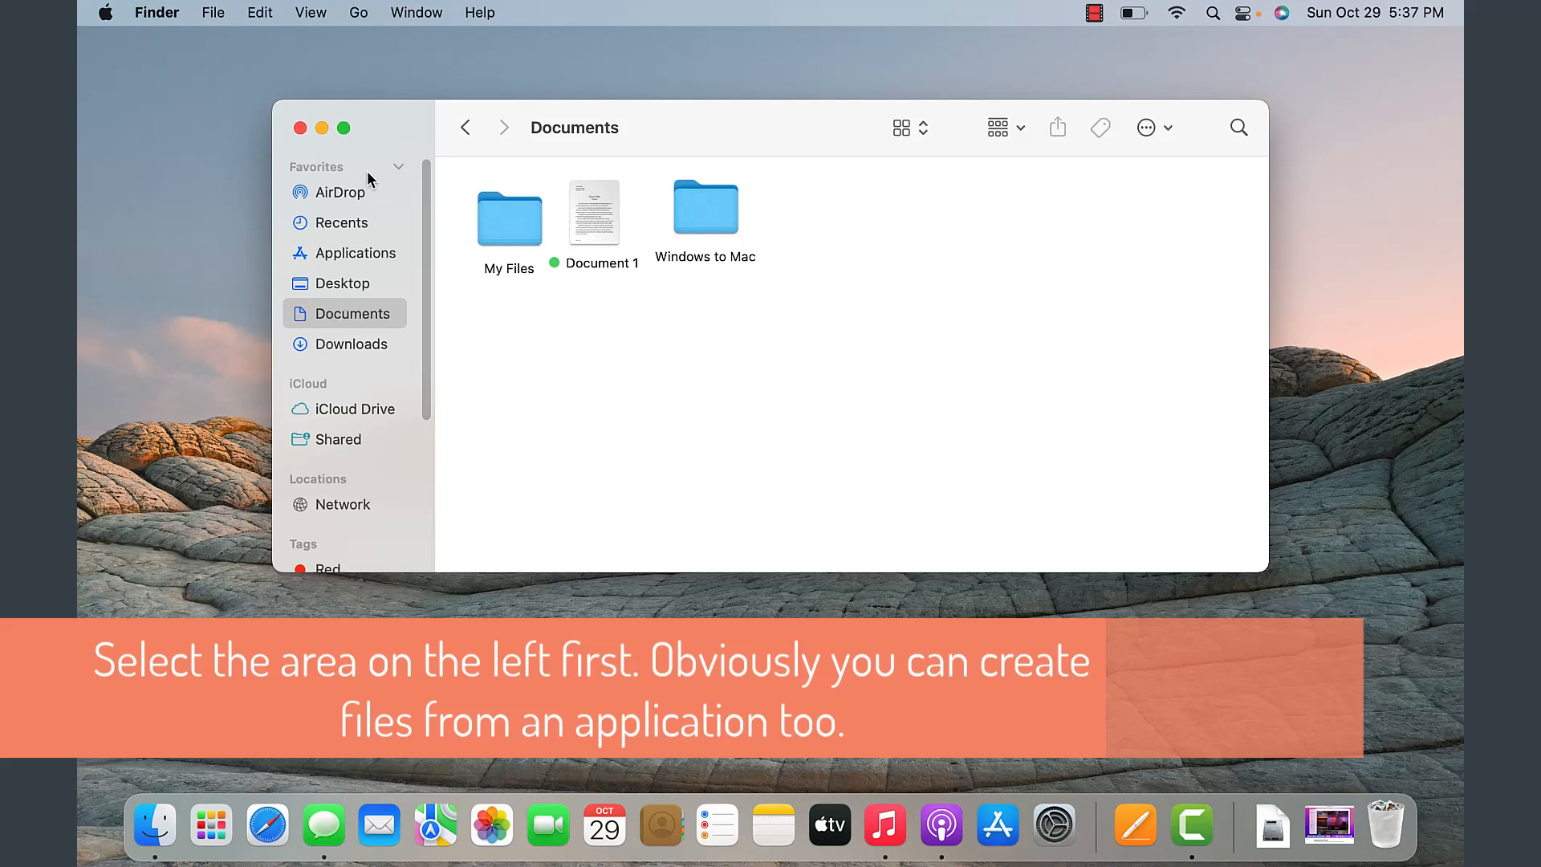
pyautogui.moveTo(412, 180)
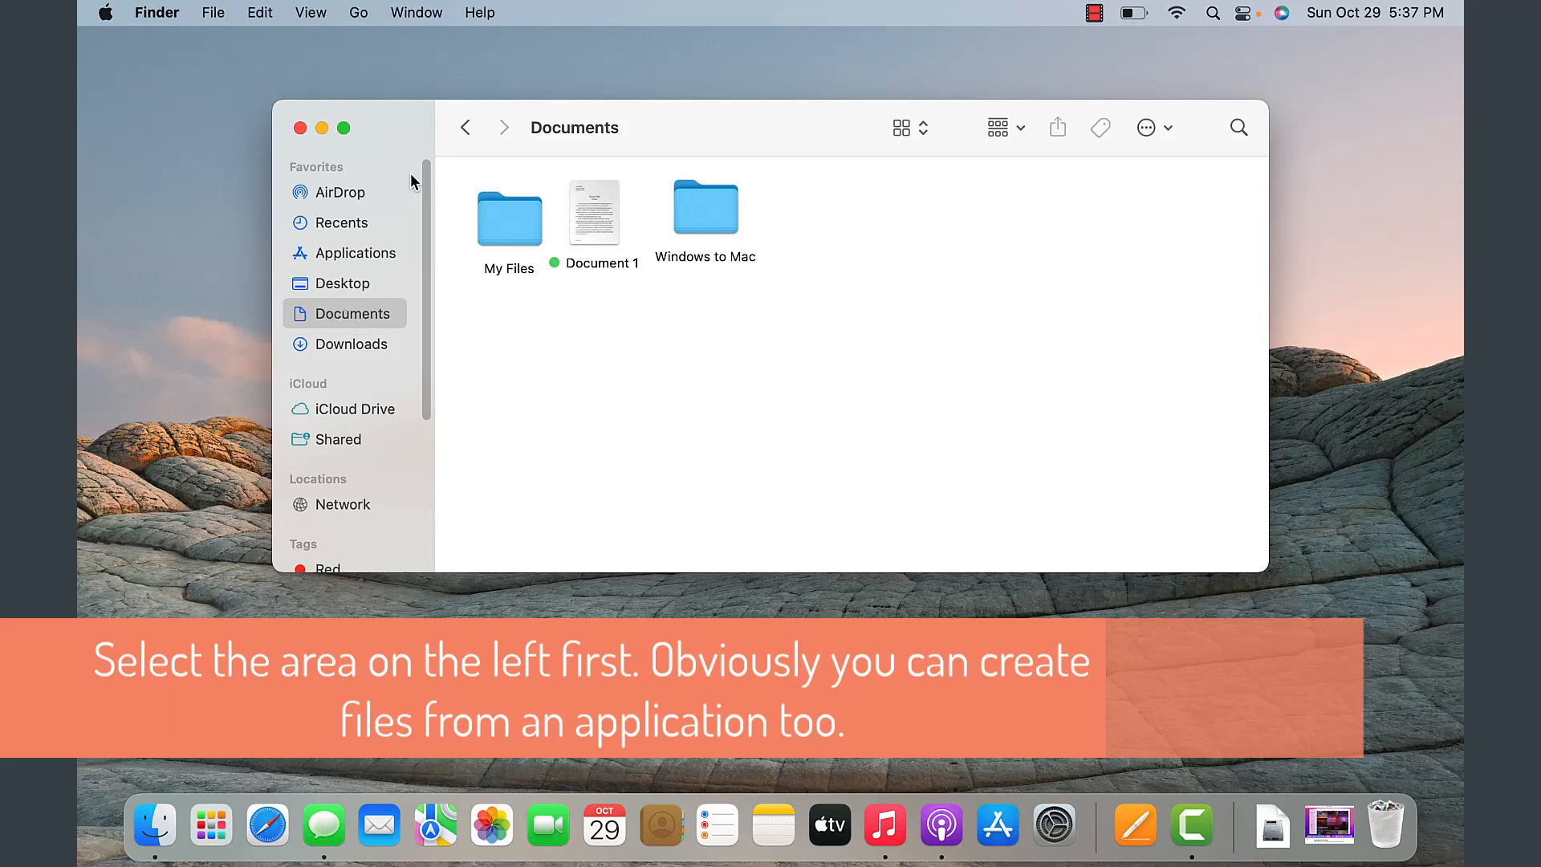
pyautogui.moveTo(353, 324)
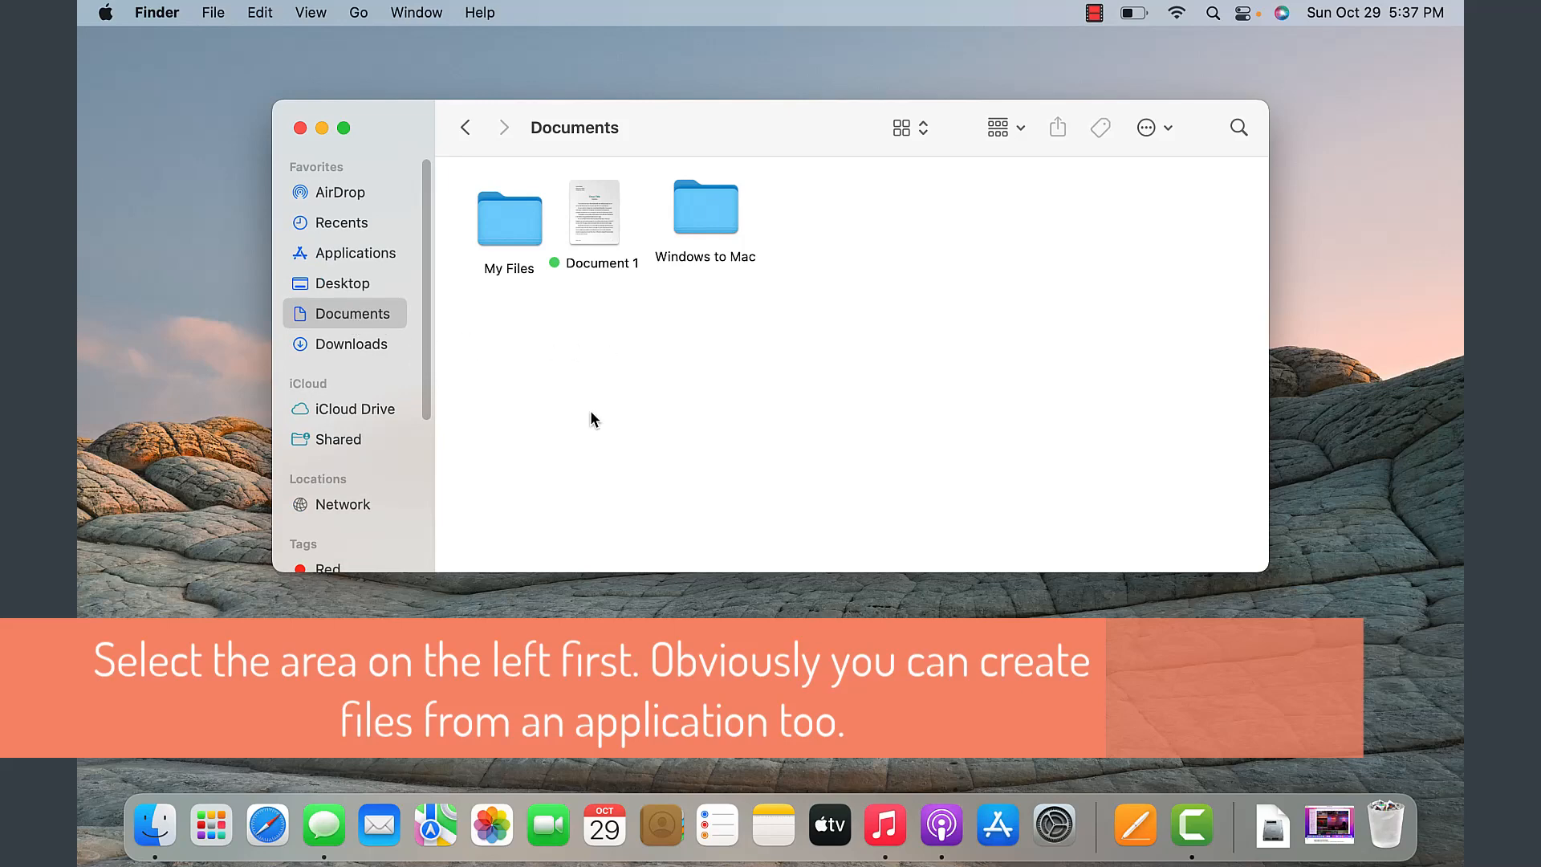
# Step: Create a folder named 'My new folder' in Documents via File > New Folder
pyautogui.click(212, 13)
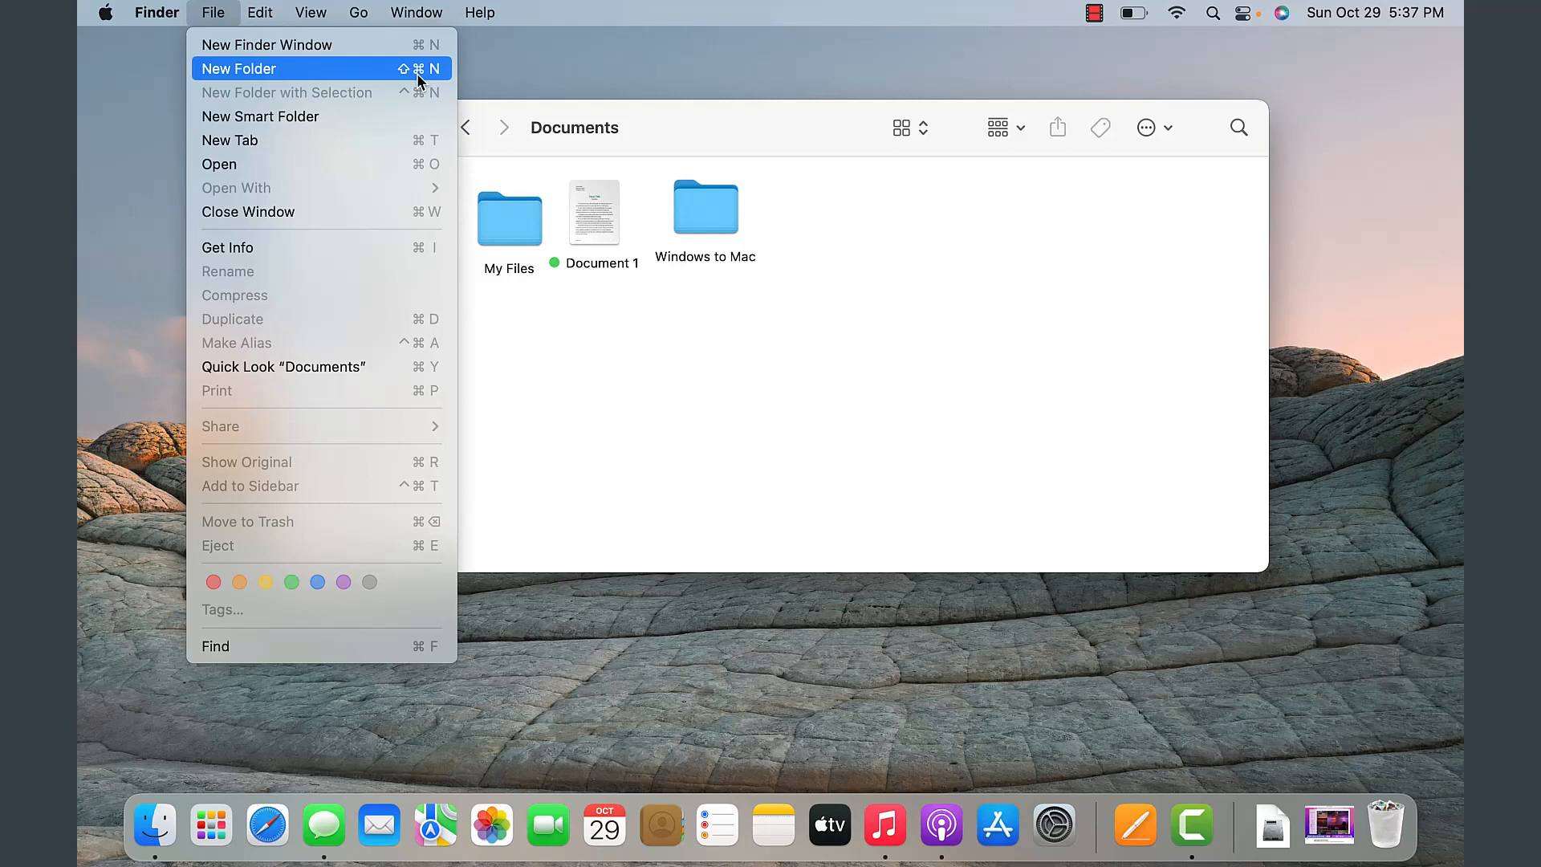
pyautogui.moveTo(400, 80)
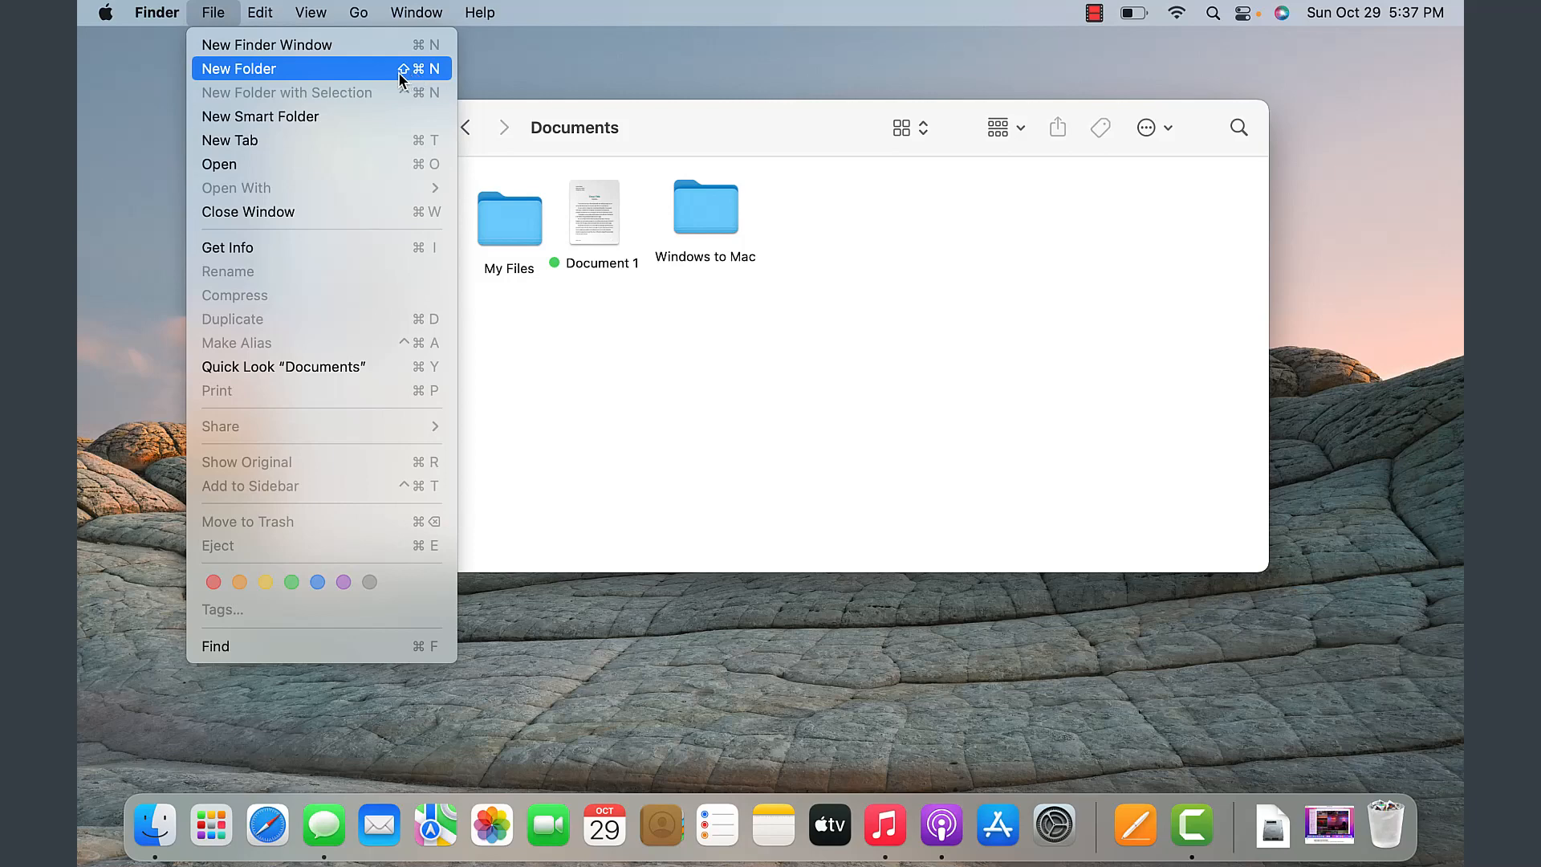
pyautogui.click(237, 67)
pyautogui.write('My new folder')
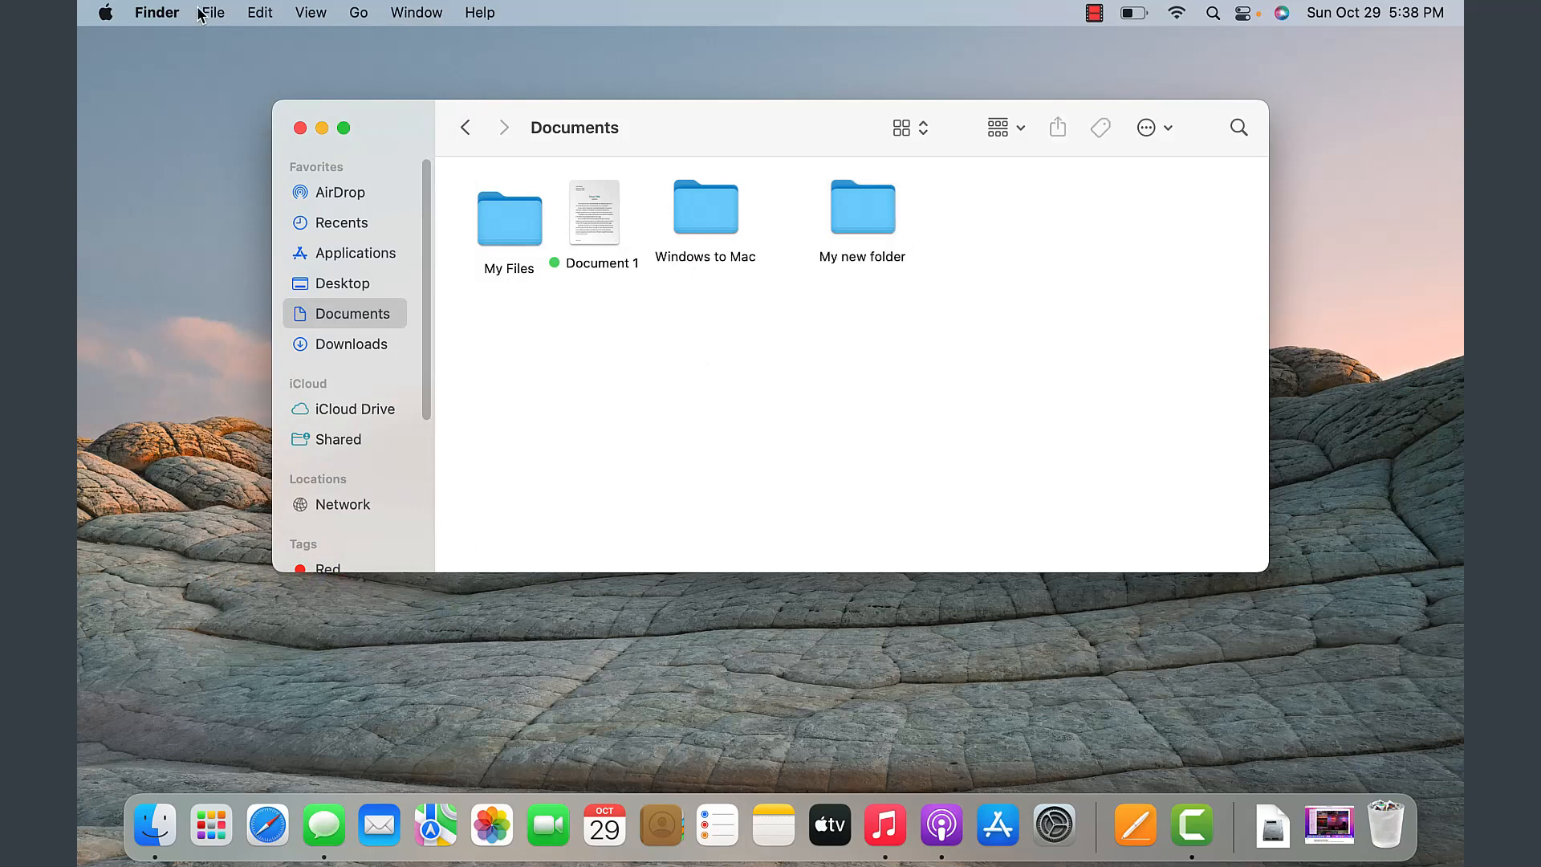
pyautogui.moveTo(451, 187)
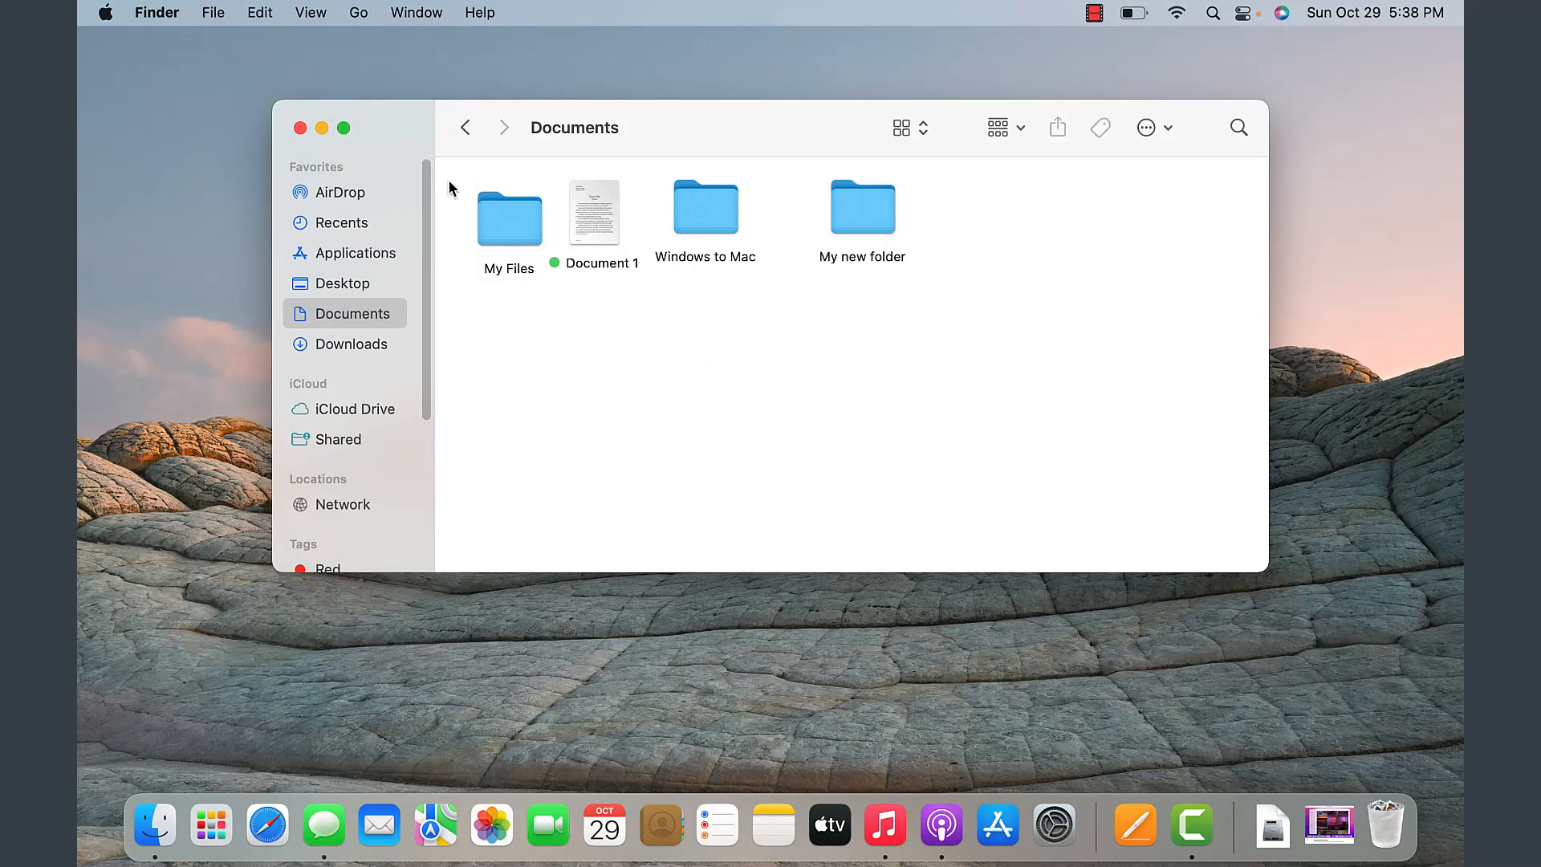
pyautogui.moveTo(634, 391)
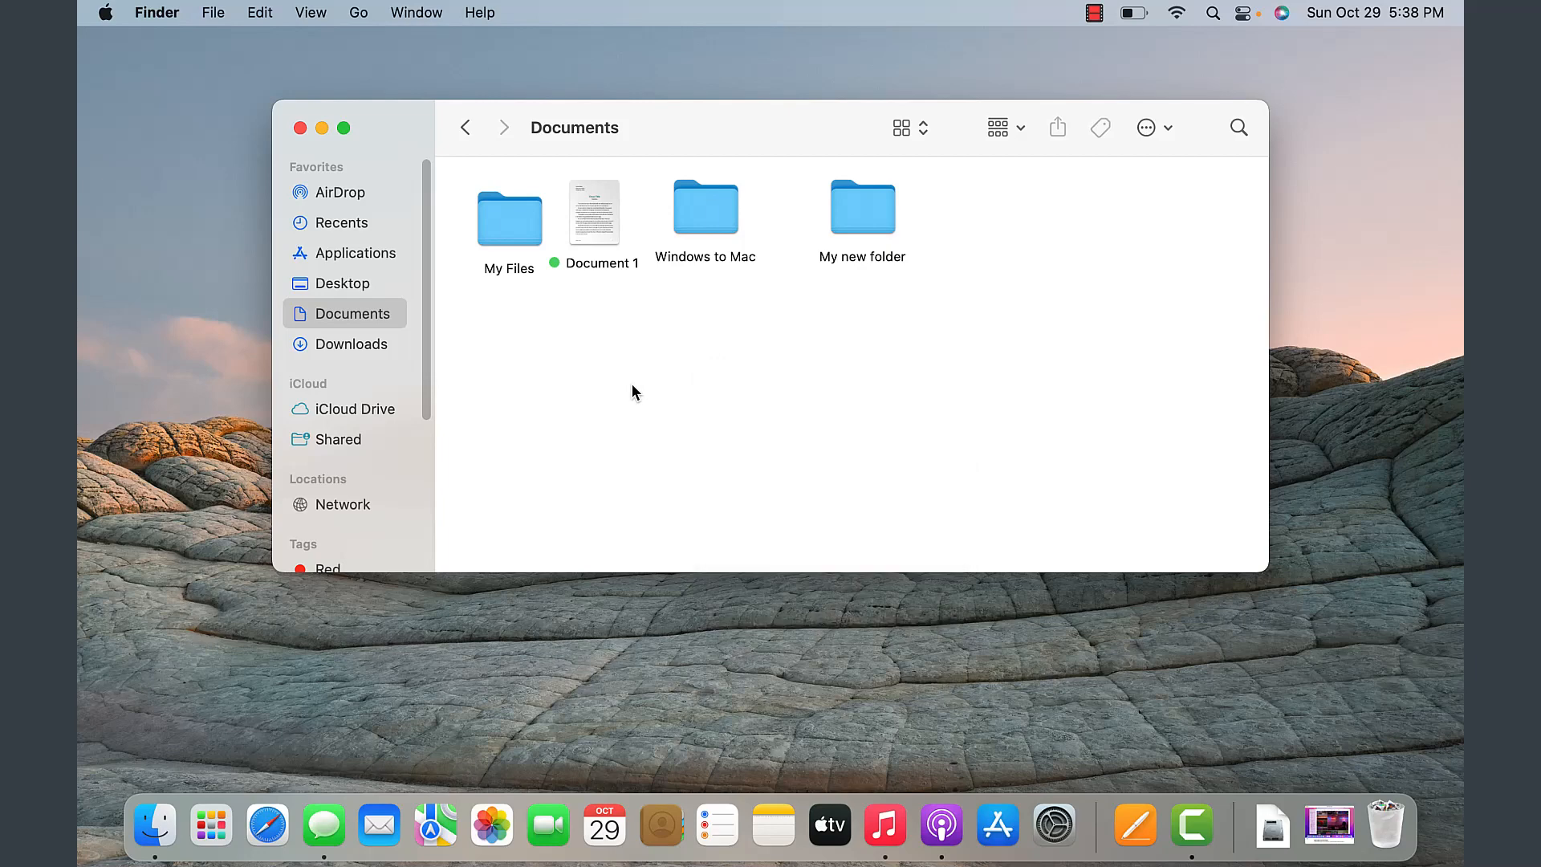
# Step: Create a folder named 'Another folder' in Documents from the background shortcut menu
pyautogui.rightClick(636, 392)
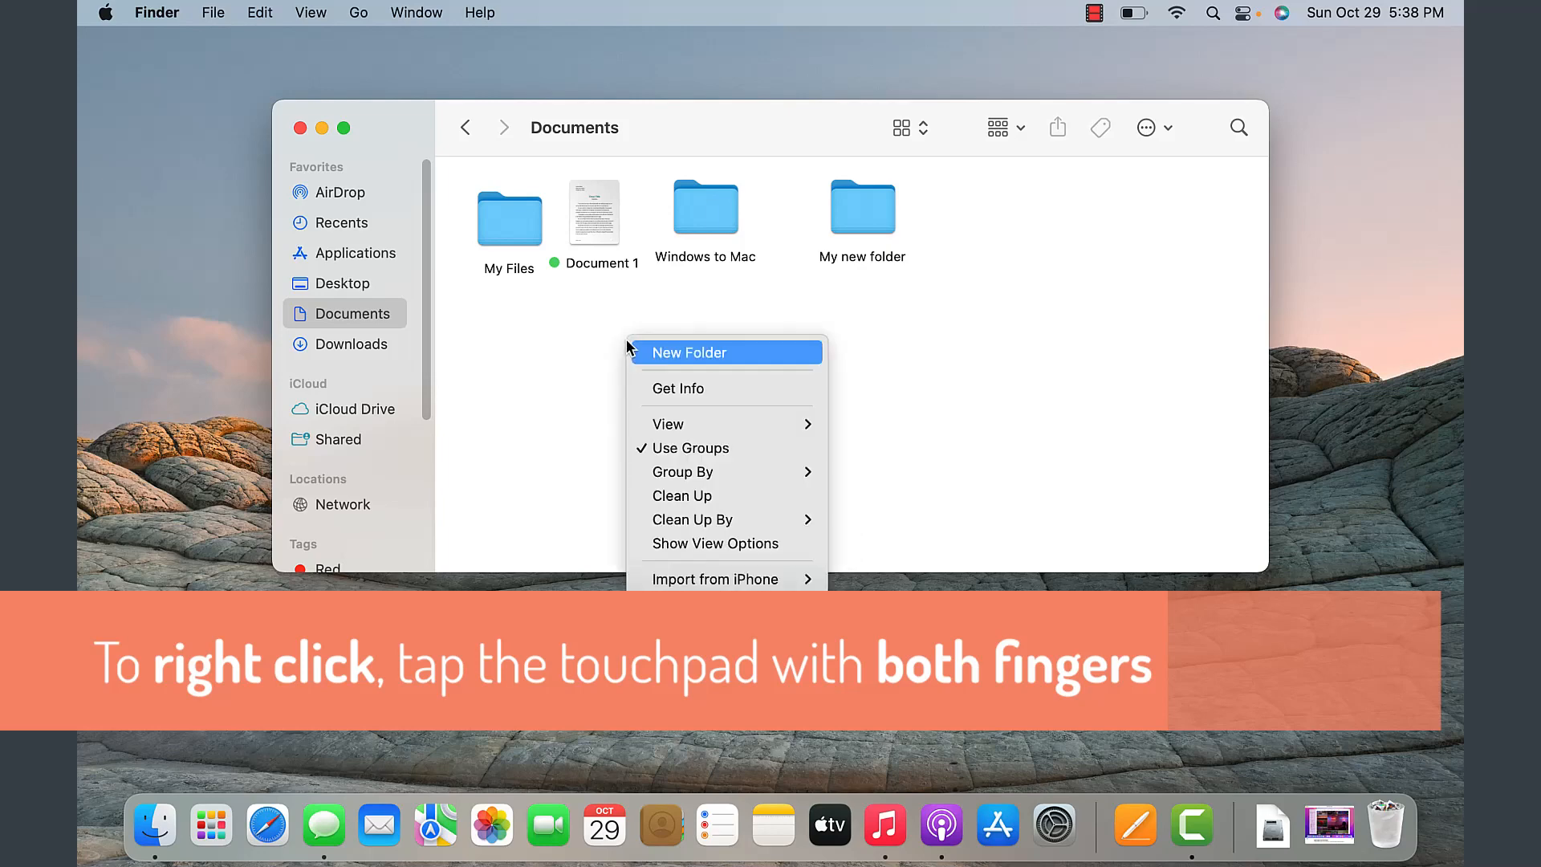
pyautogui.click(620, 348)
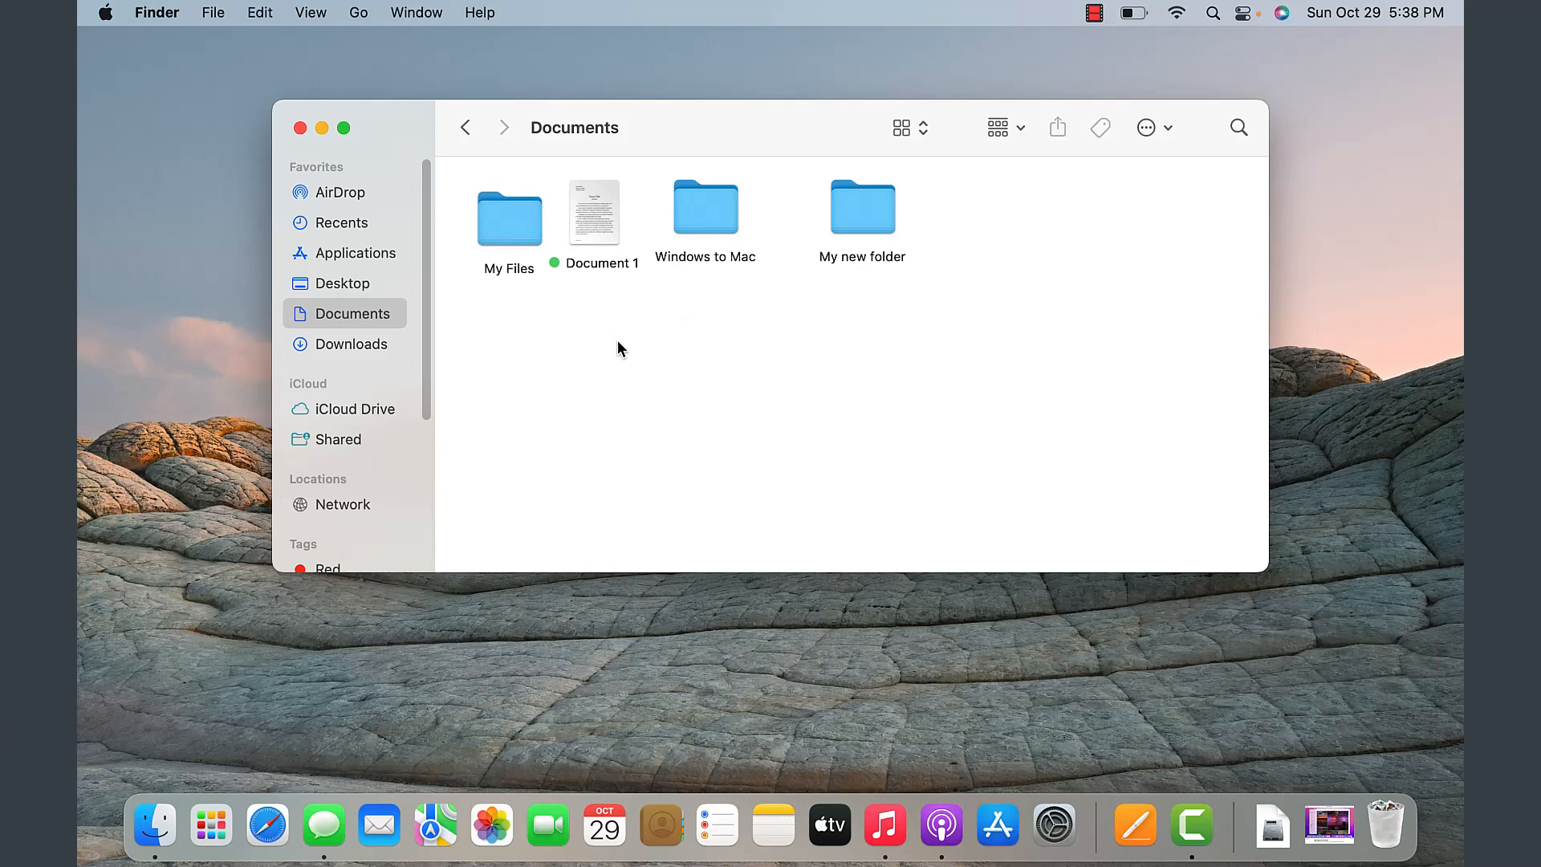
pyautogui.rightClick(620, 347)
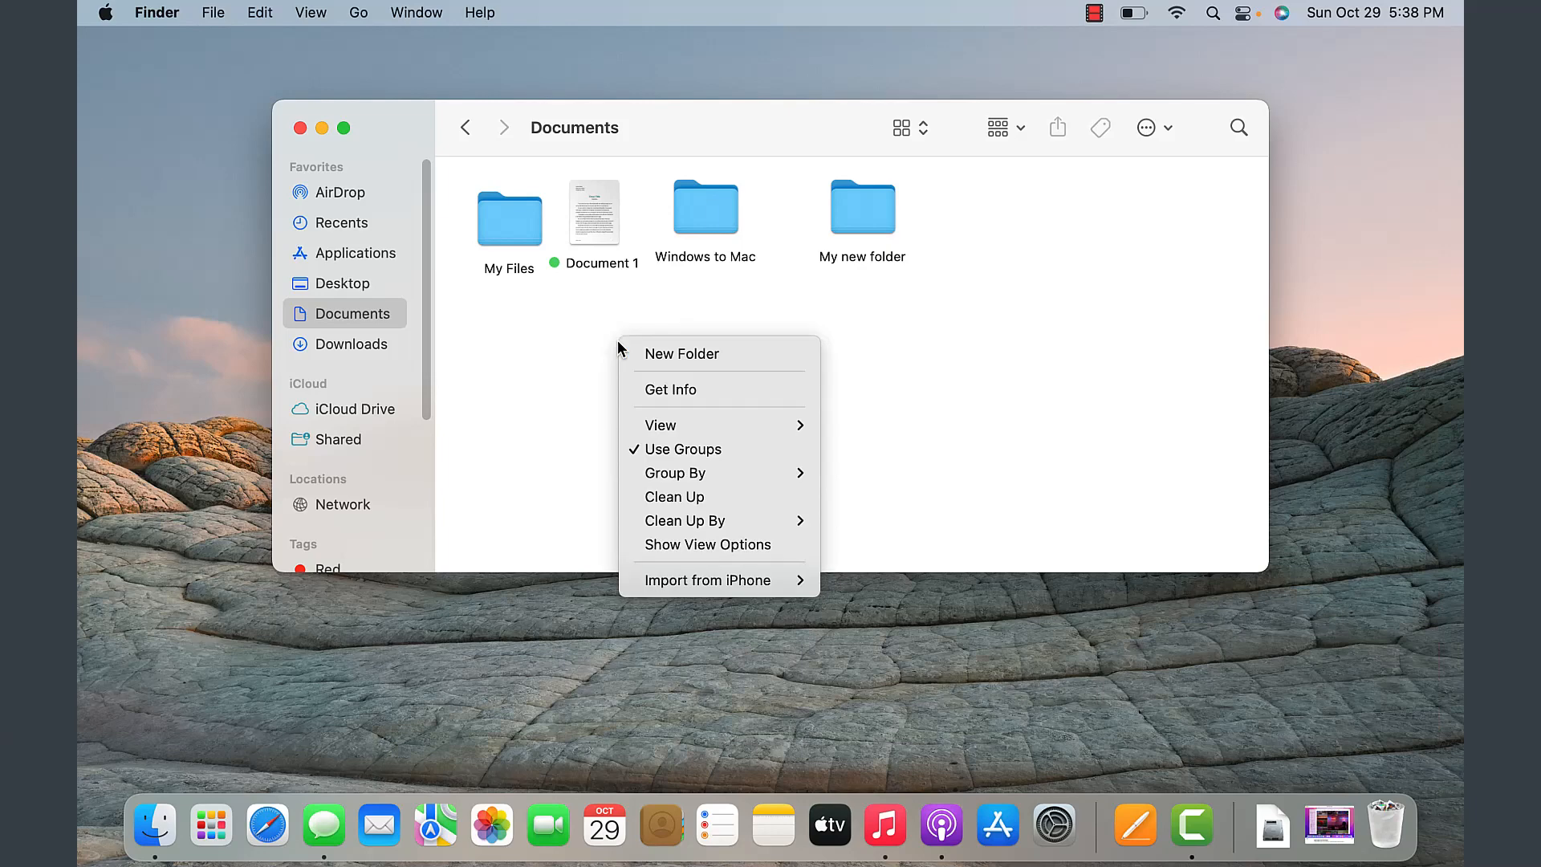
pyautogui.moveTo(652, 356)
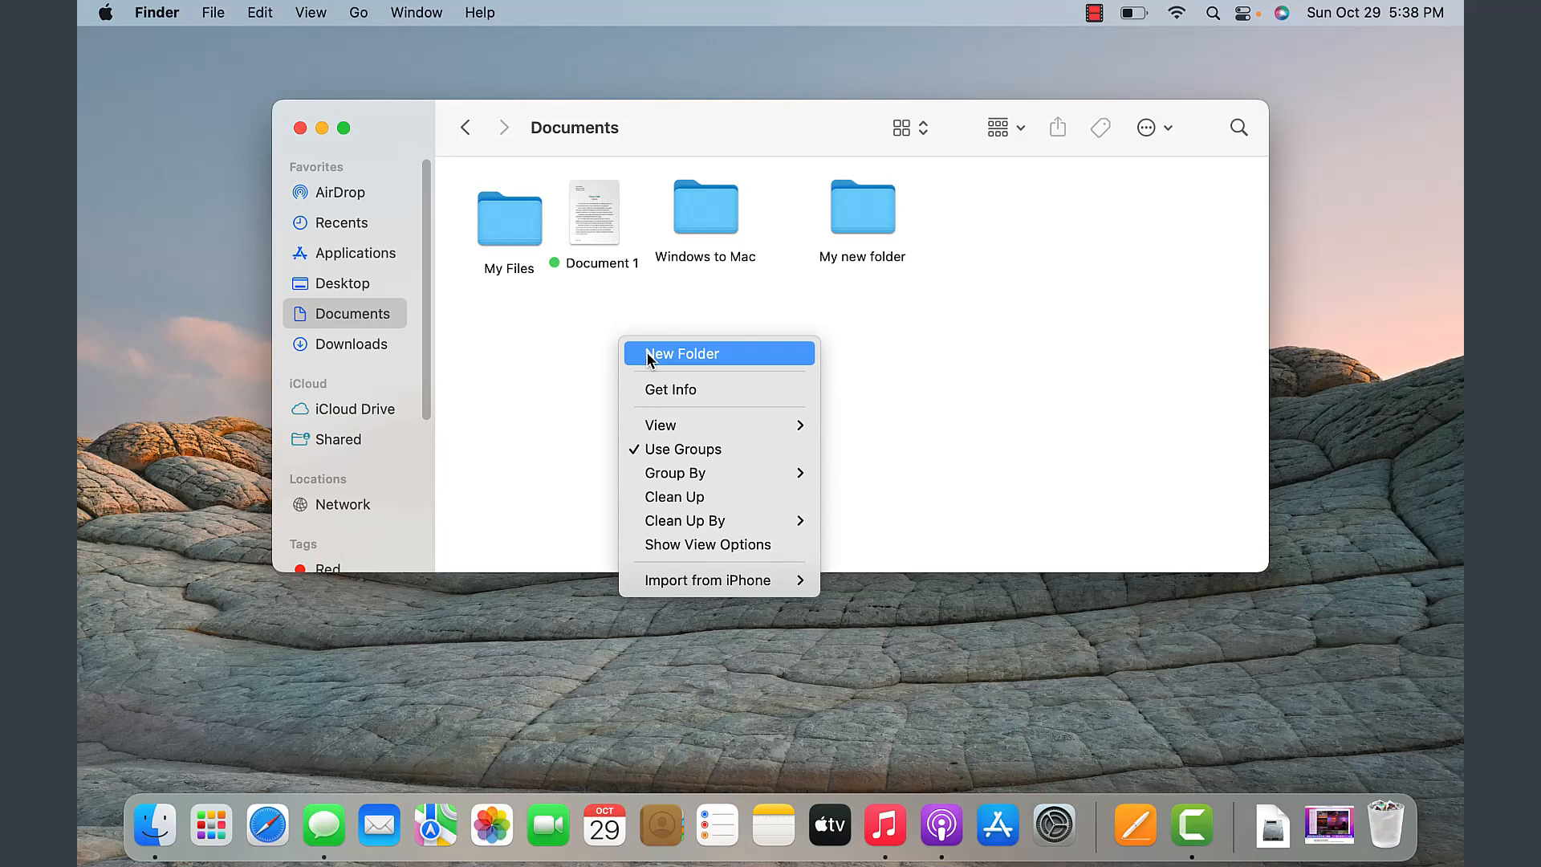
pyautogui.click(681, 353)
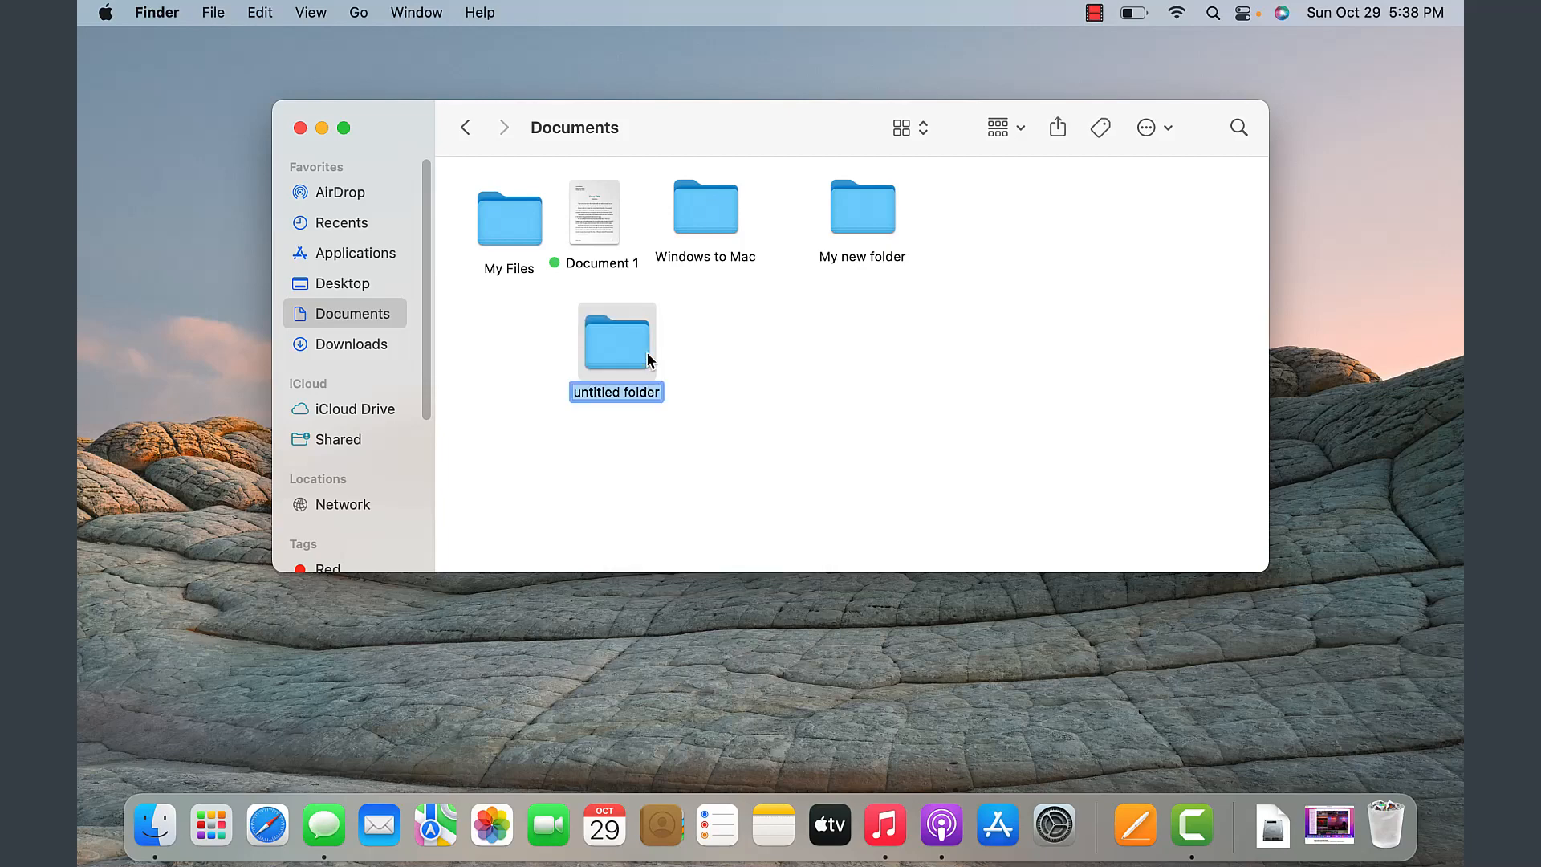
pyautogui.write('Another folder')
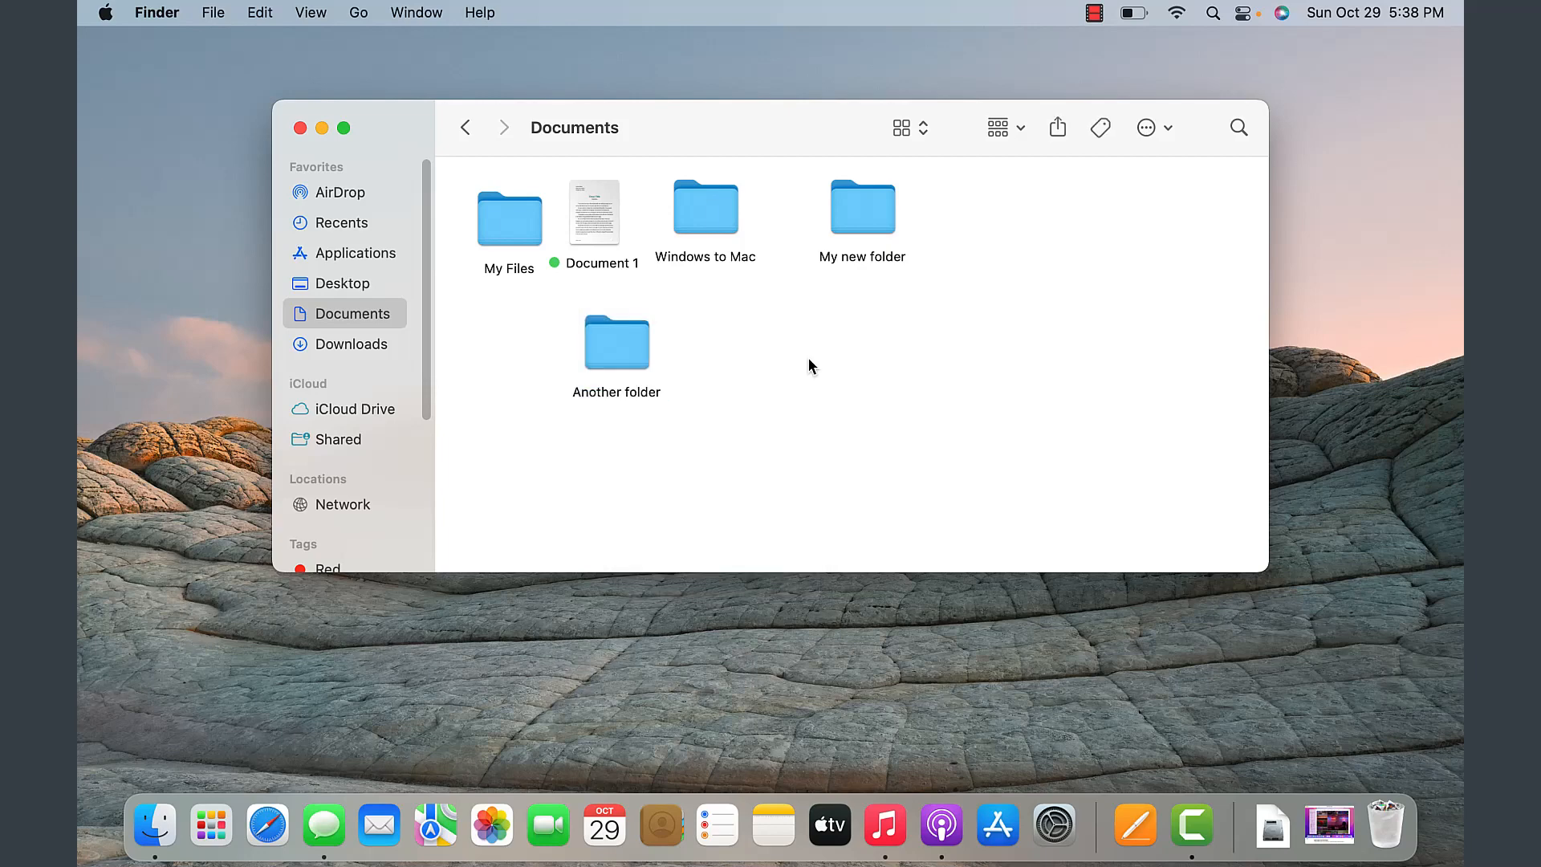
pyautogui.moveTo(775, 329)
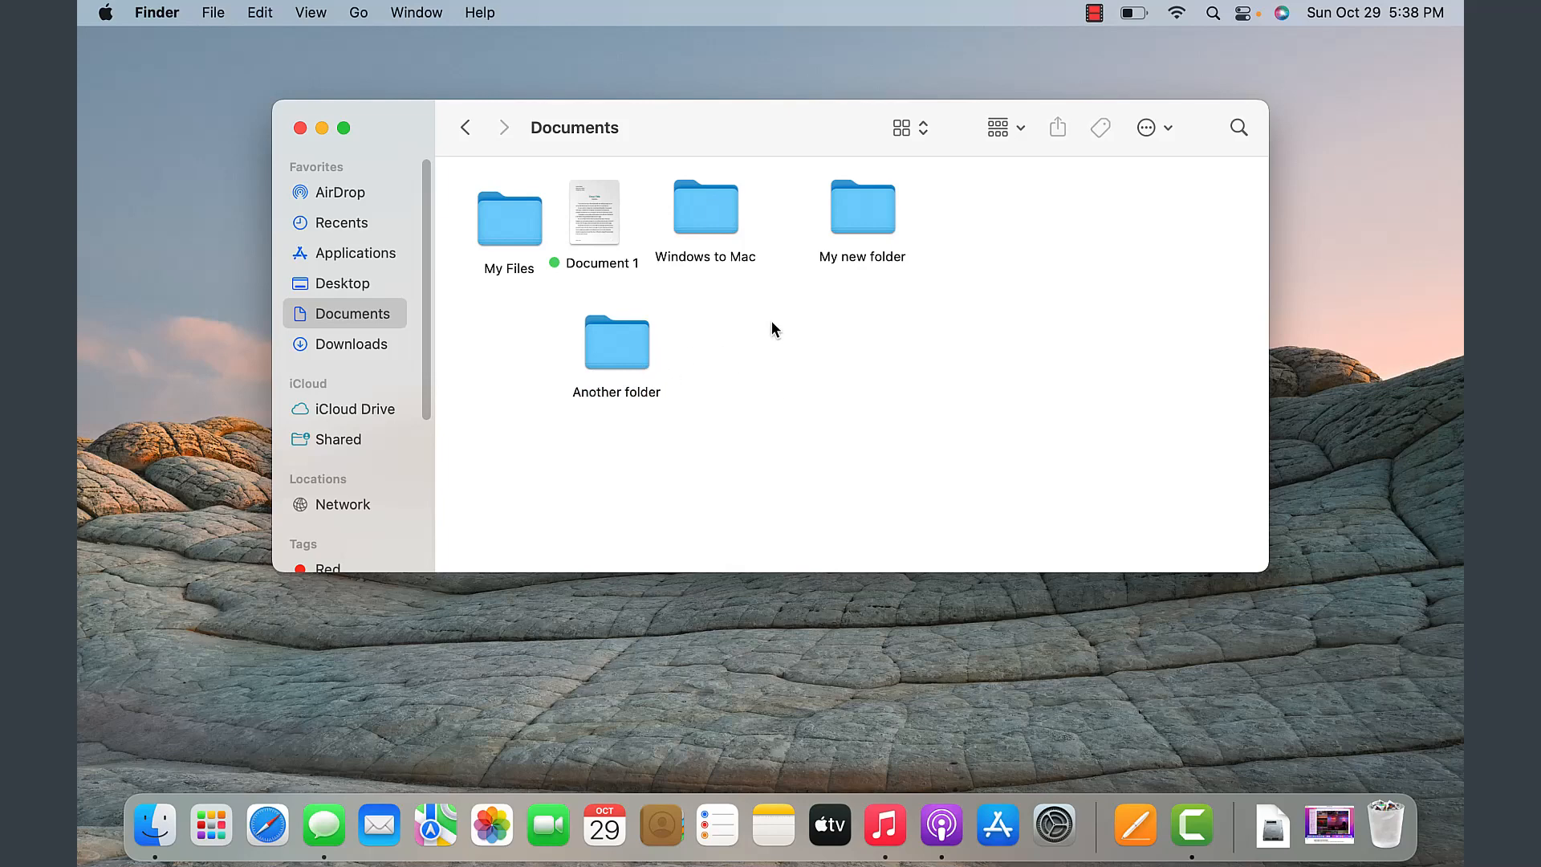
# Step: Display Documents as a list and select Document 1 for moving
pyautogui.click(998, 129)
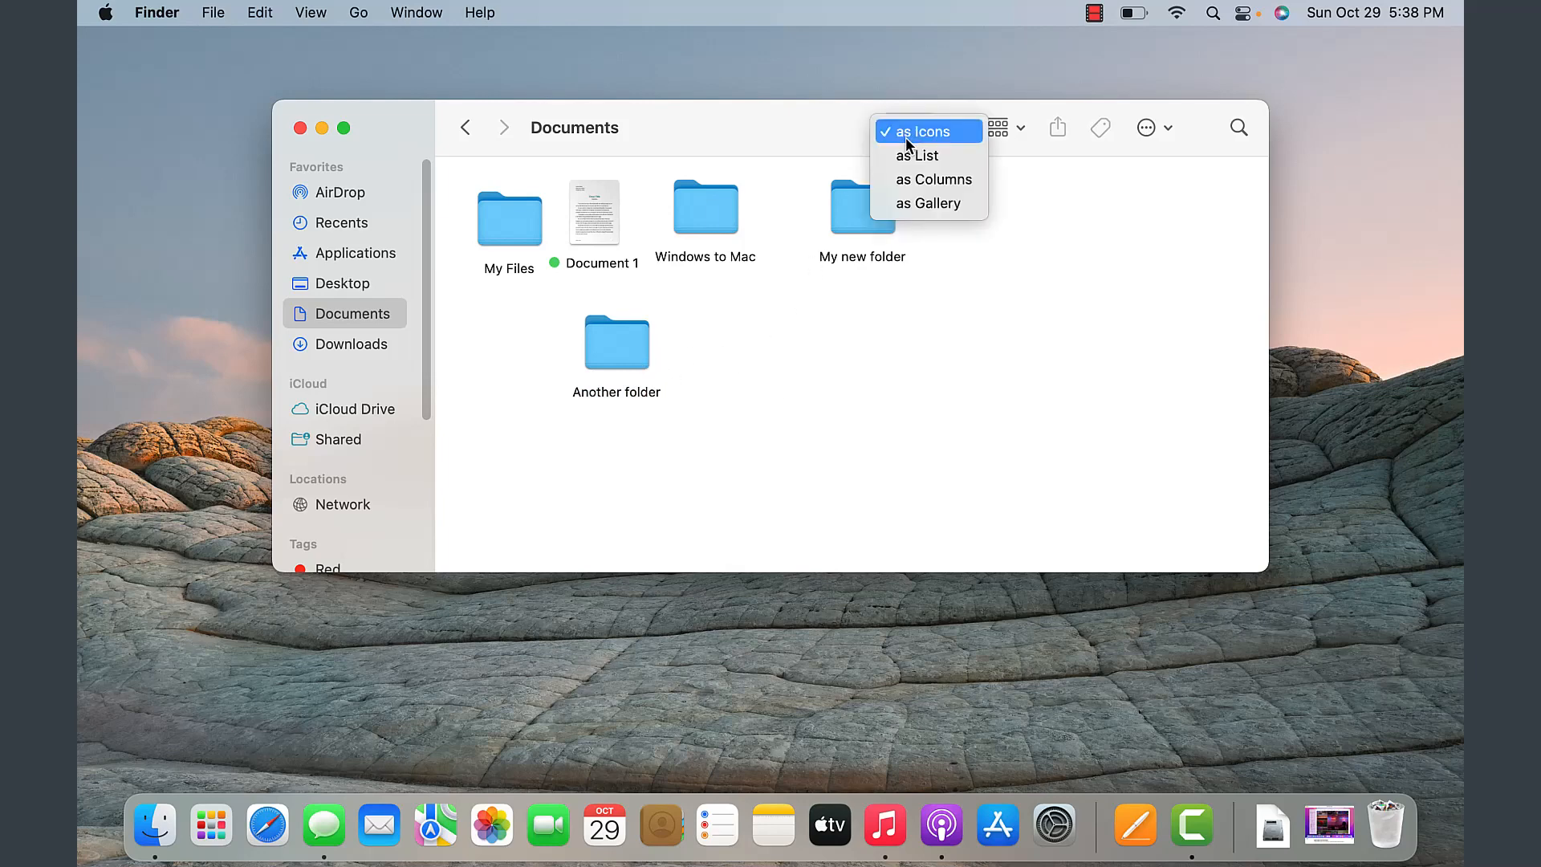
pyautogui.click(917, 155)
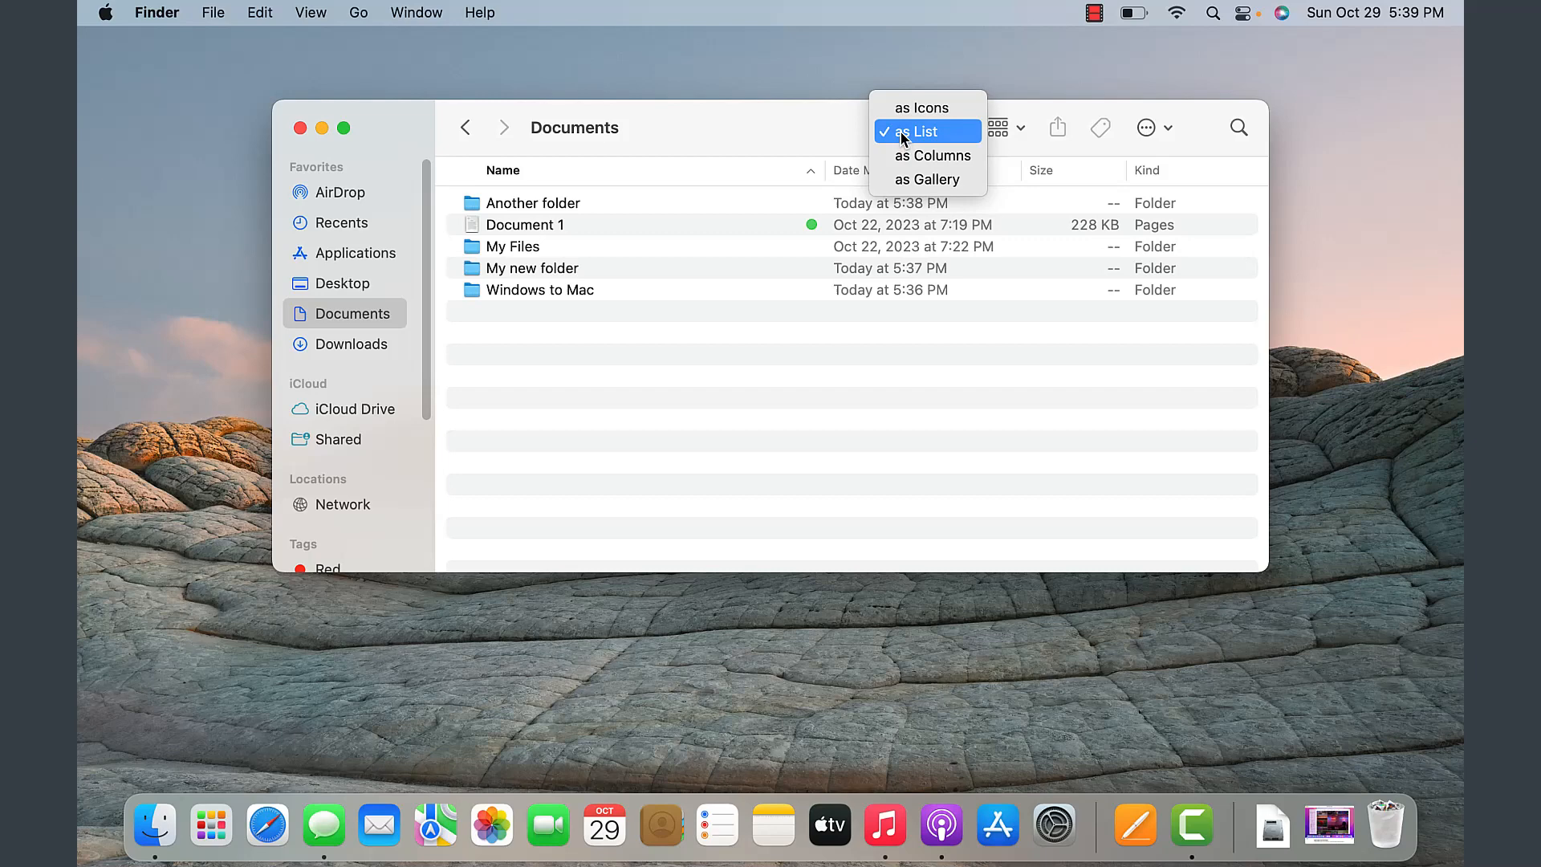
pyautogui.click(921, 131)
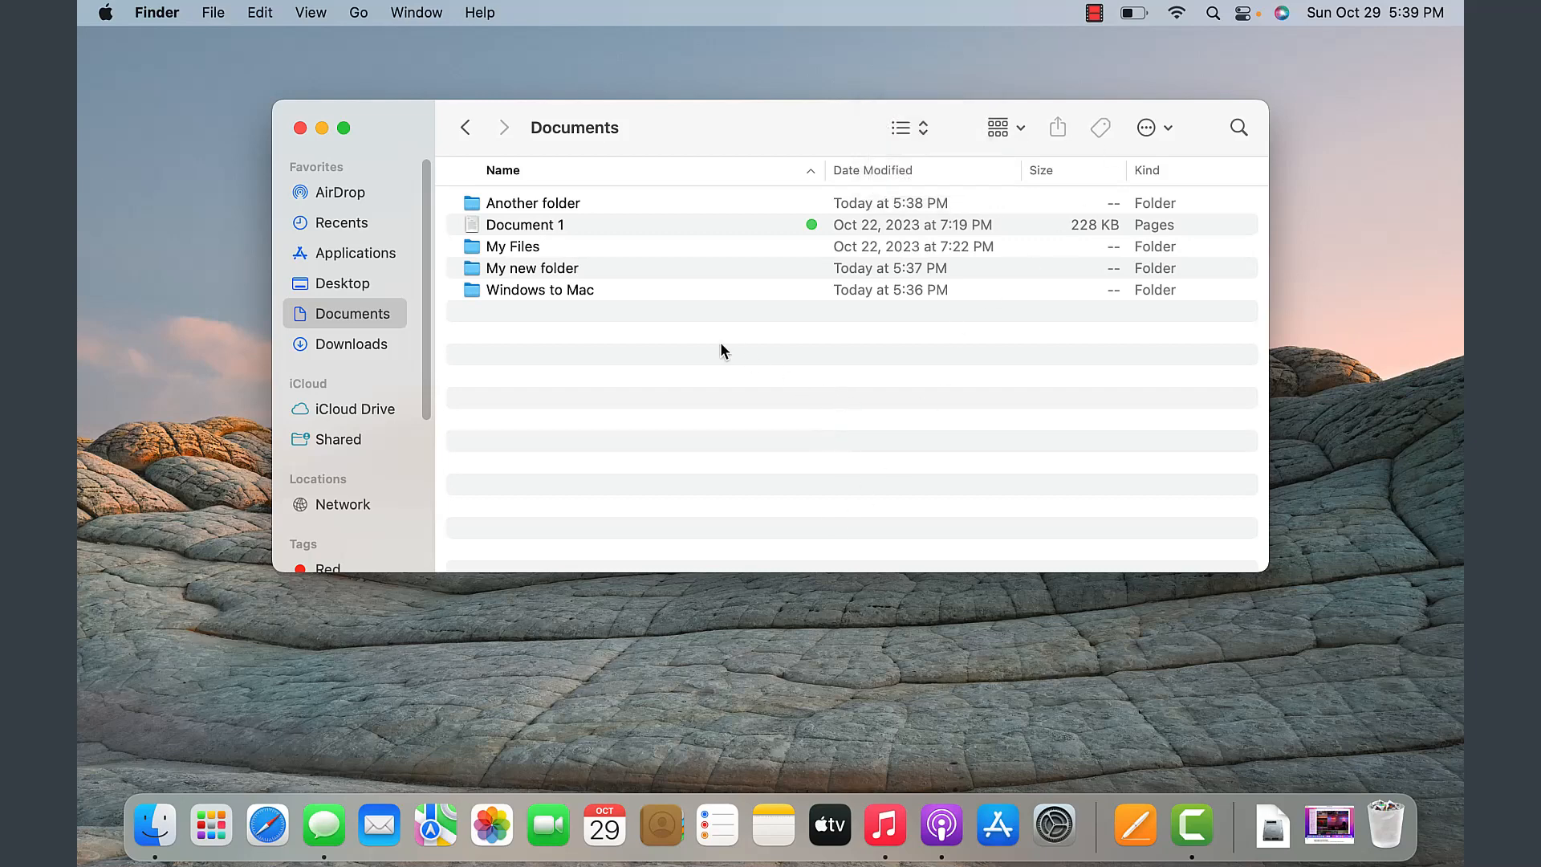
pyautogui.click(525, 225)
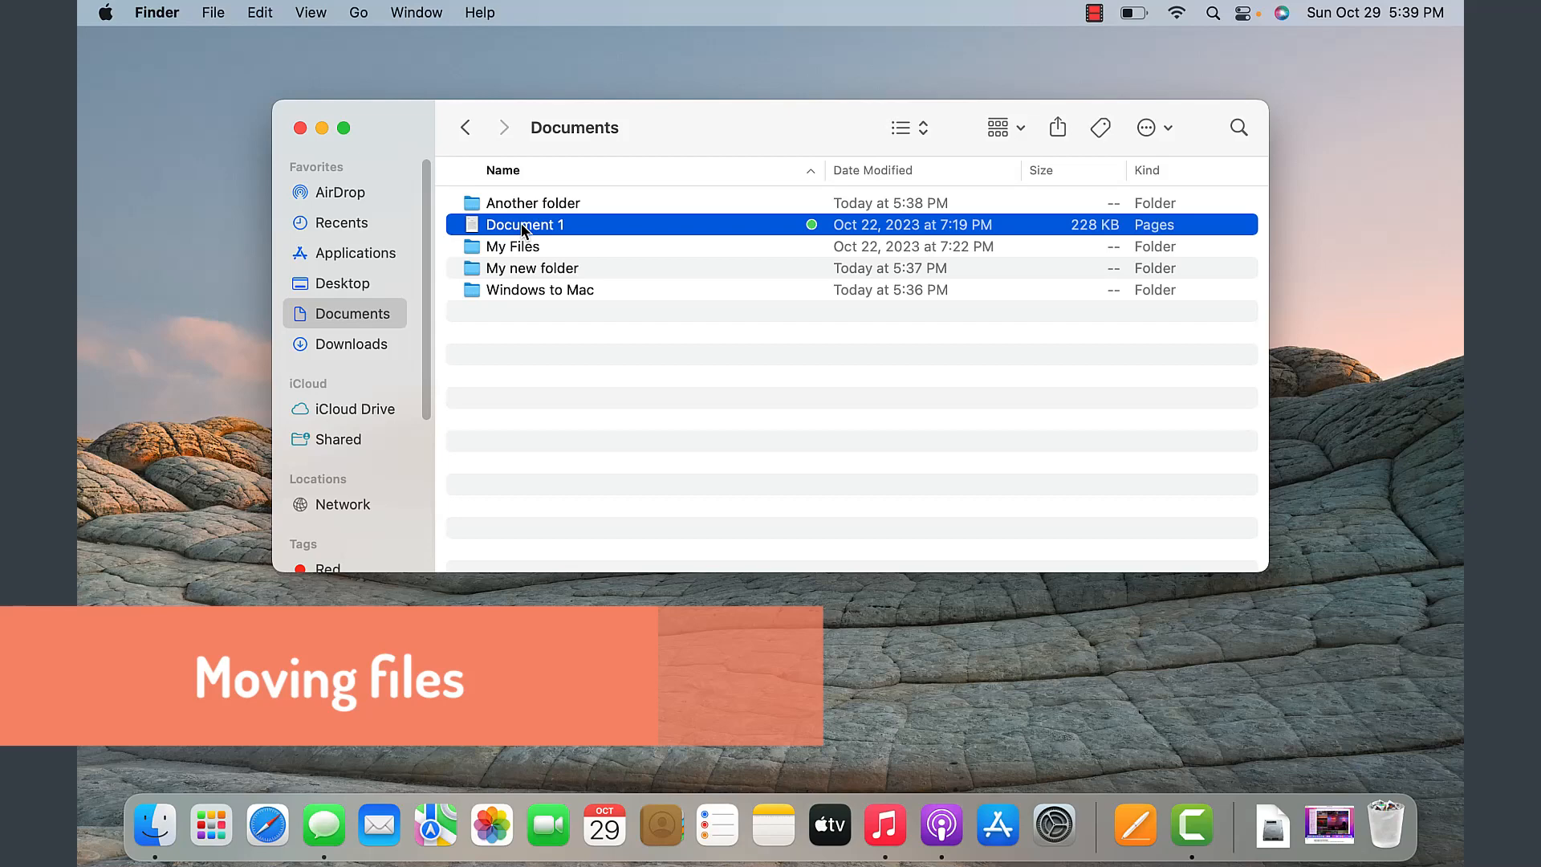
# Step: Move Document 1 into My new folder and check the folder's contents
pyautogui.moveTo(527, 225); pyautogui.dragTo(532, 268)
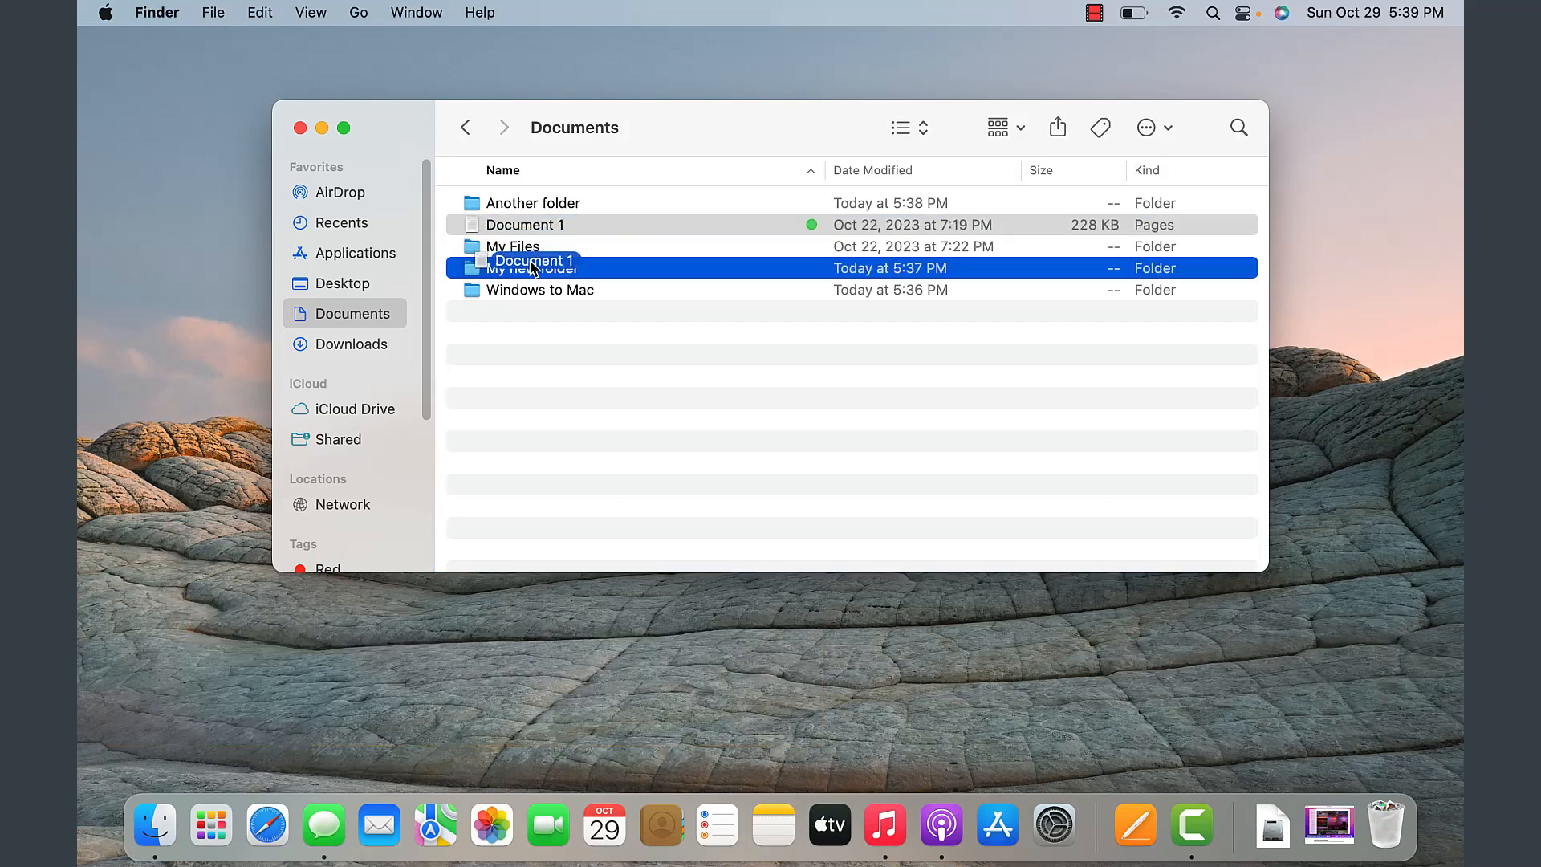
pyautogui.doubleClick(530, 266)
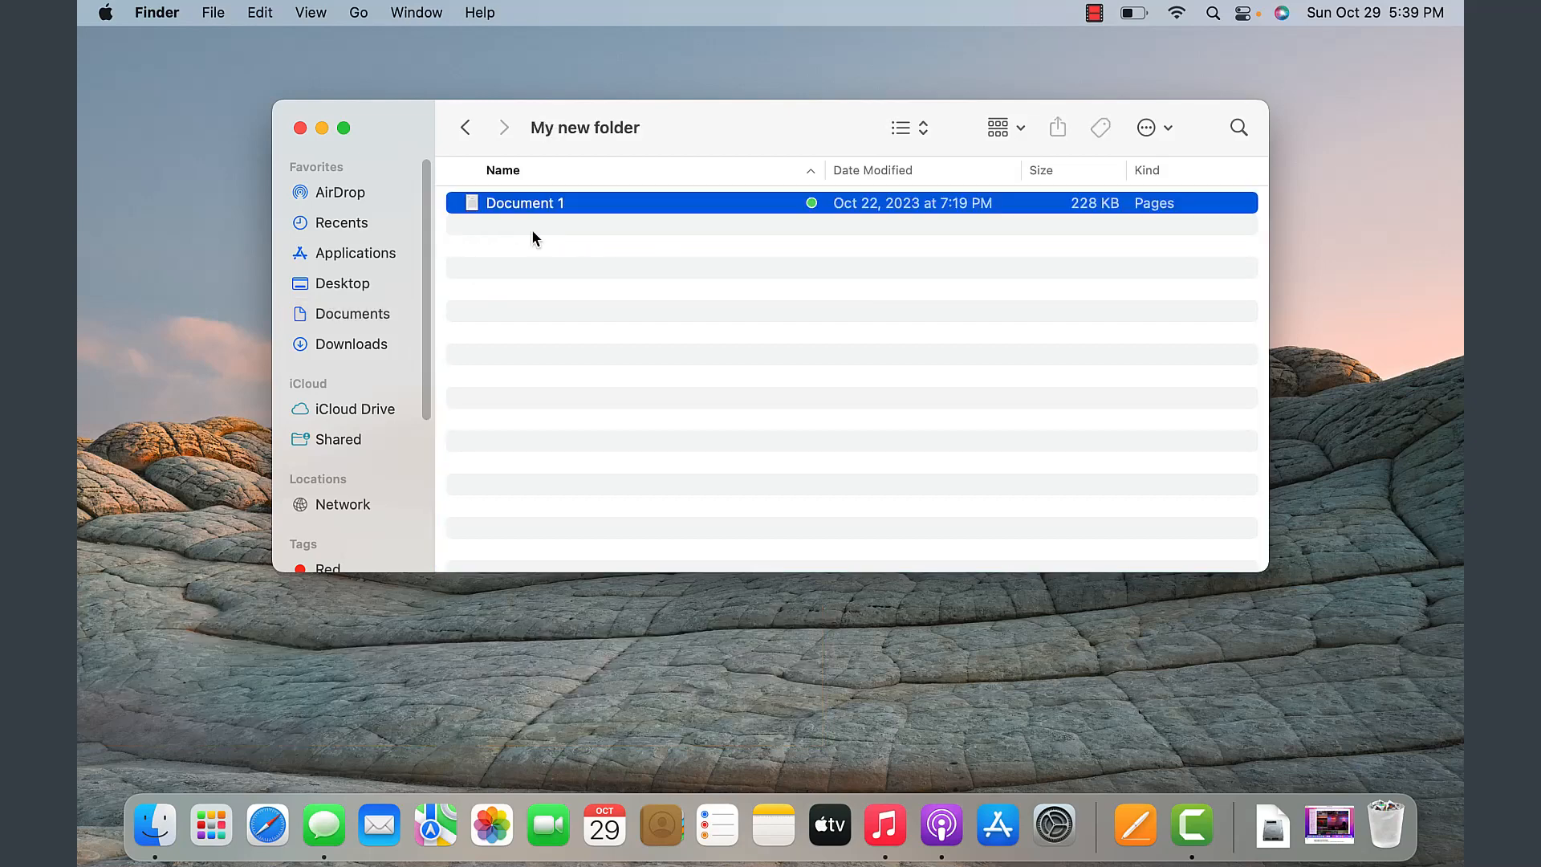
pyautogui.moveTo(620, 346)
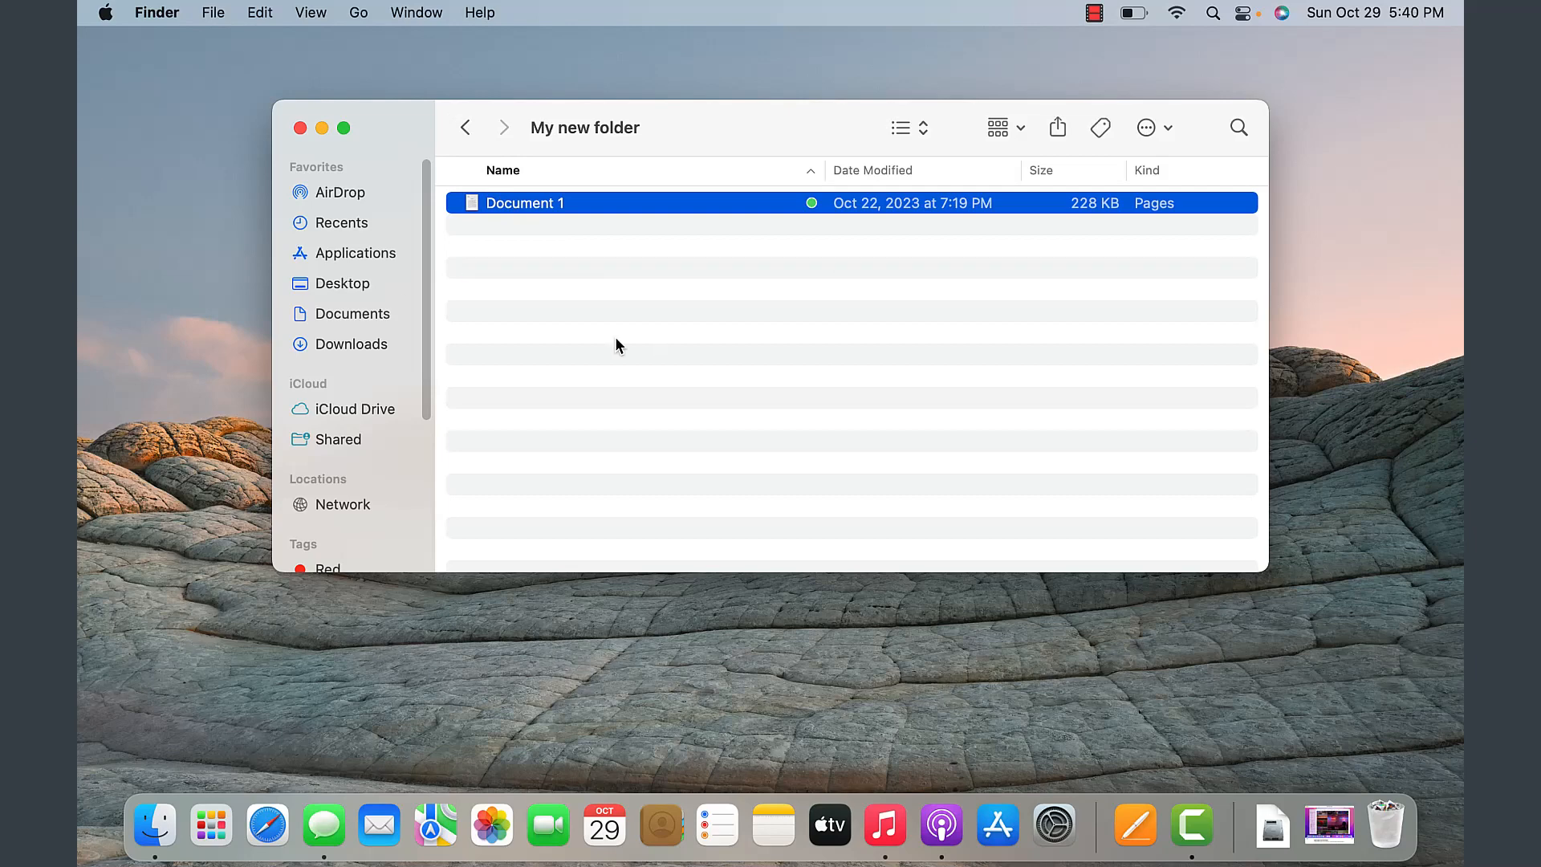
pyautogui.click(212, 13)
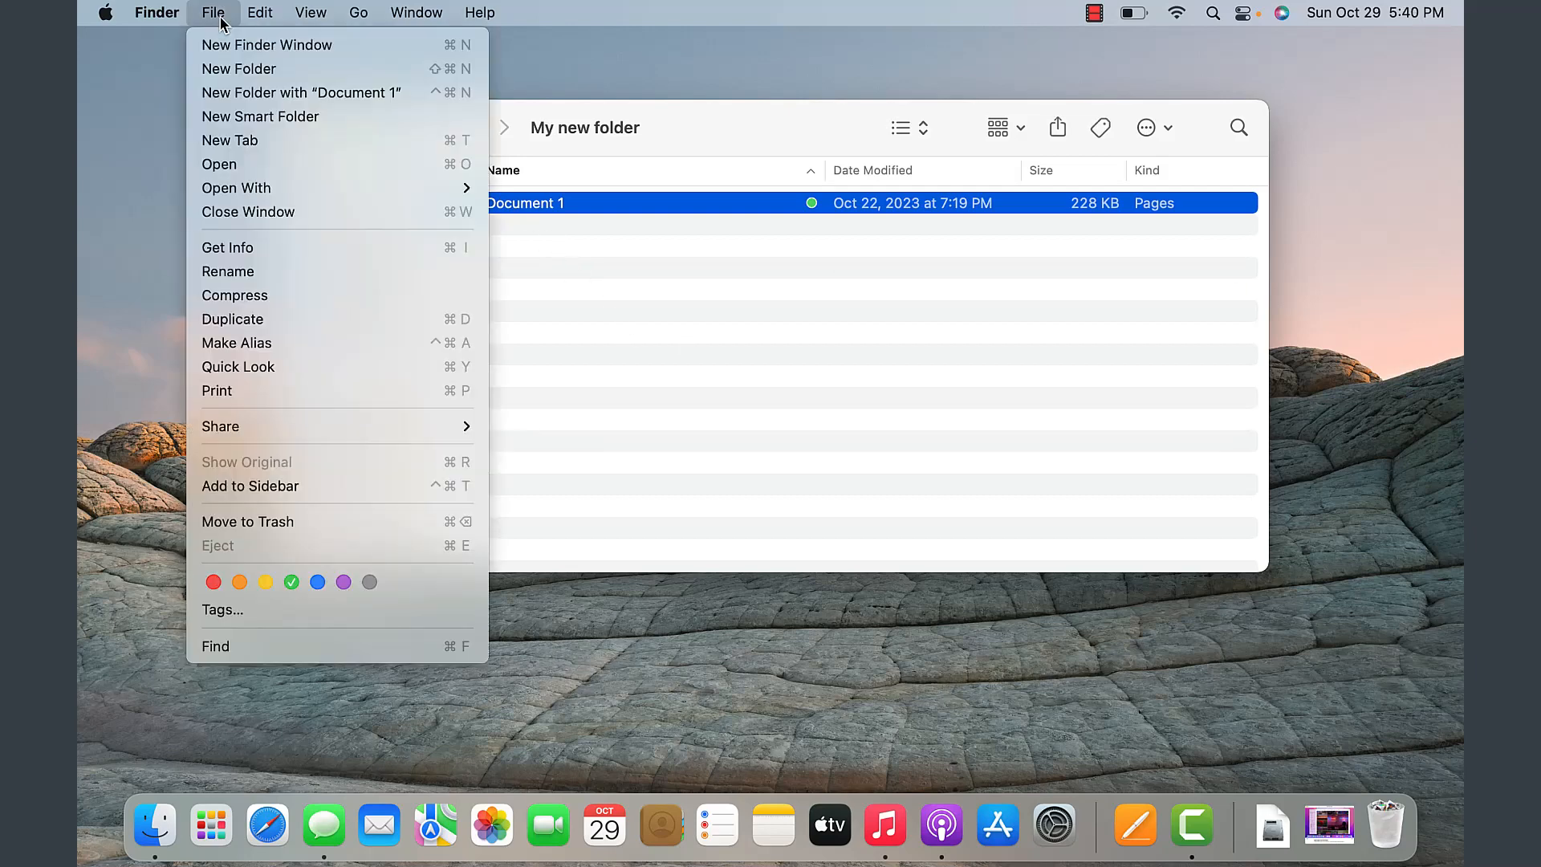
# Step: Undo the move so Document 1 returns to Documents, and select it
pyautogui.click(260, 13)
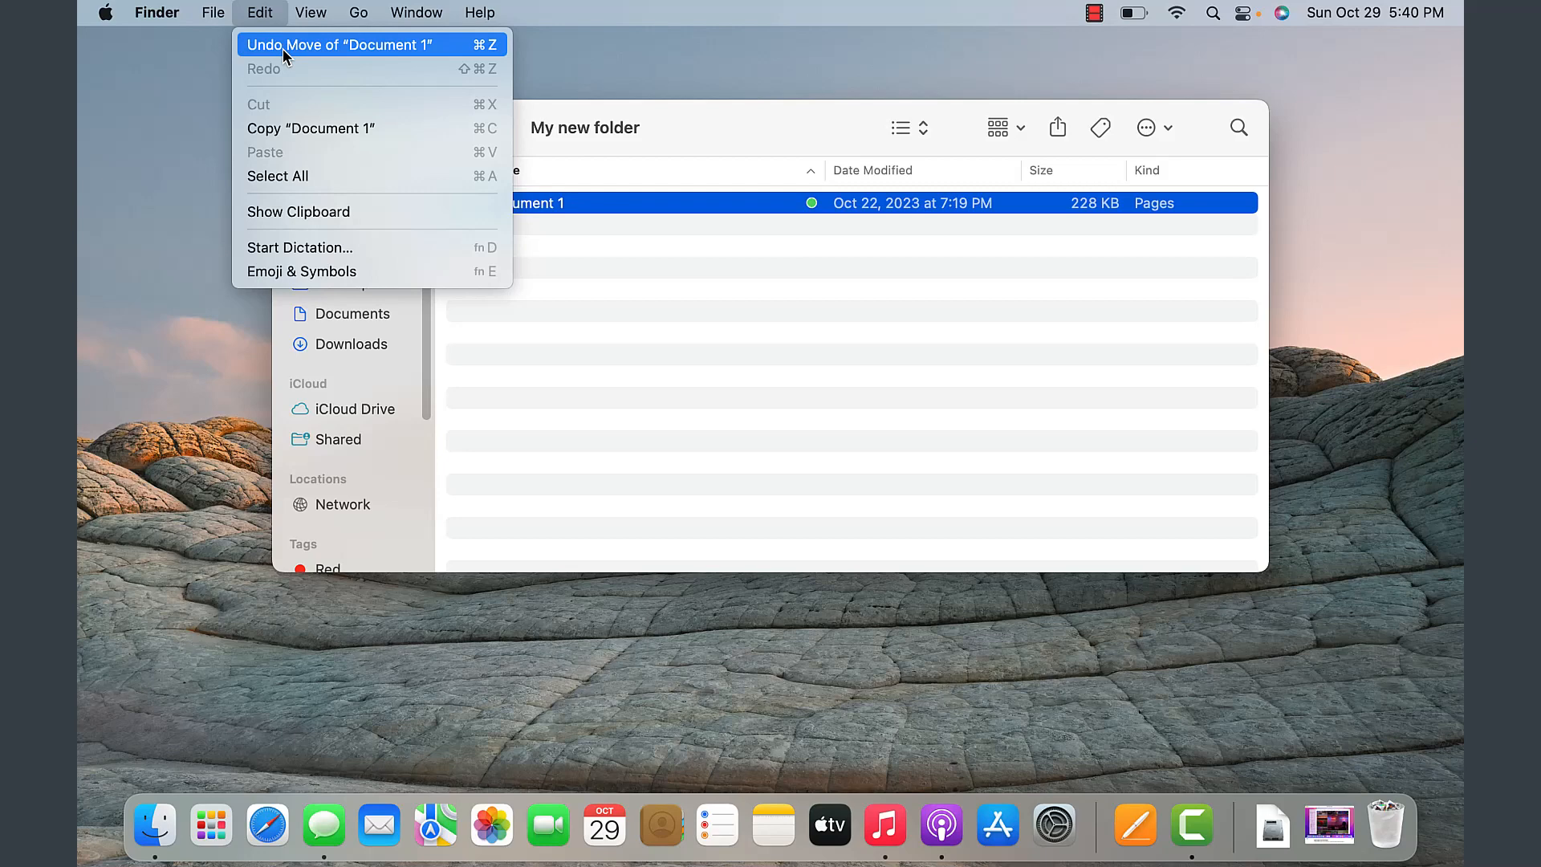
pyautogui.moveTo(497, 49)
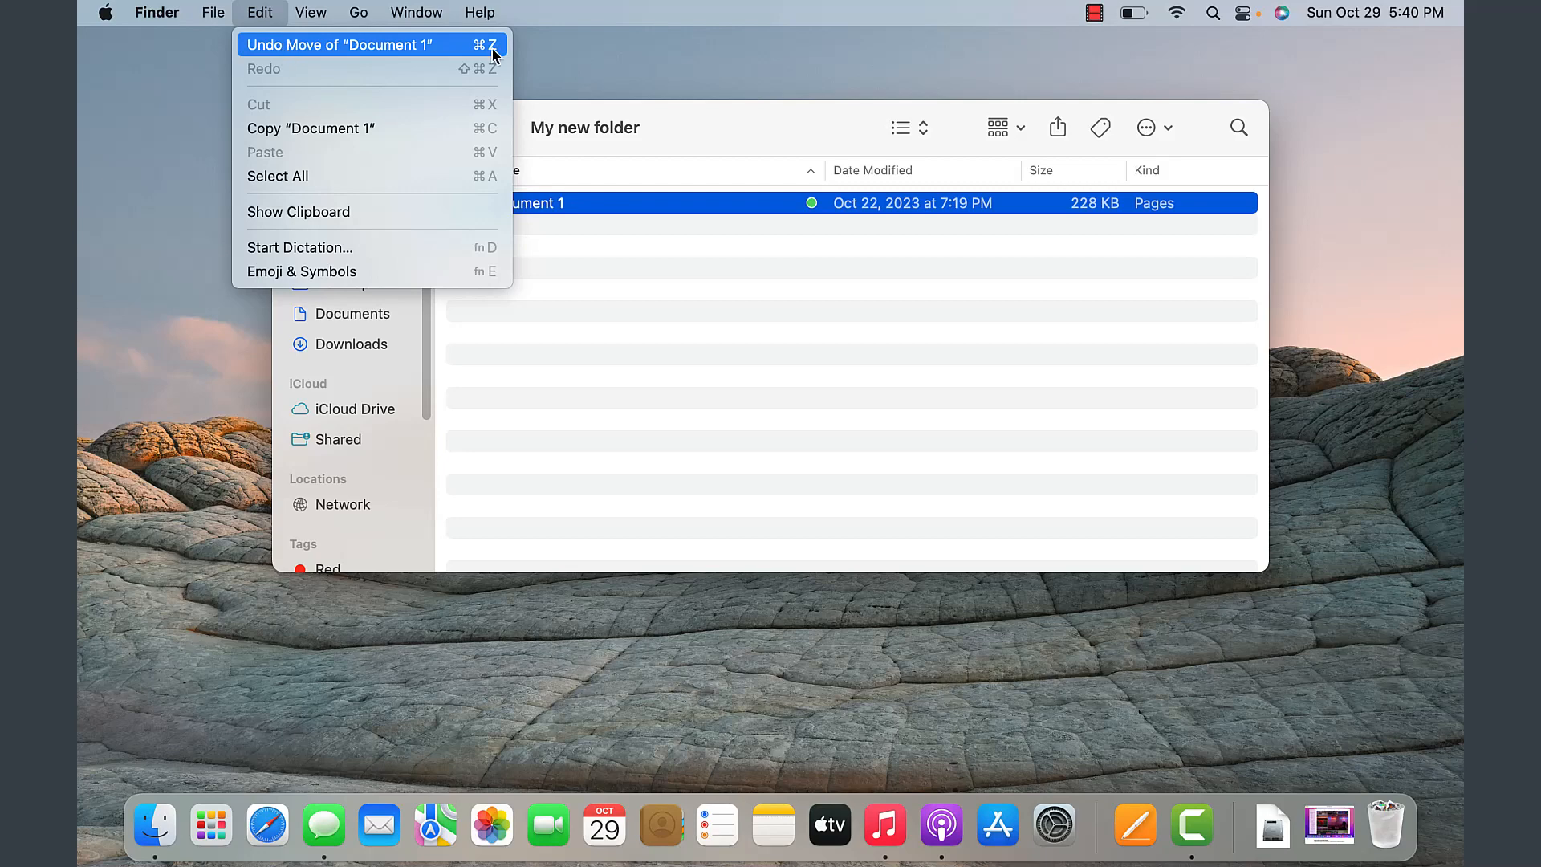
pyautogui.click(341, 44)
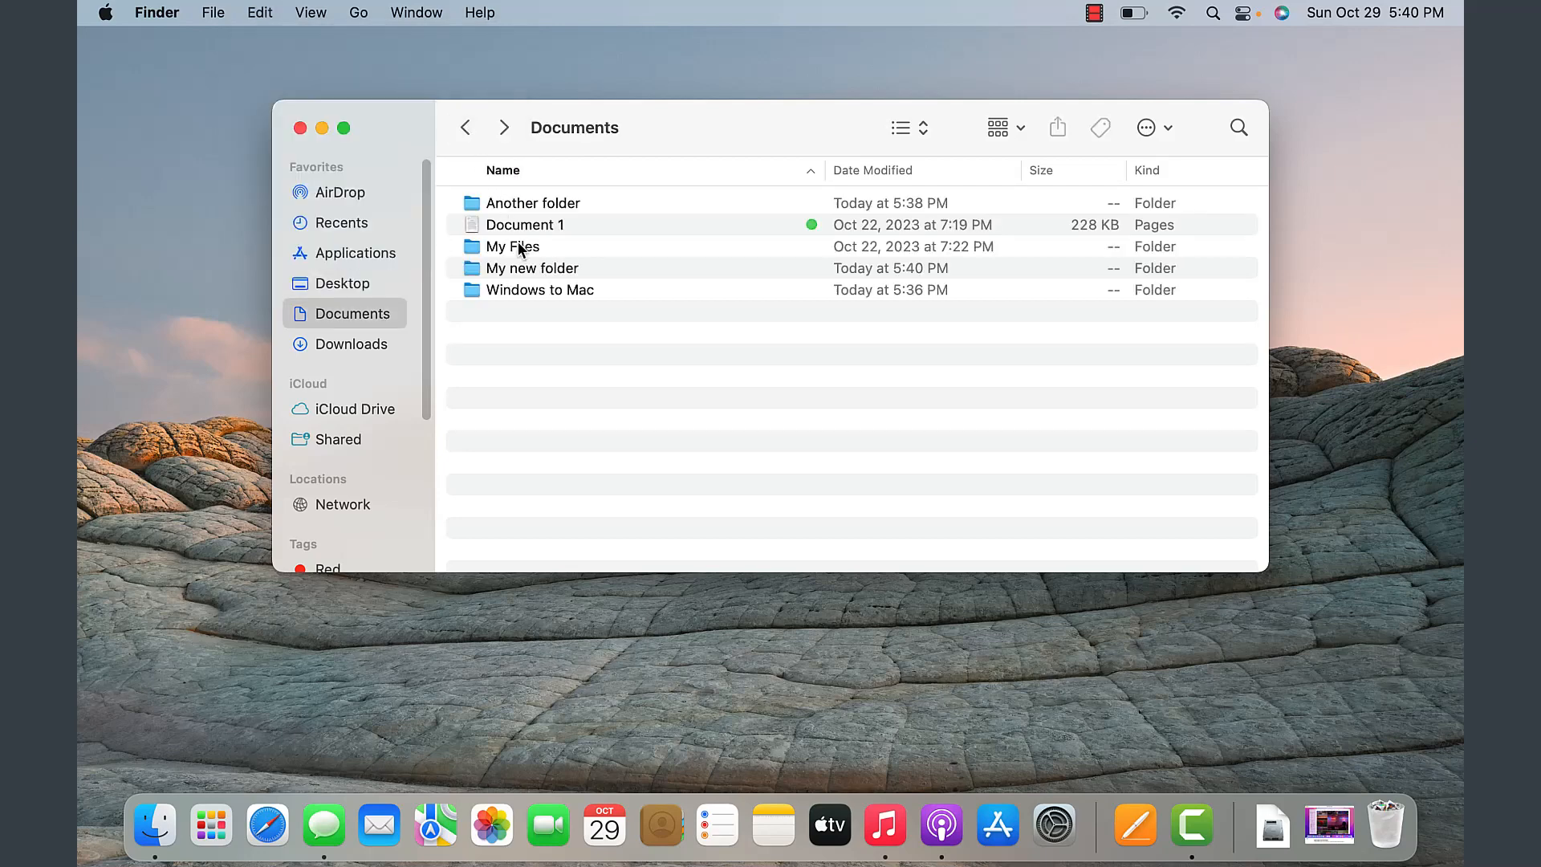
pyautogui.click(525, 225)
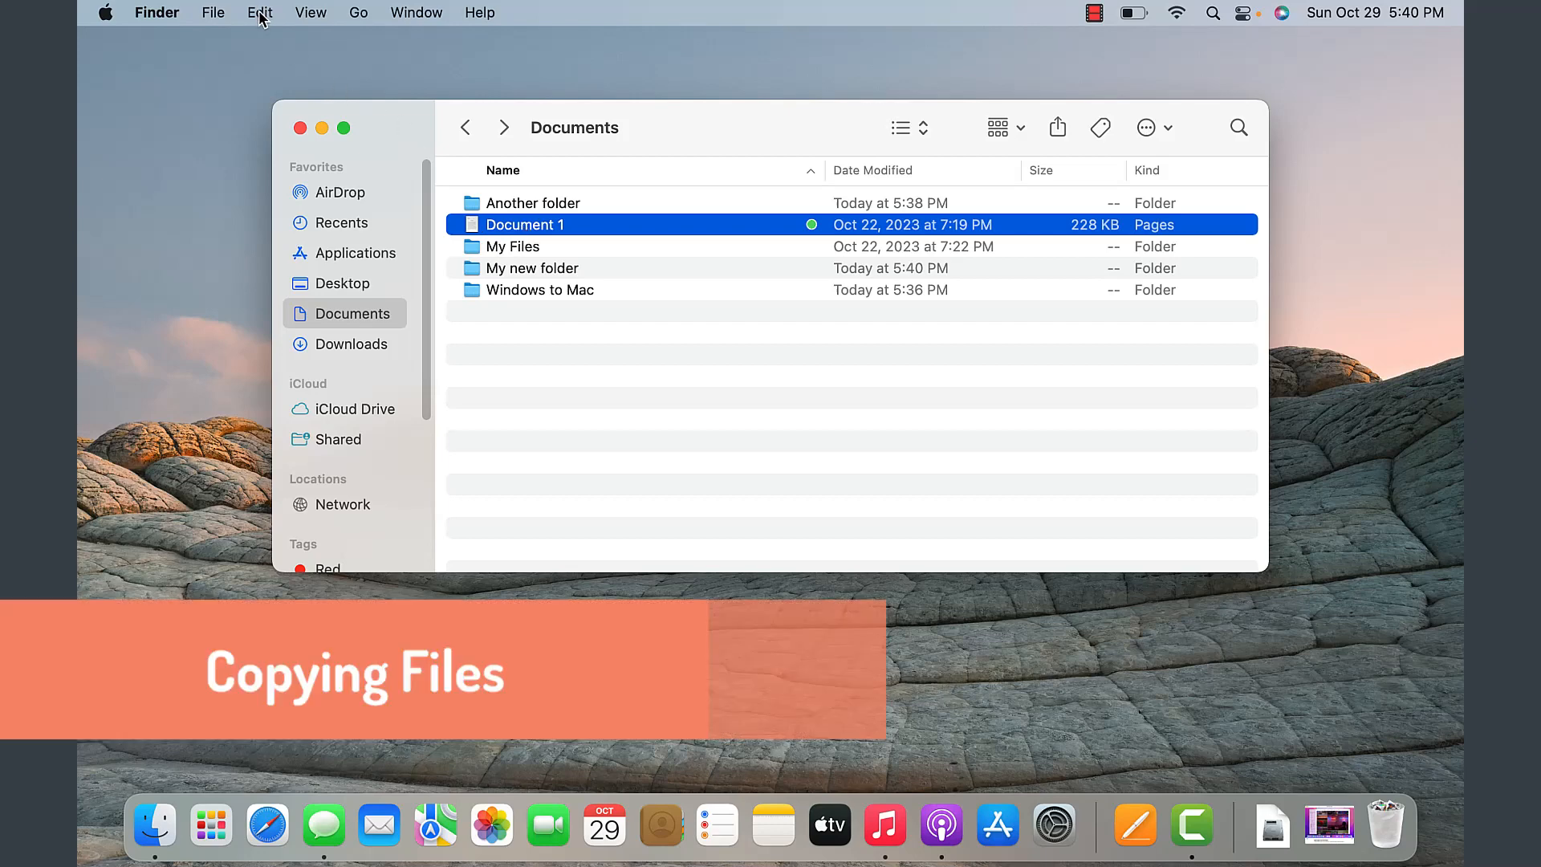
# Step: Copy Document 1 and paste it inside My new folder, keeping the original in Documents
pyautogui.click(258, 13)
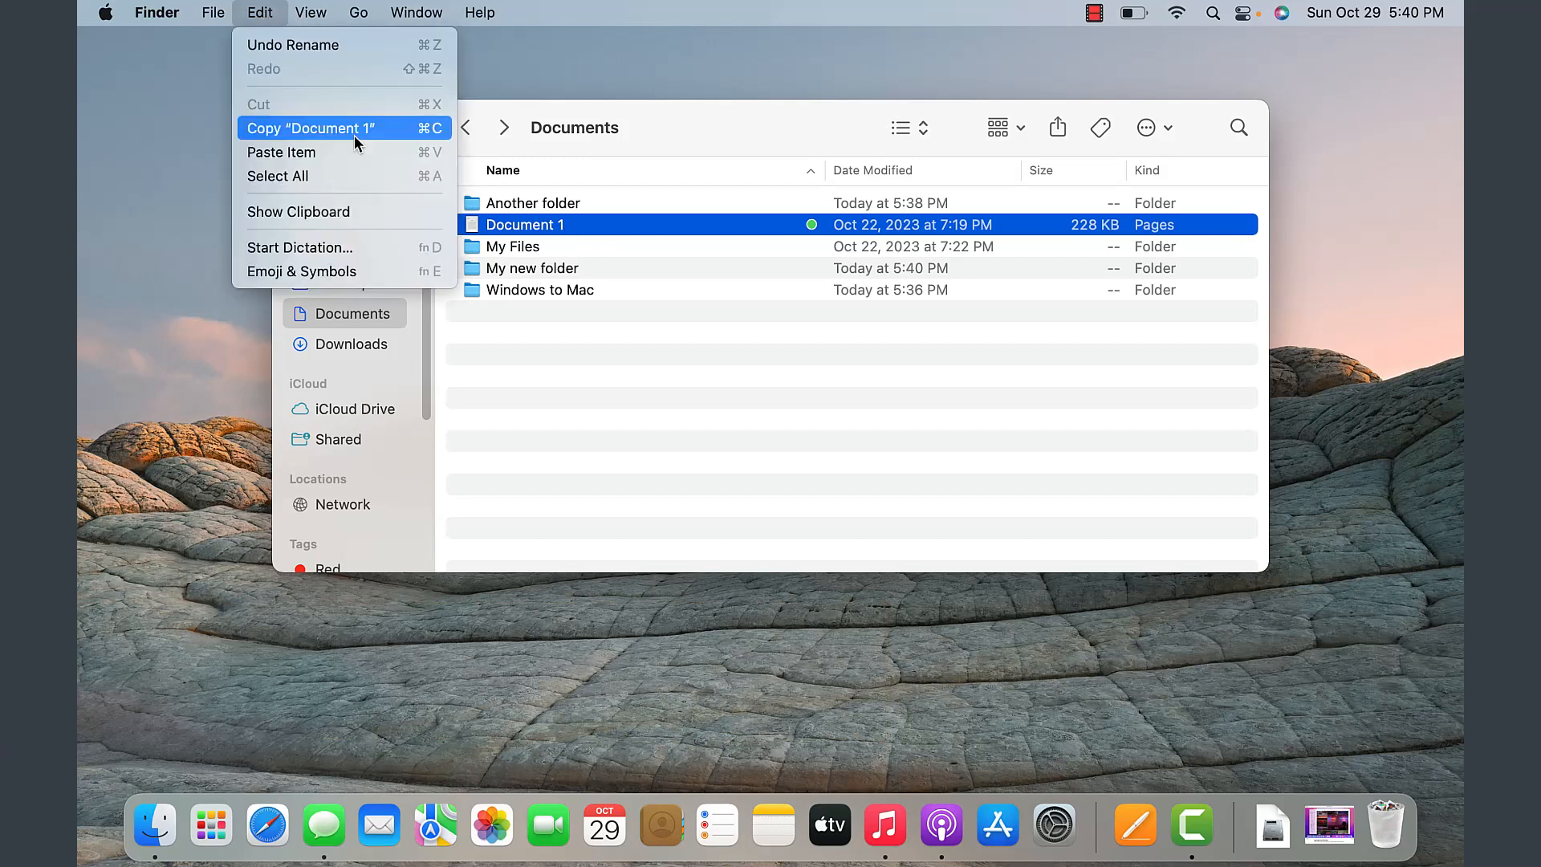
pyautogui.moveTo(576, 180)
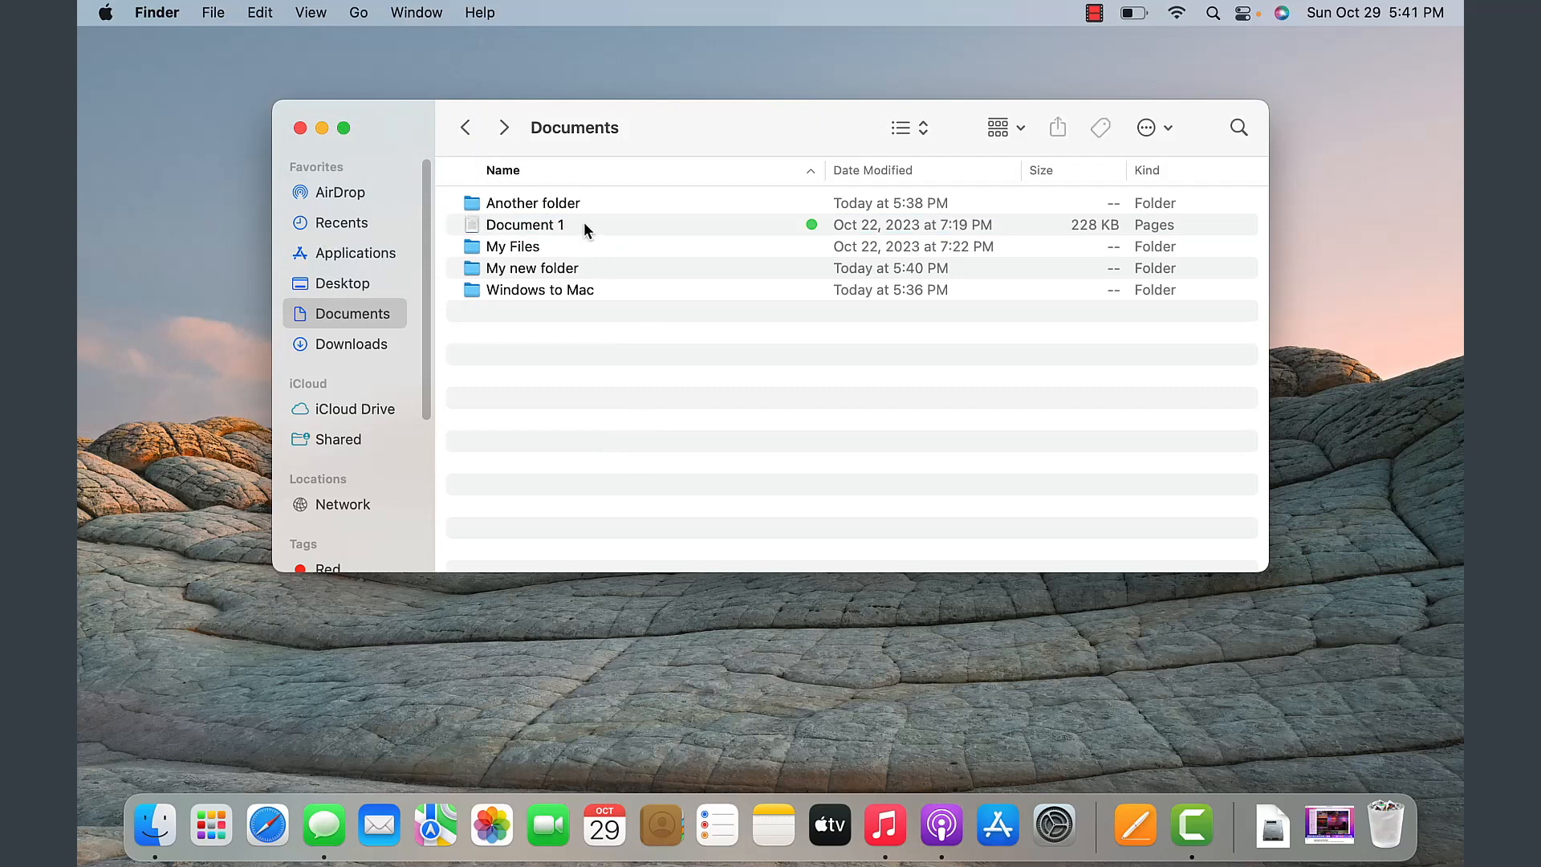
pyautogui.click(527, 225)
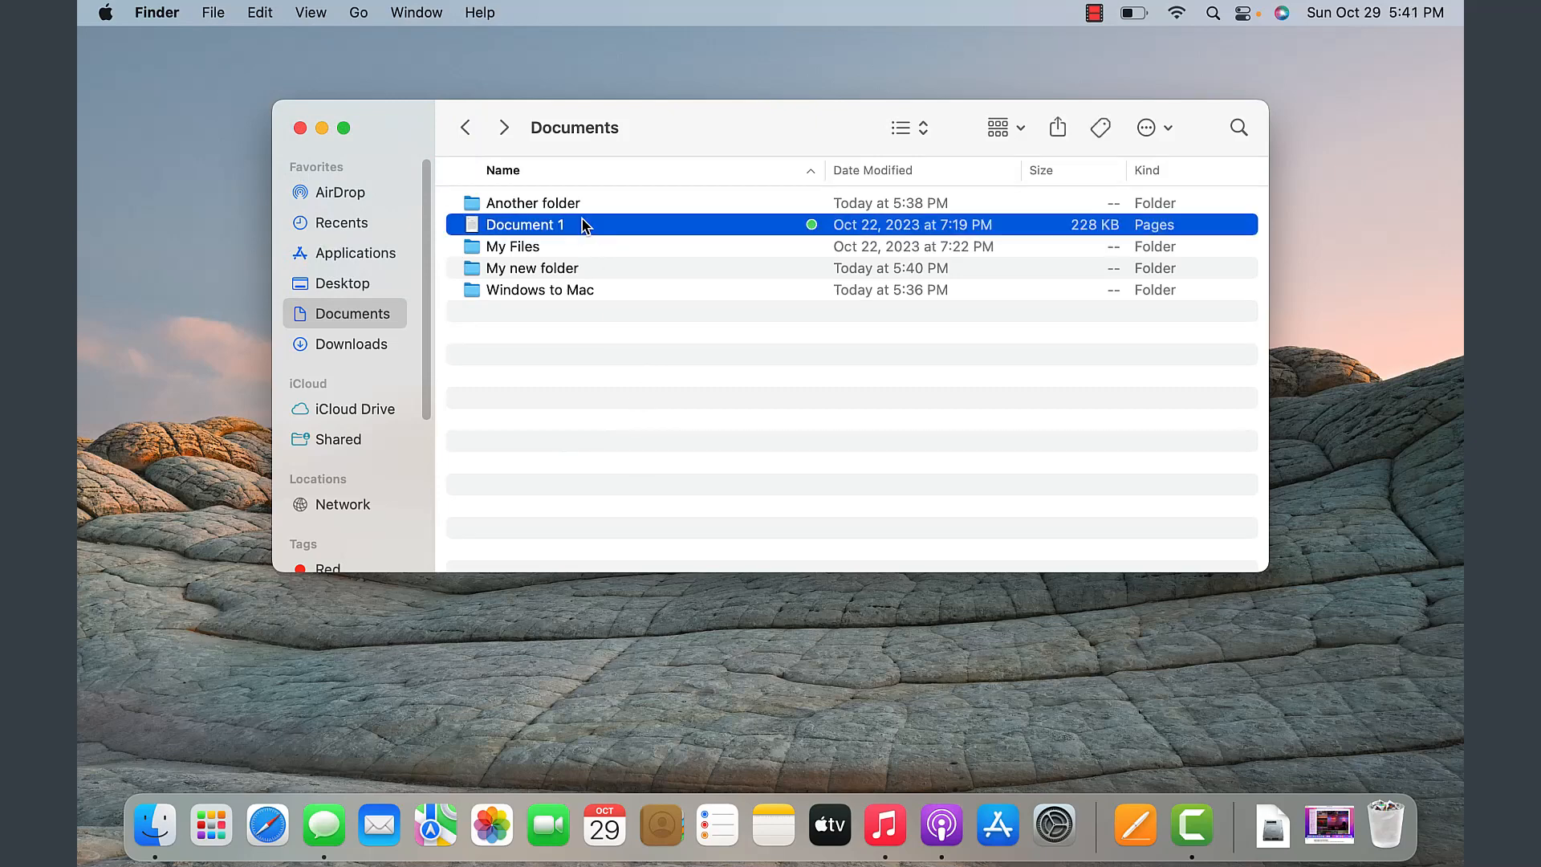
pyautogui.click(531, 269)
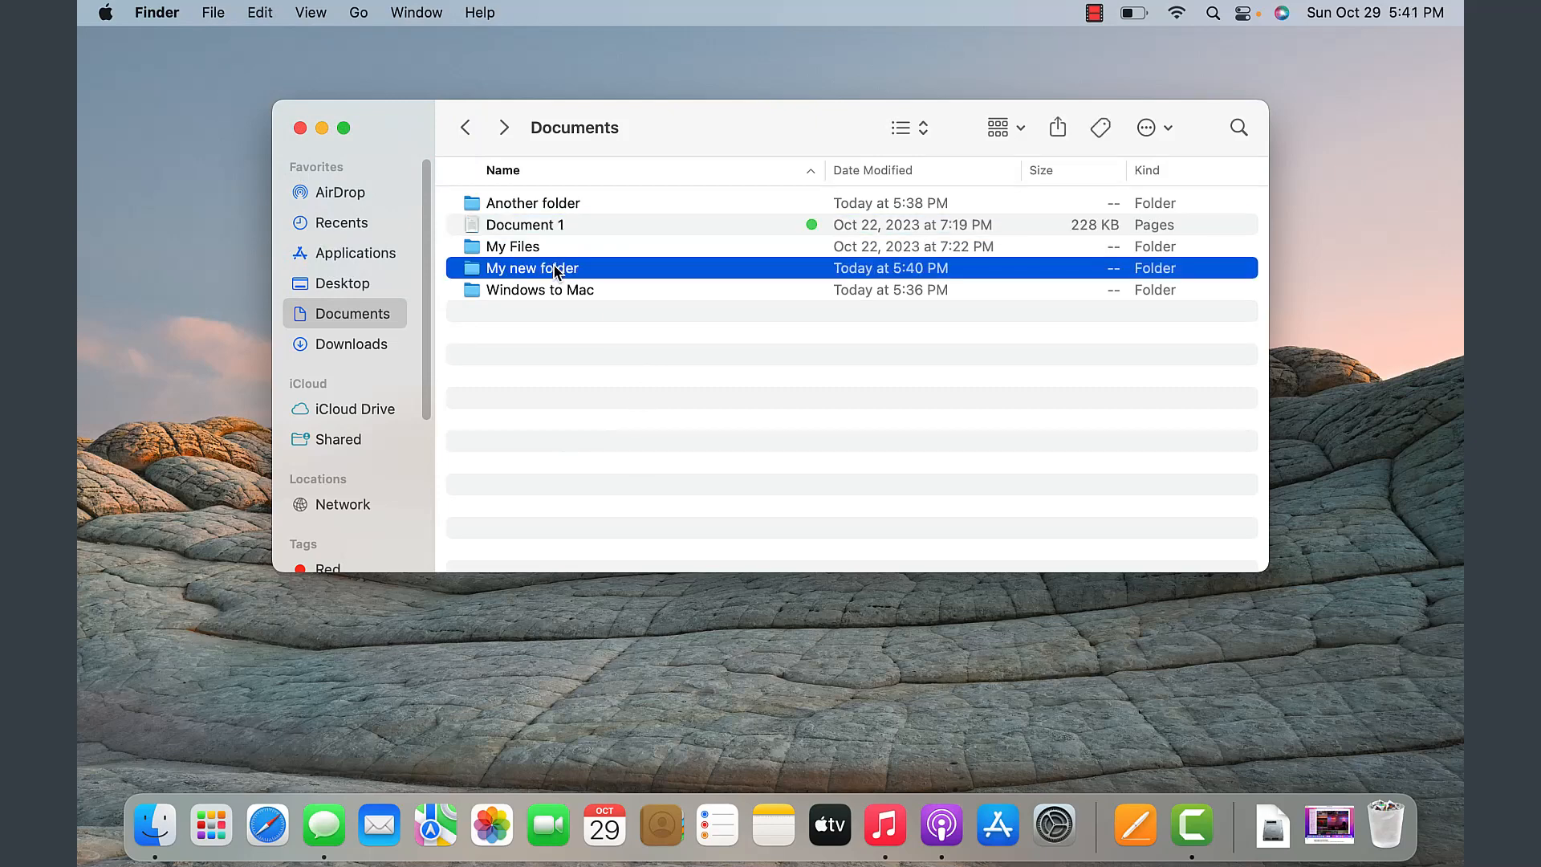
pyautogui.doubleClick(555, 268)
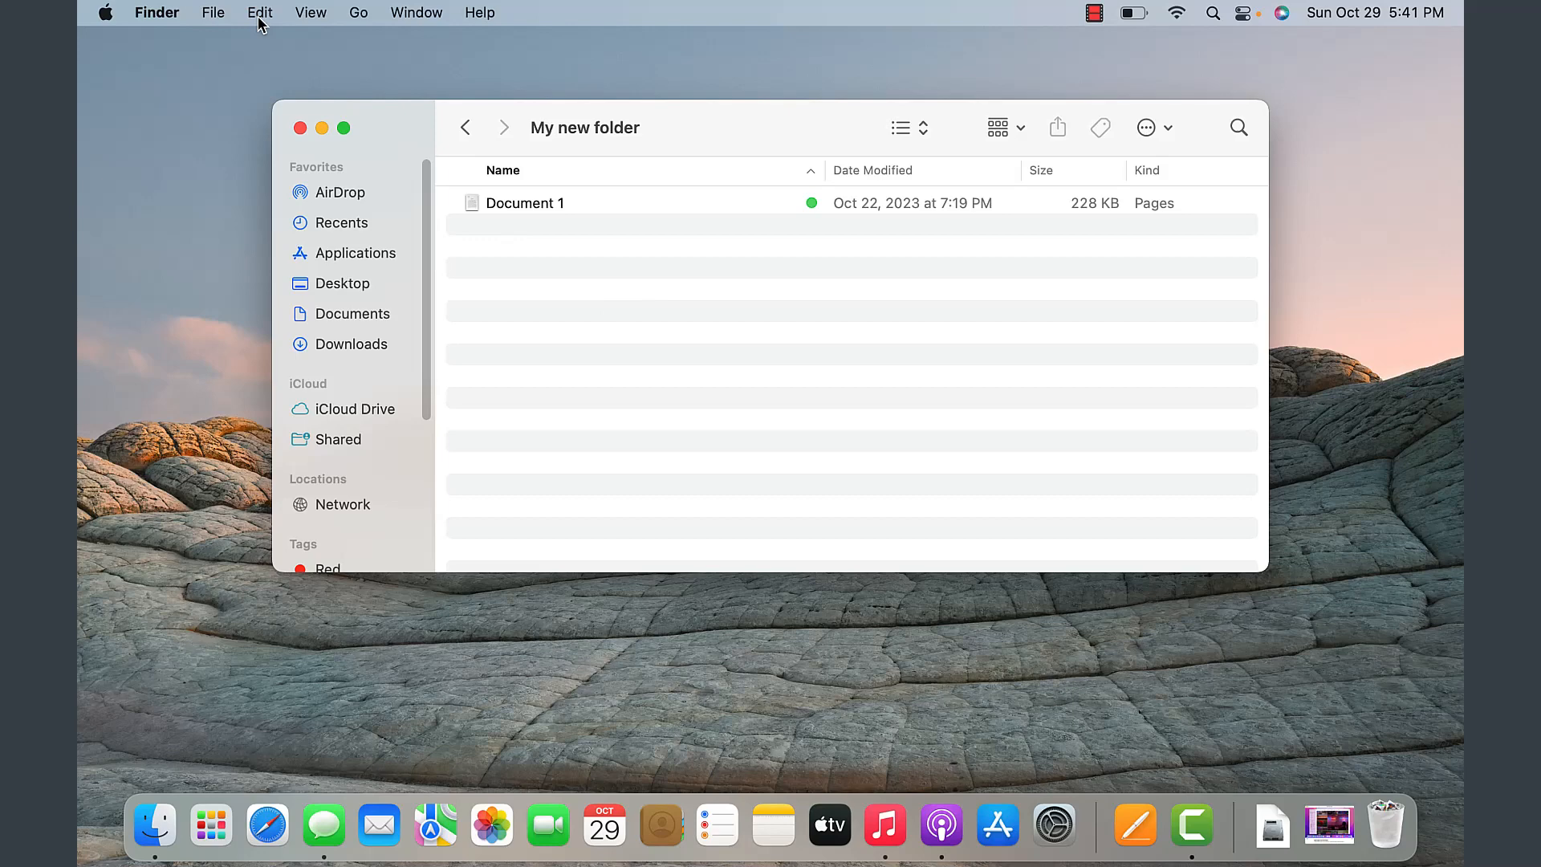
pyautogui.click(258, 13)
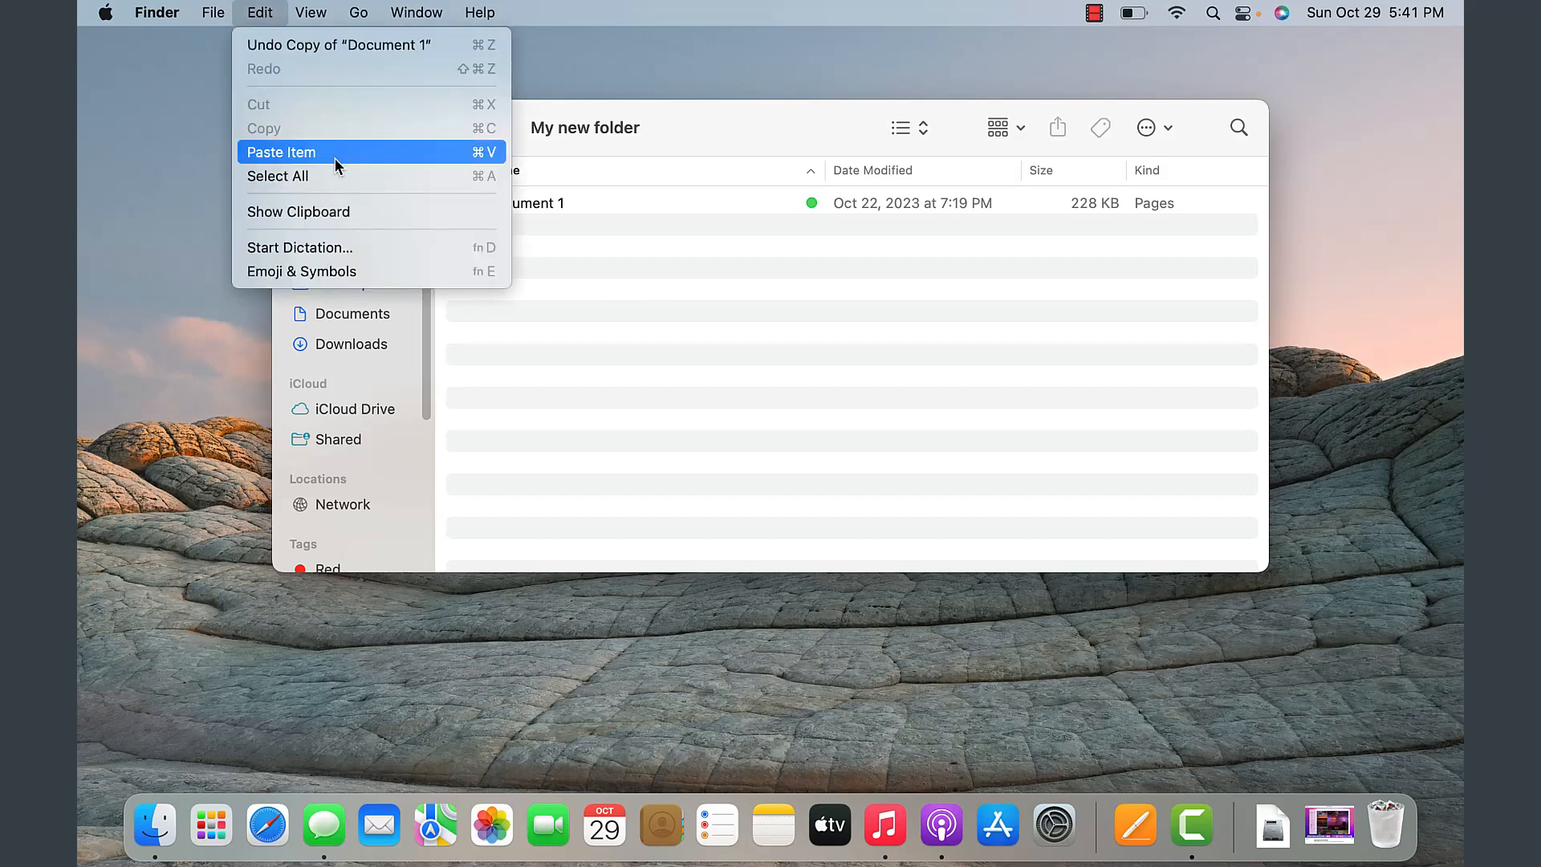
pyautogui.moveTo(493, 161)
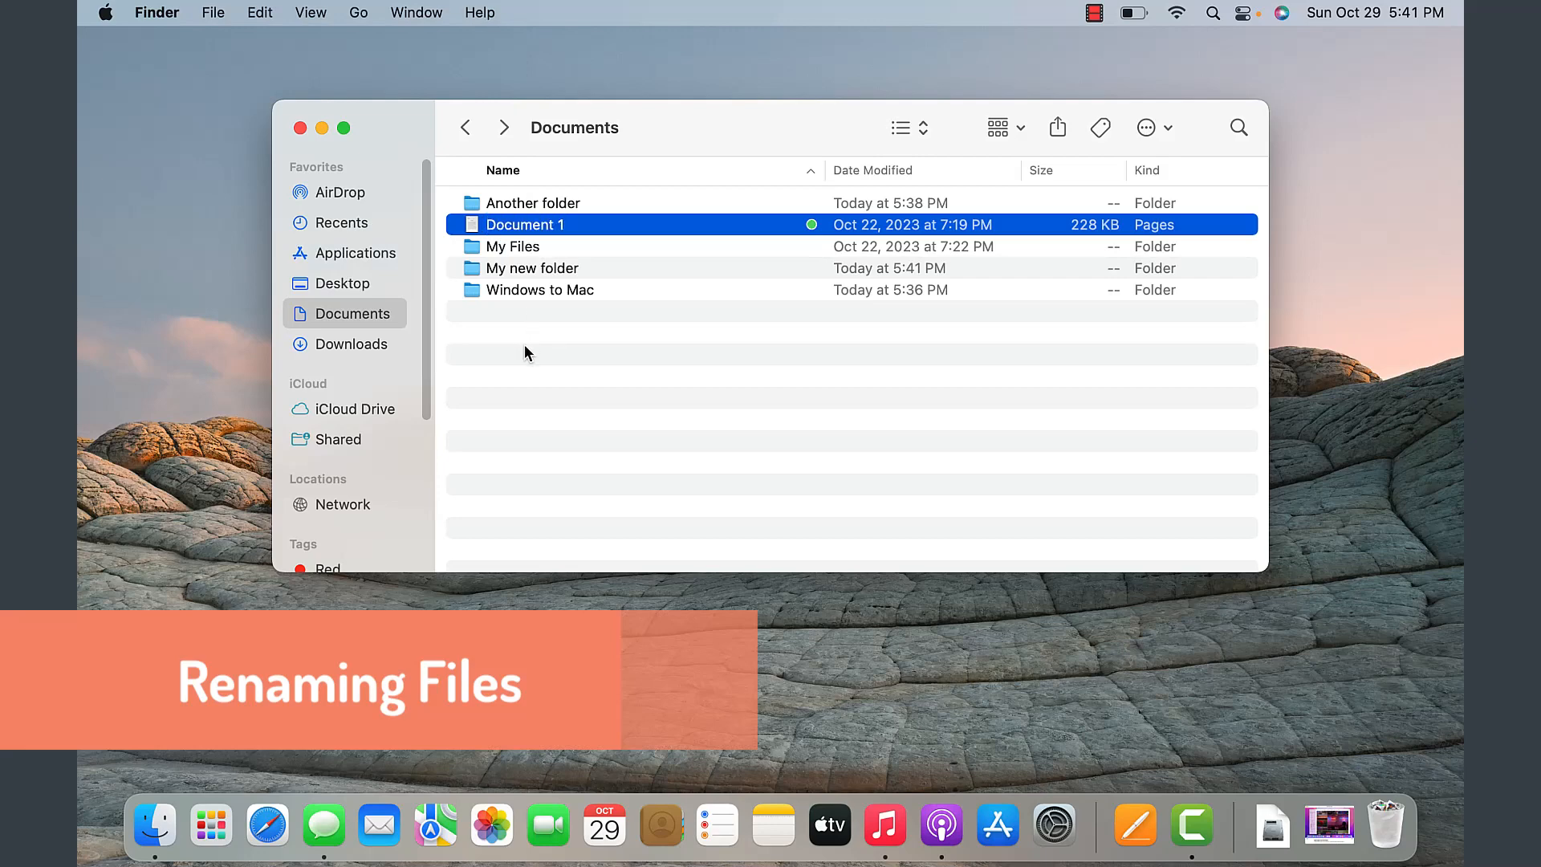
pyautogui.moveTo(563, 211)
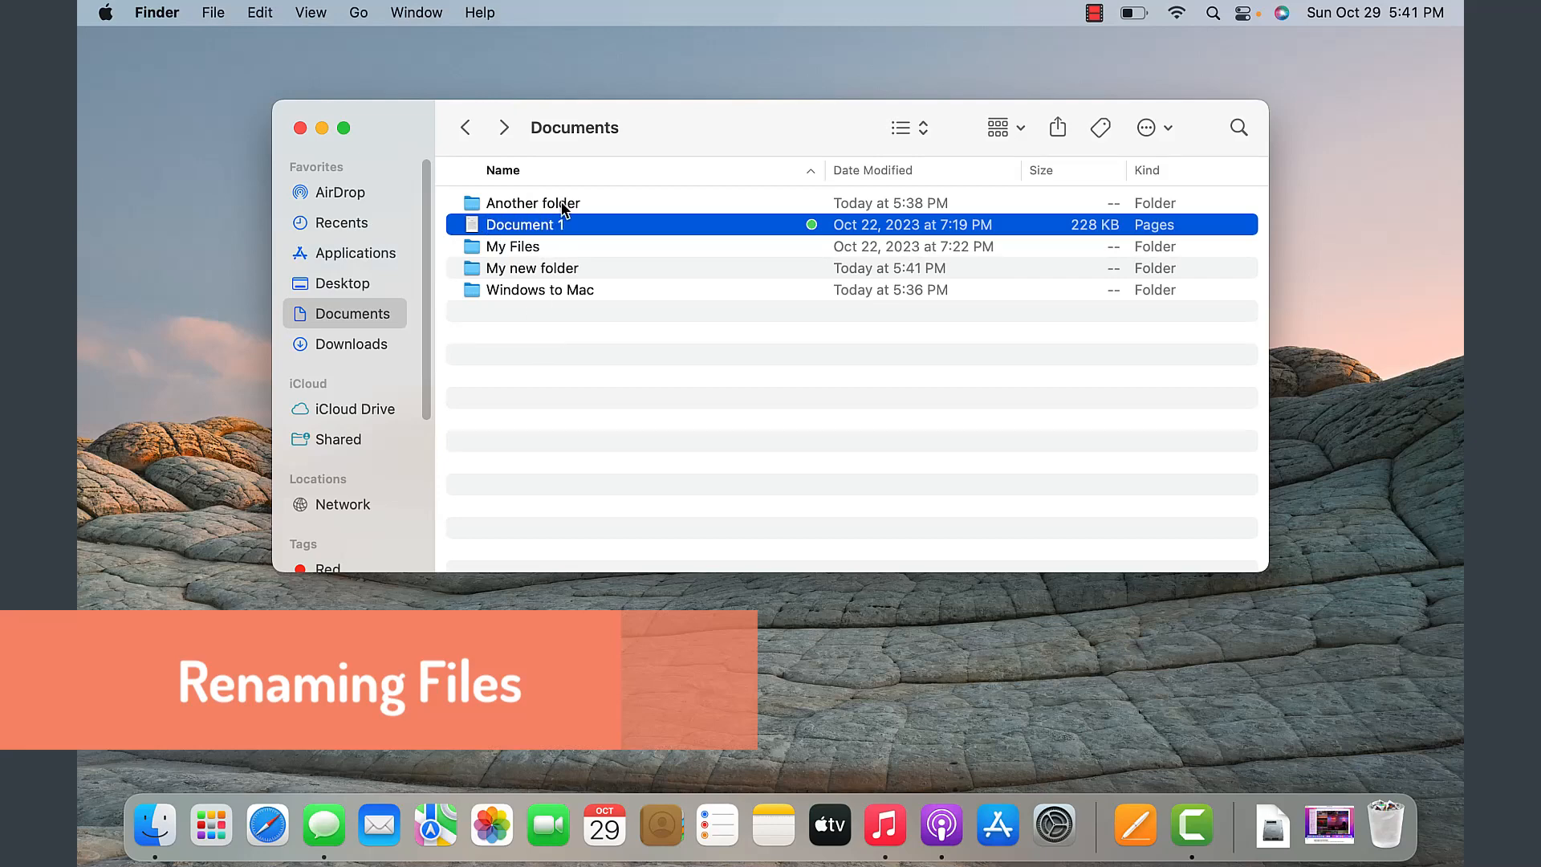
# Step: Rename Document 1 to 'My new document'
pyautogui.rightClick(523, 224)
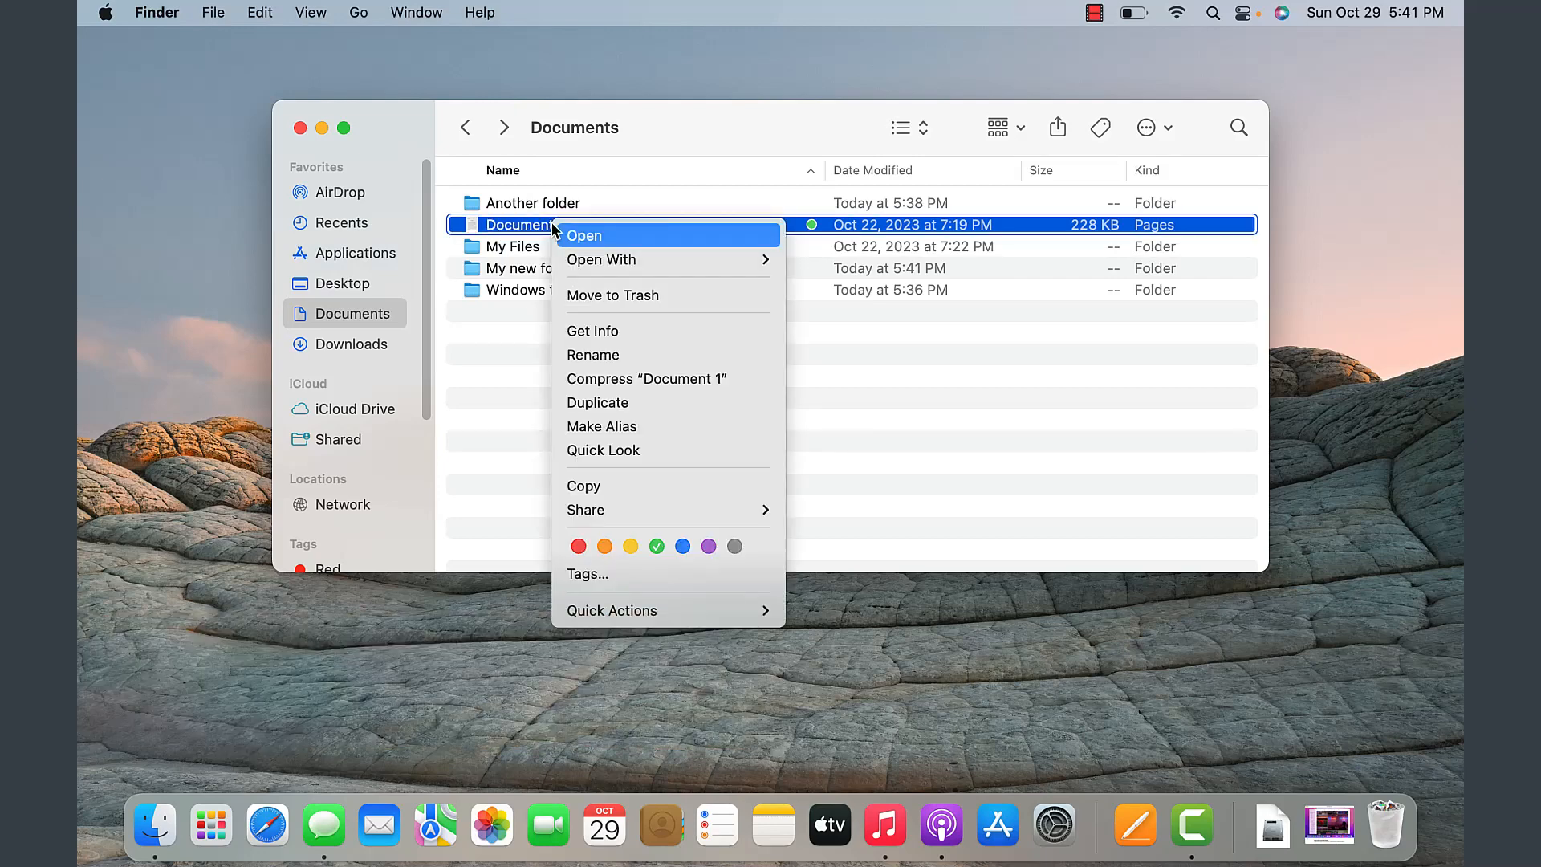
pyautogui.click(593, 355)
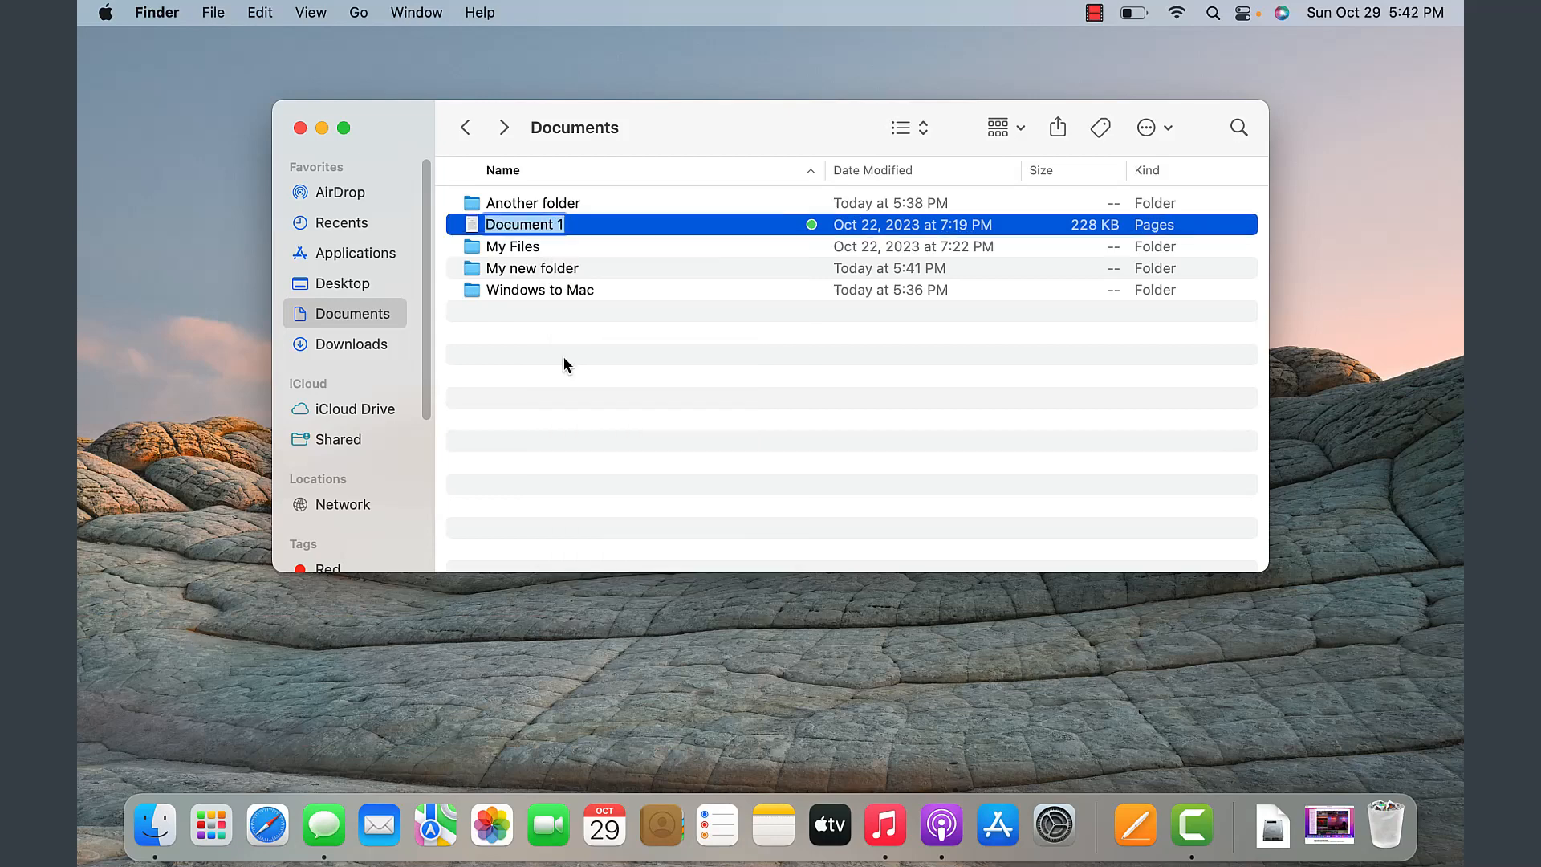
pyautogui.write('My new document')
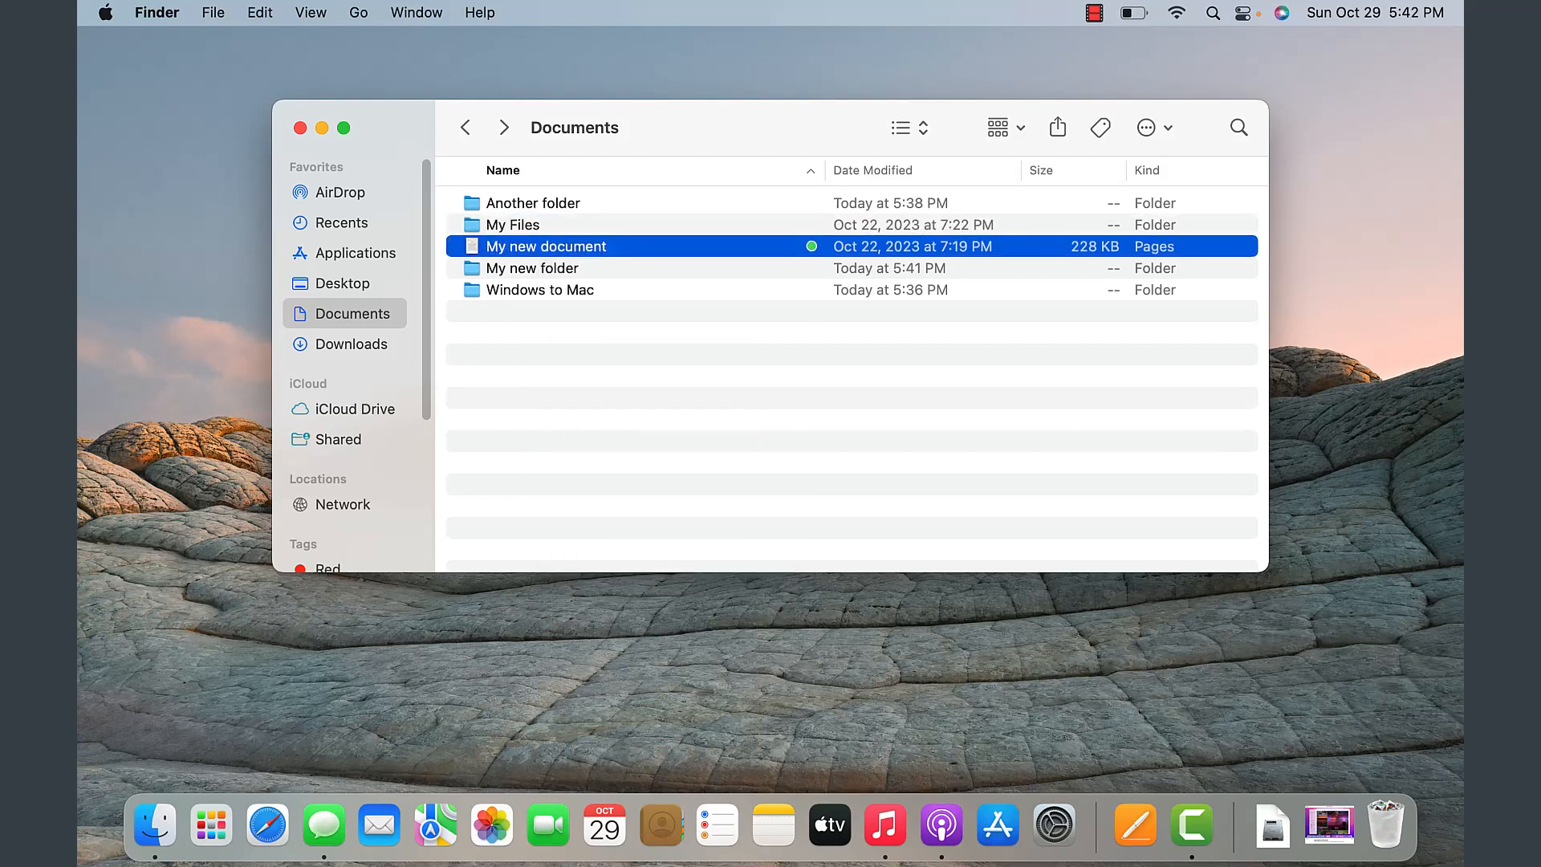
pyautogui.click(574, 427)
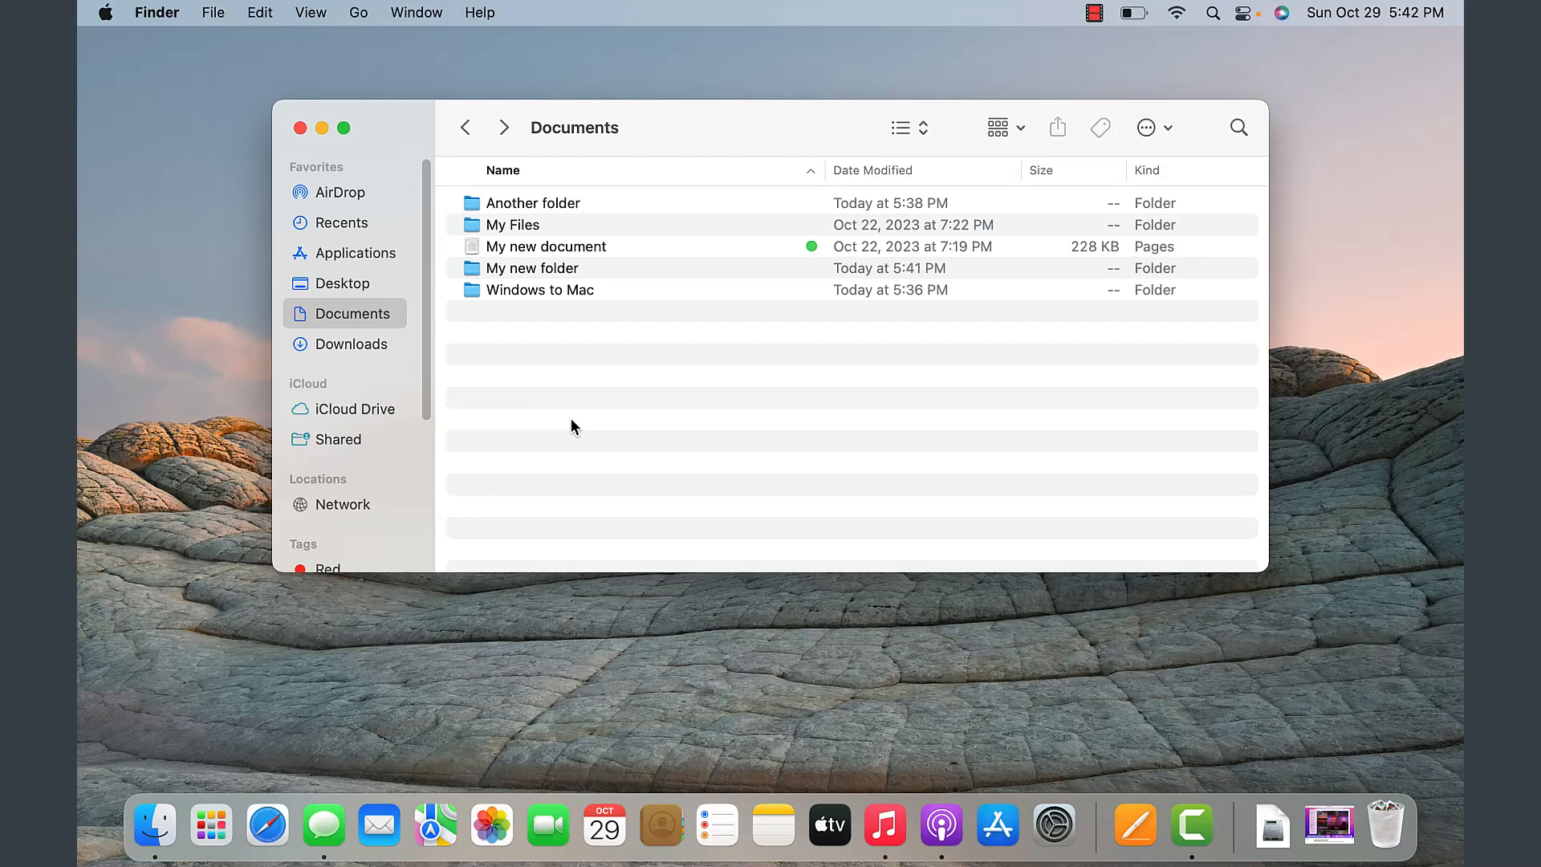
pyautogui.moveTo(513, 385)
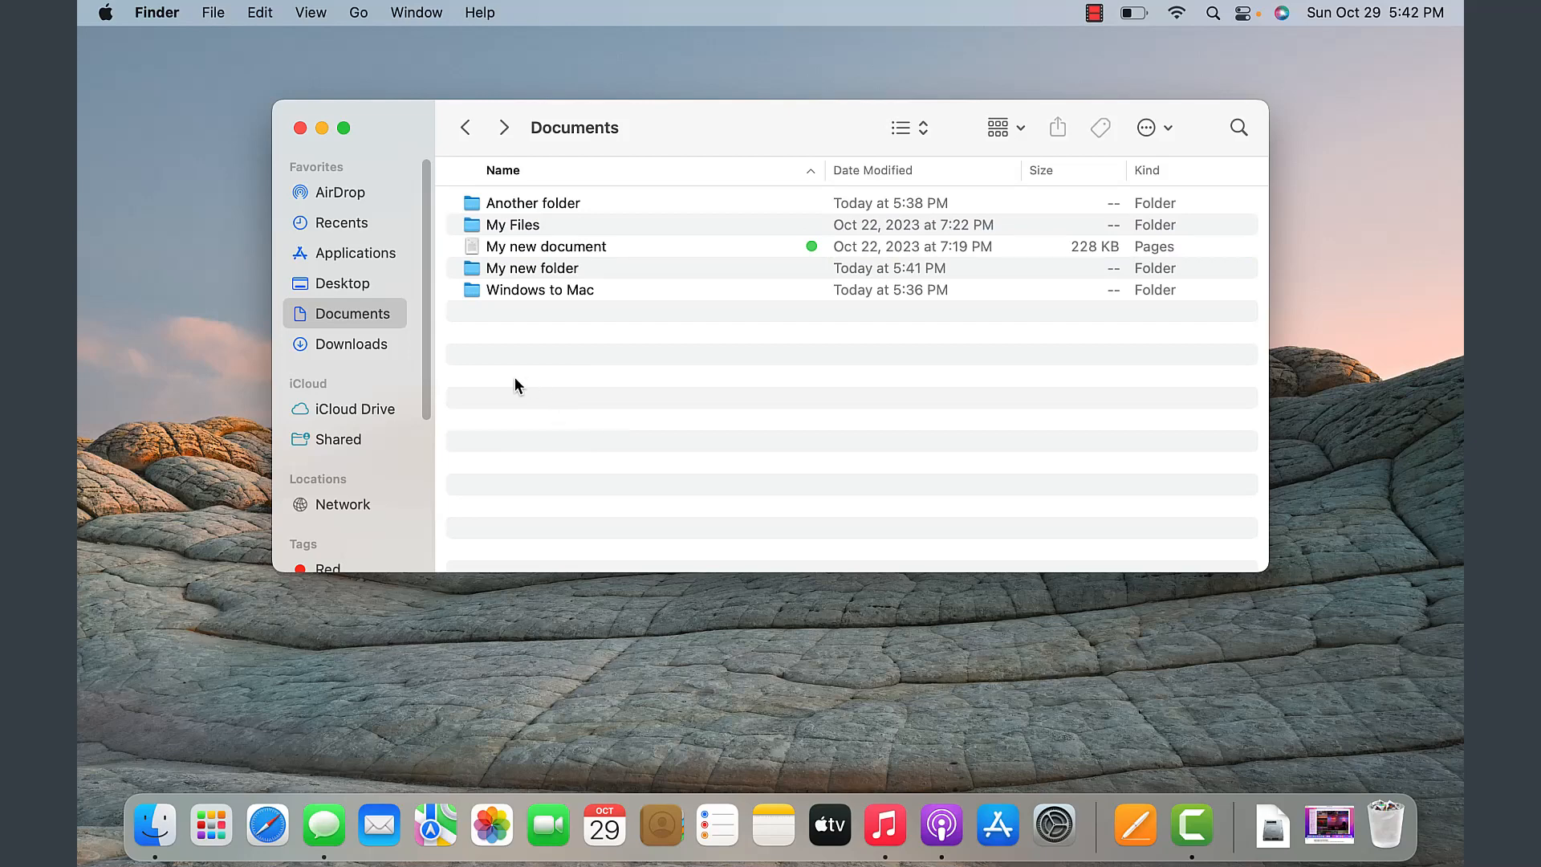
pyautogui.moveTo(270, 27)
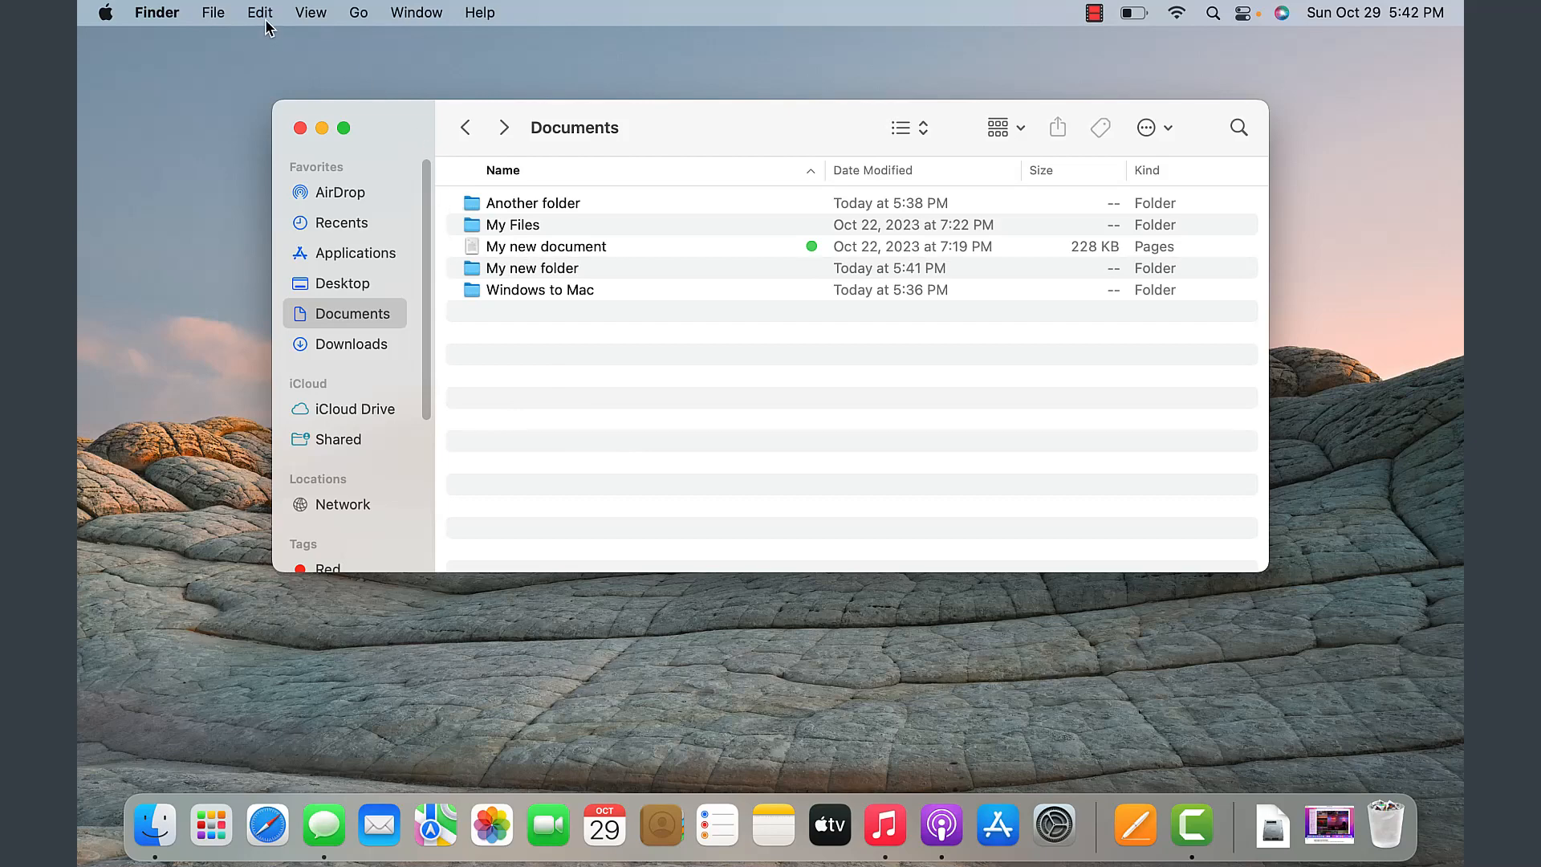
pyautogui.moveTo(674, 456)
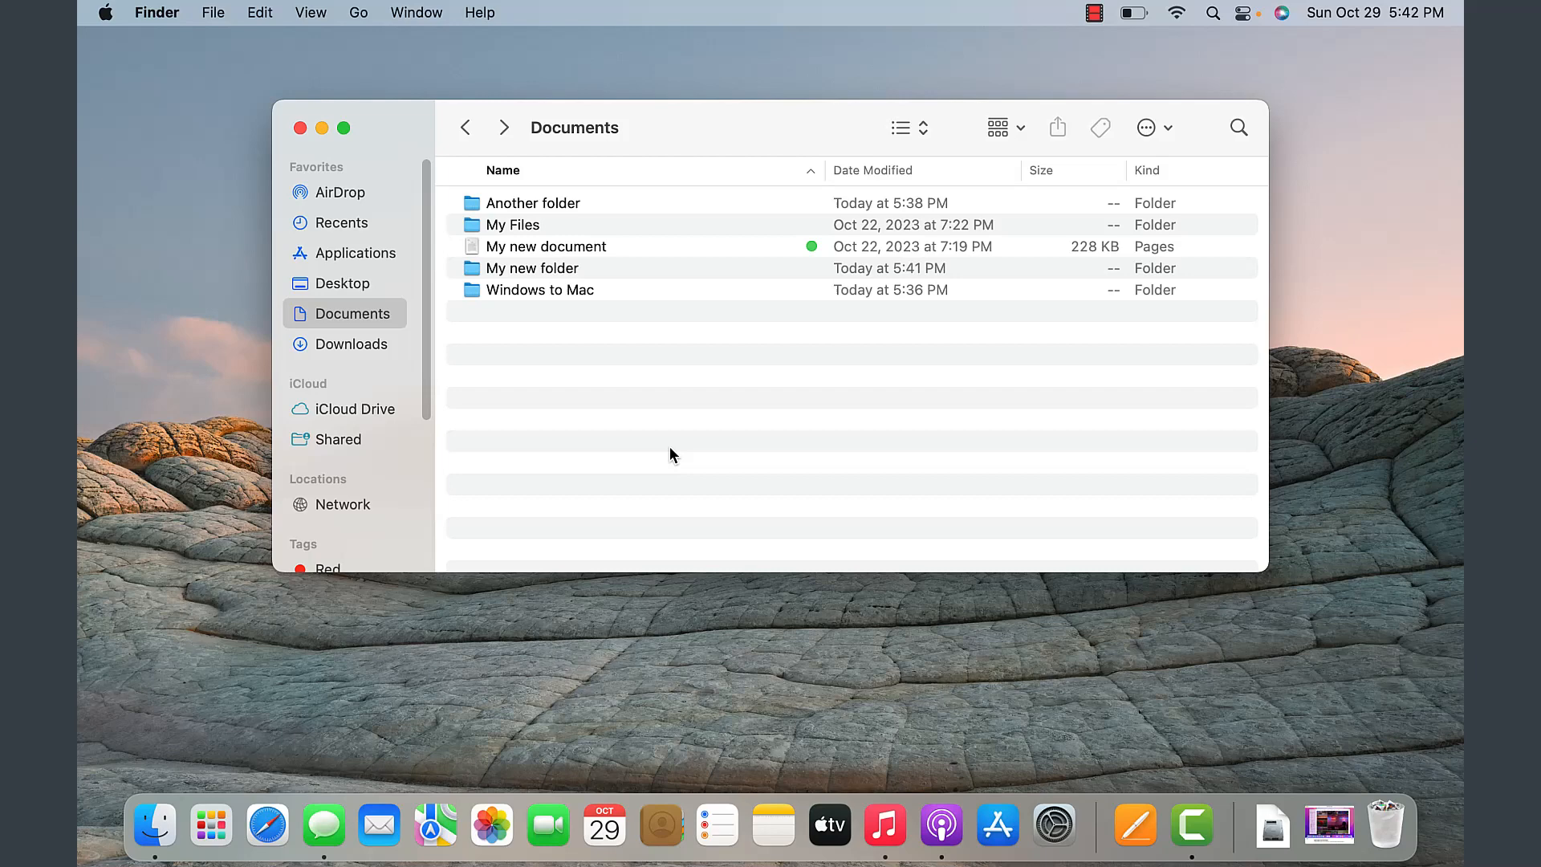
pyautogui.moveTo(571, 395)
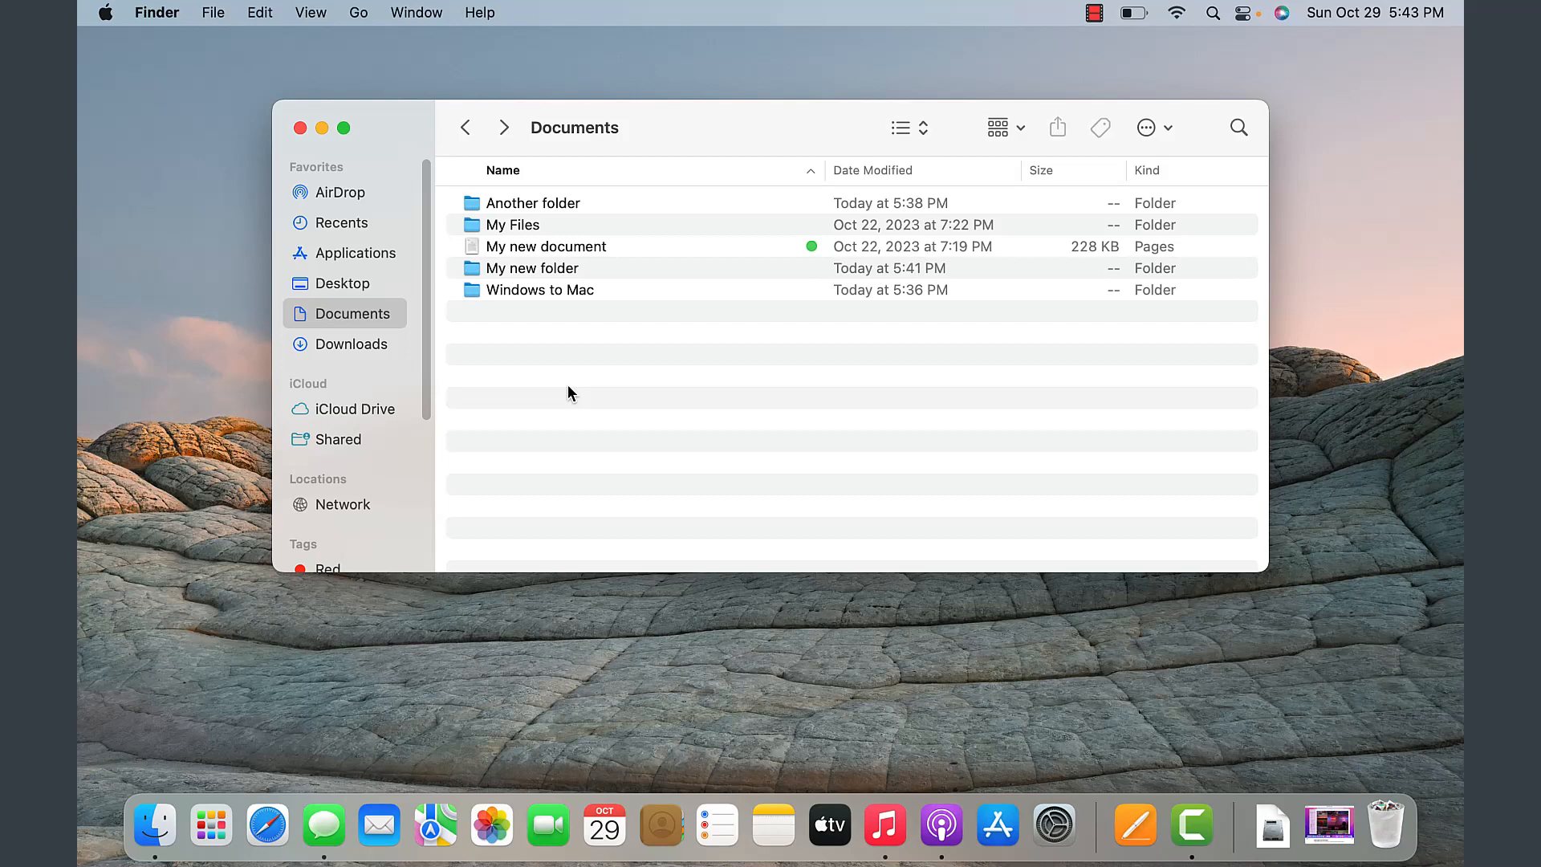
pyautogui.moveTo(536, 389)
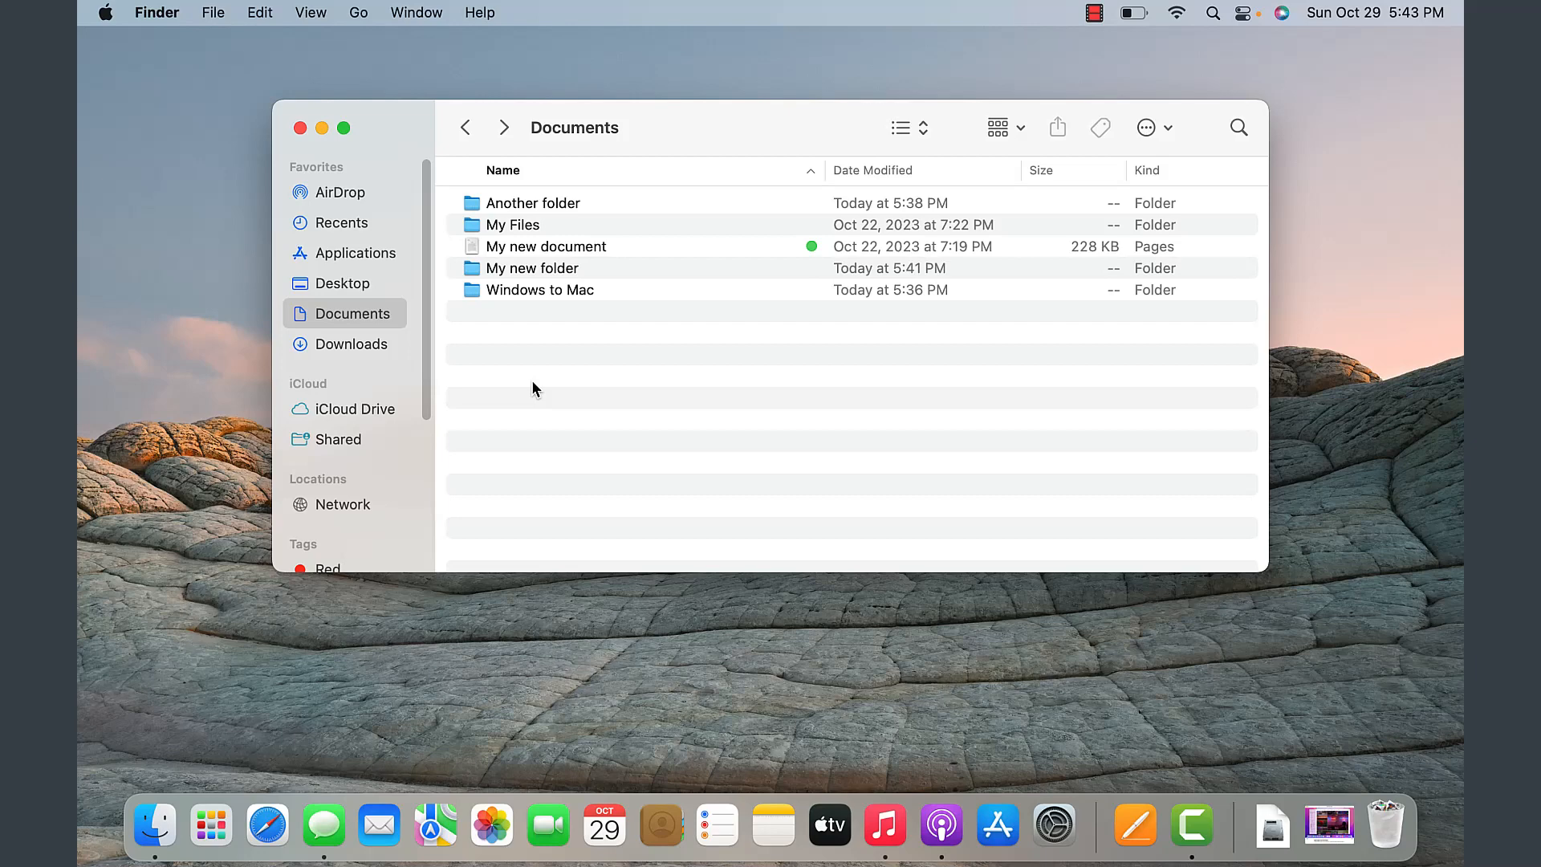
pyautogui.rightClick(546, 247)
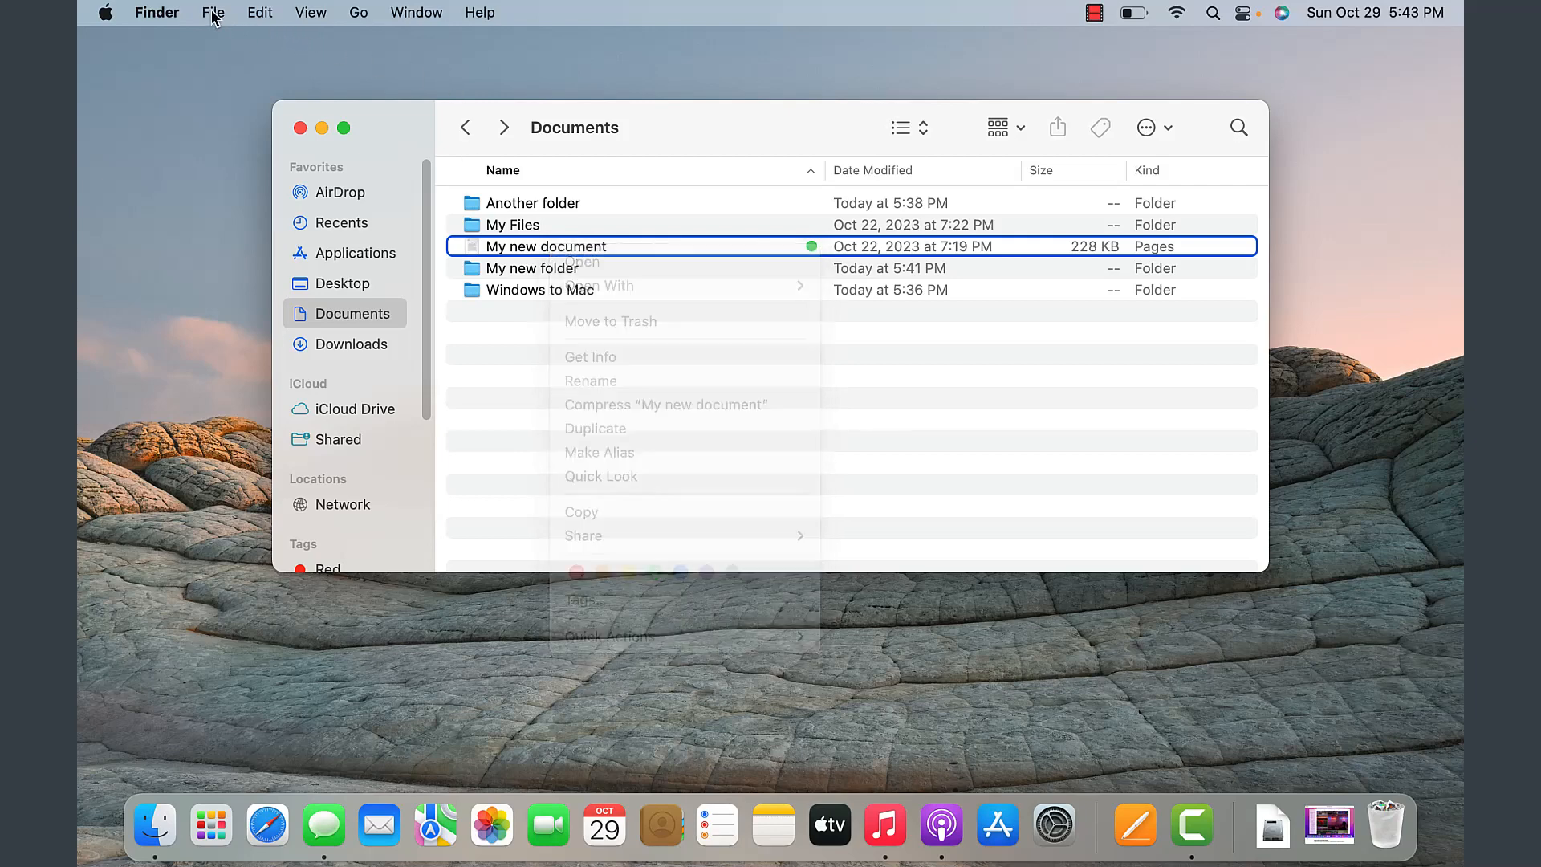
# Step: Show the Apple menu's sleep, restart and shut-down options
pyautogui.click(103, 13)
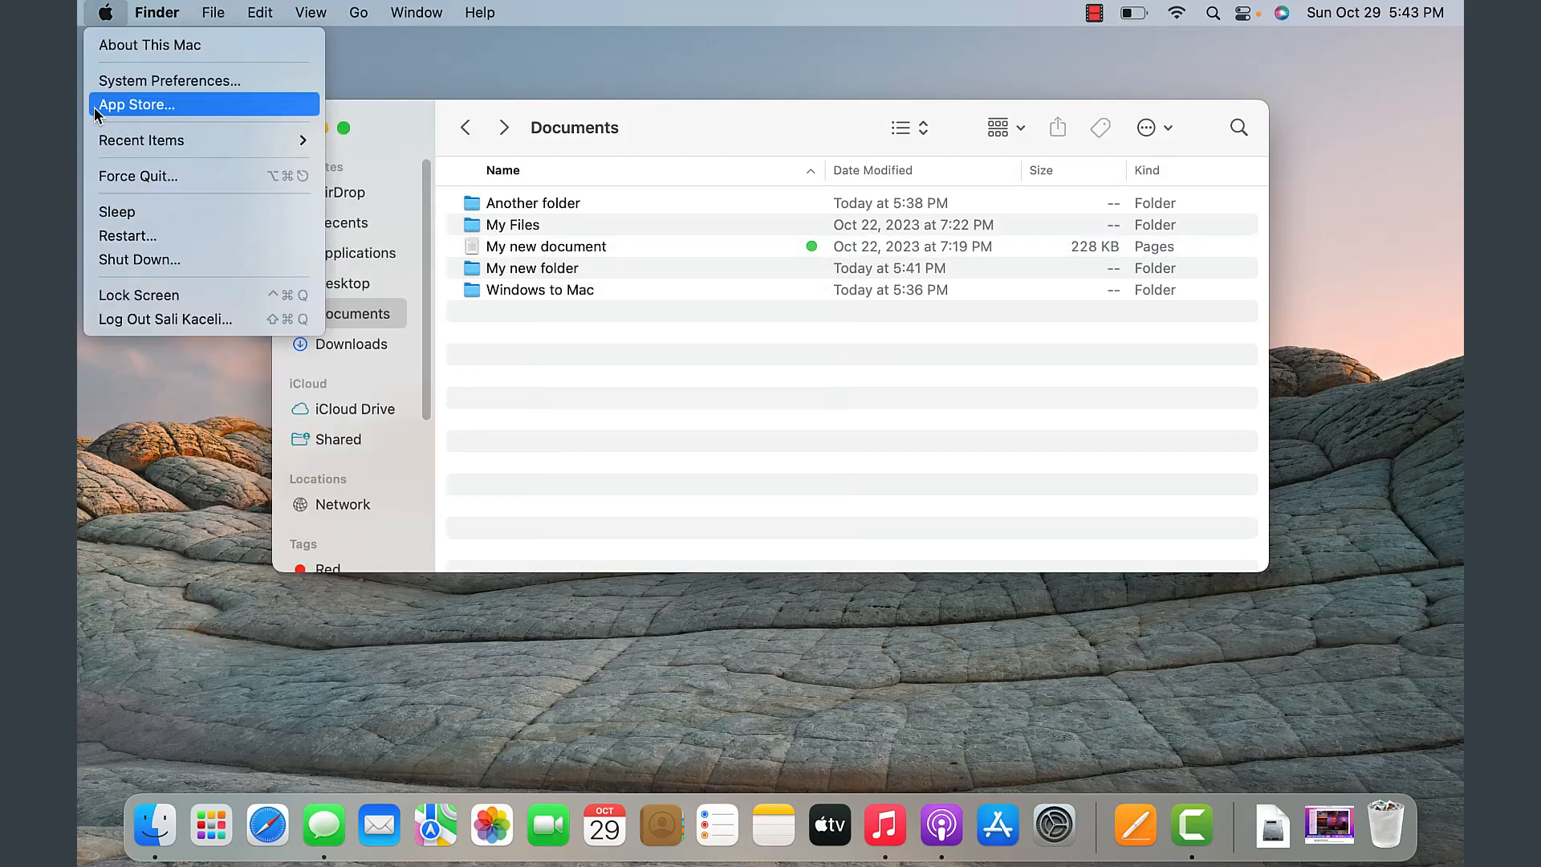